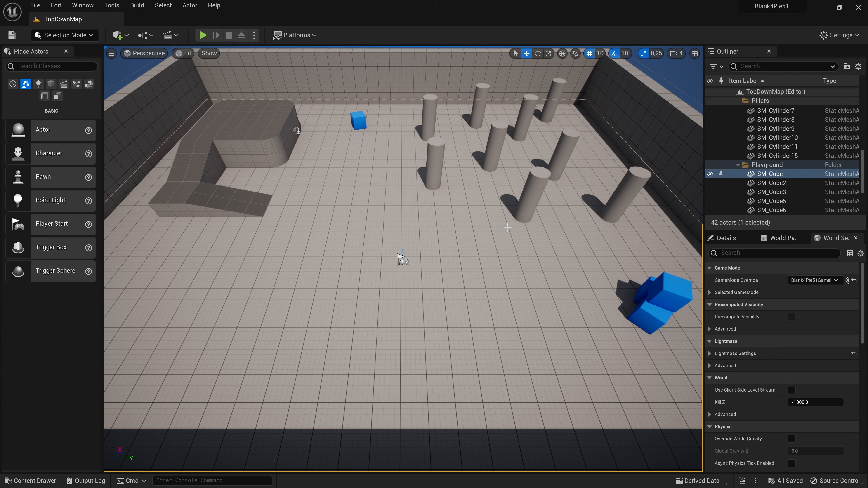
mouse_move(374, 255)
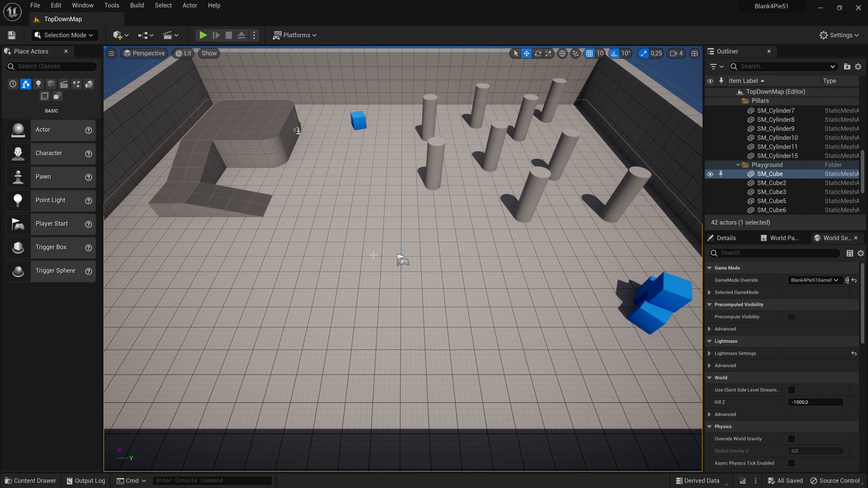
mouse_move(153, 374)
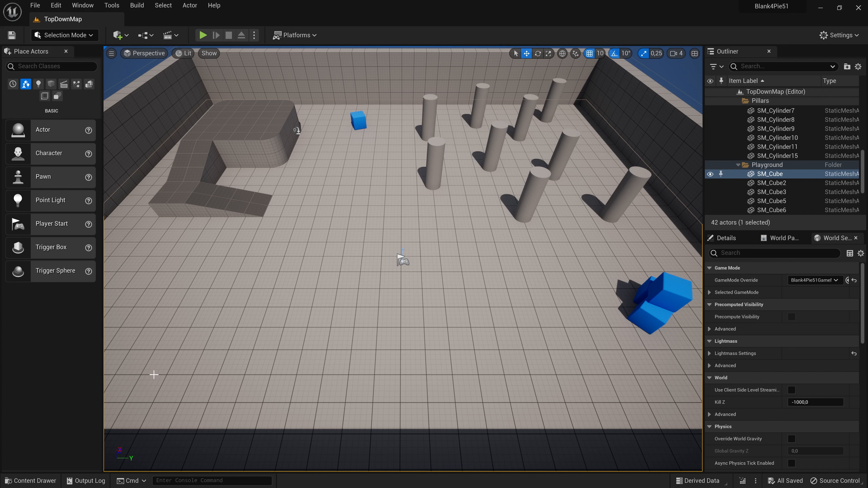
Step: Show the Content folder with BP_Boom1, BP_Boom2 and starter folders, then reach the plugin list
left_click(31, 480)
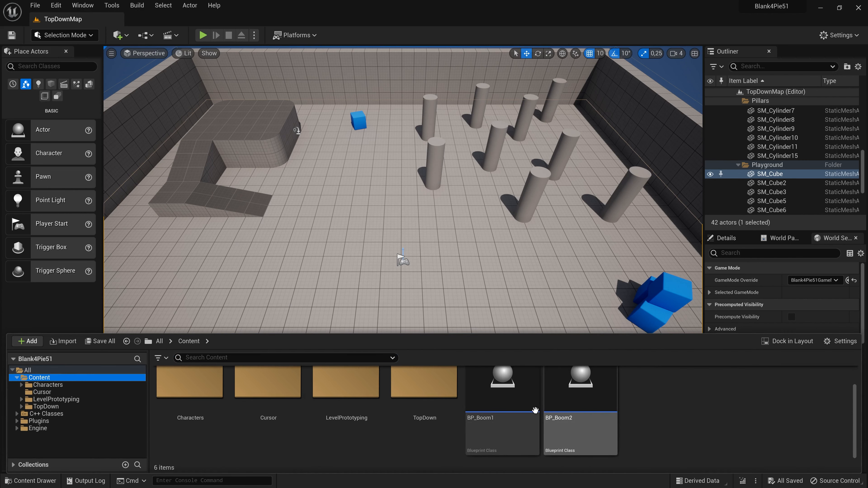
mouse_move(579, 387)
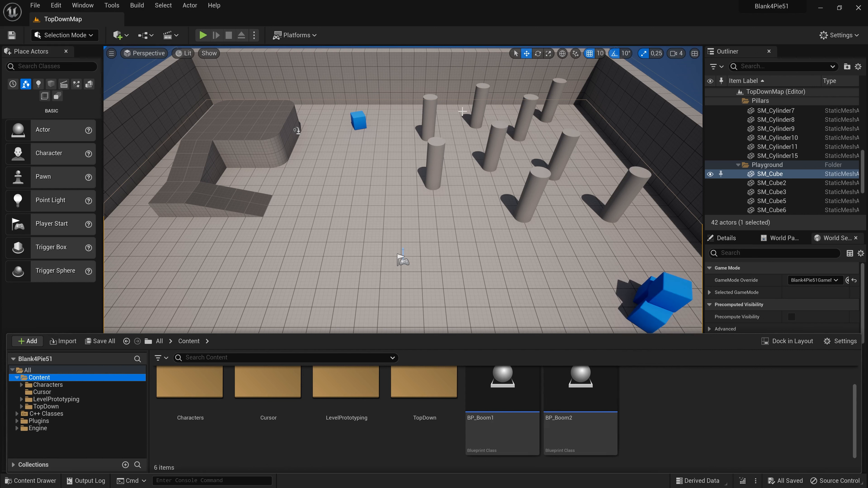
mouse_move(388, 231)
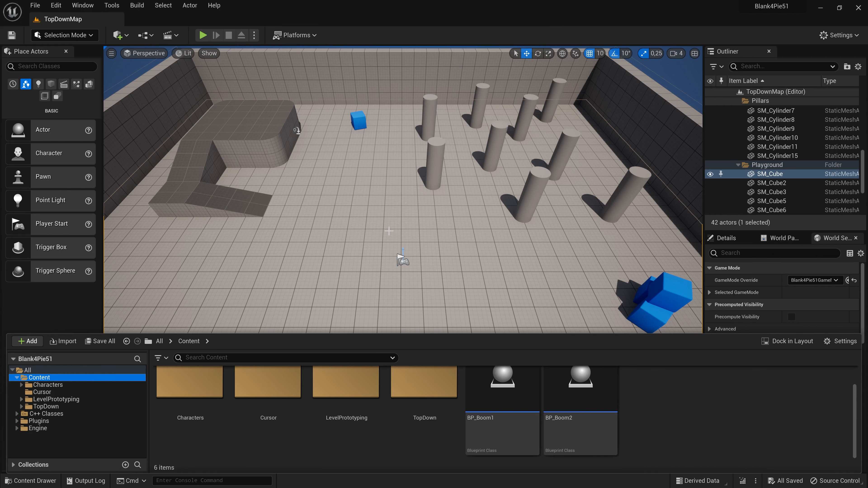
left_click(55, 5)
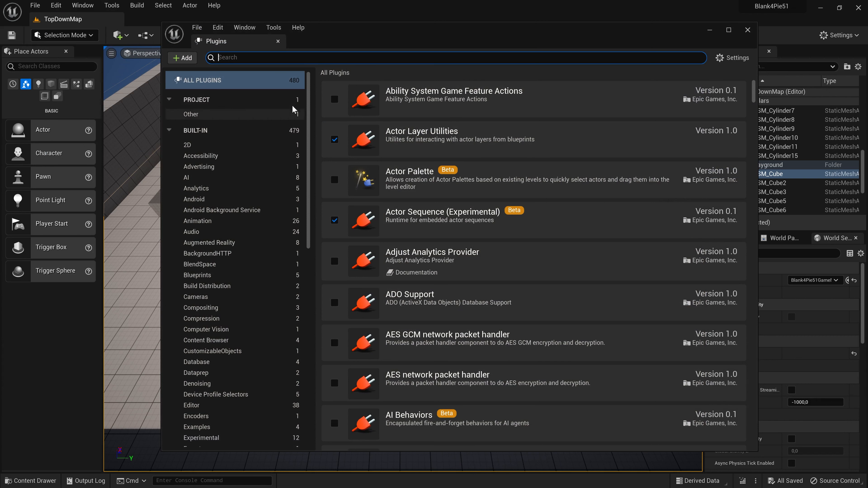
Step: Search plugins for 'pie', confirm PieMenu is enabled, and close the Plugins window
type("p")
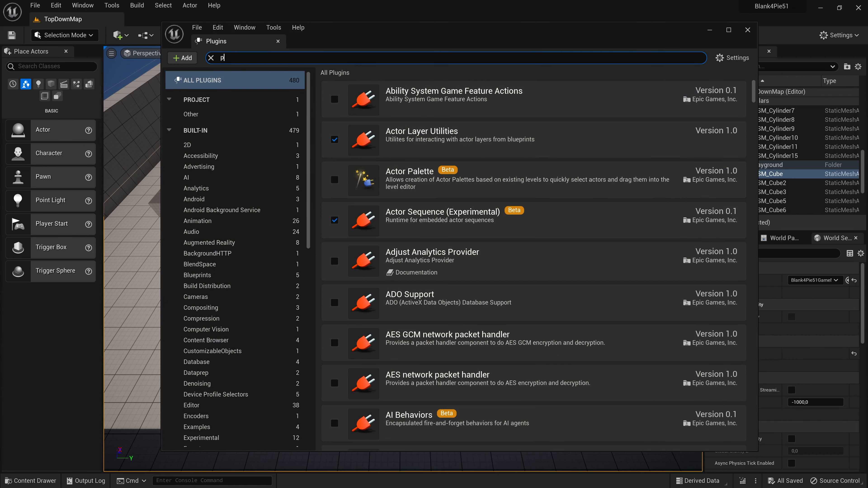
type("ie")
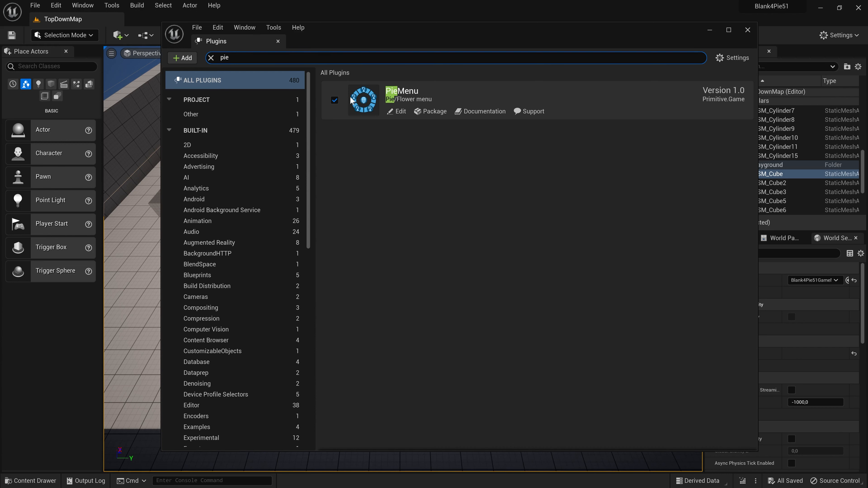
mouse_move(348, 110)
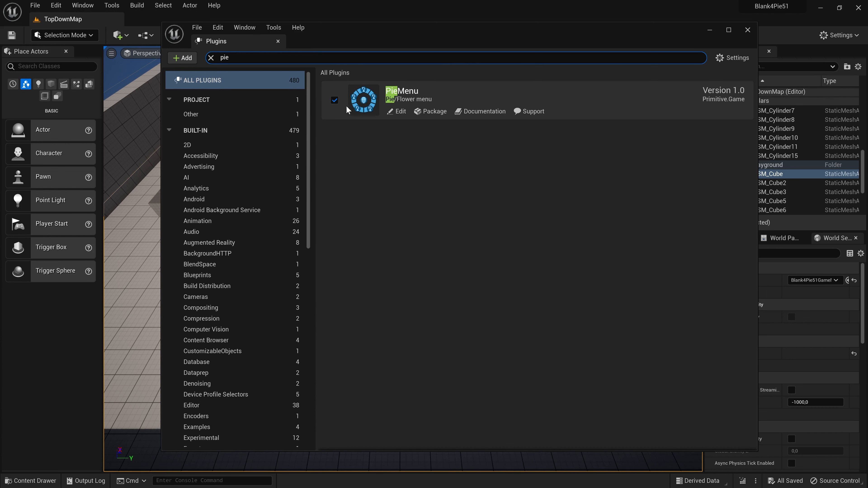
mouse_move(347, 103)
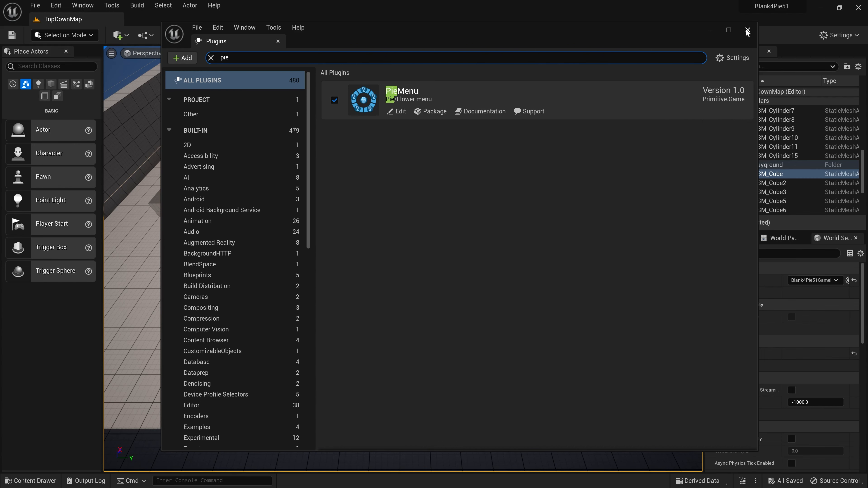
left_click(746, 30)
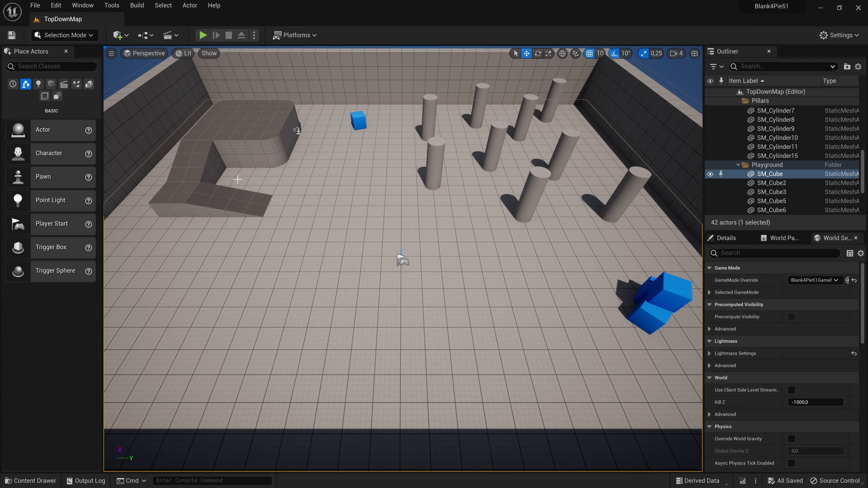
mouse_move(163, 288)
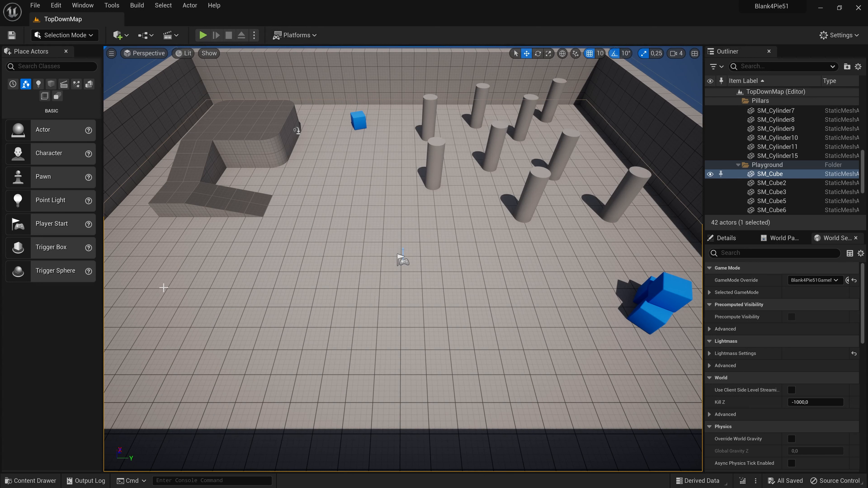
Step: Create a HUD folder under Content and go inside it
left_click(29, 480)
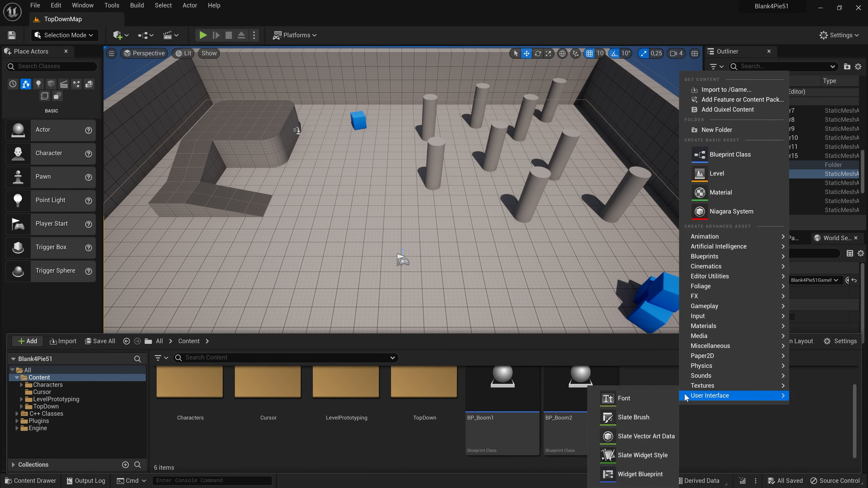
mouse_move(716, 130)
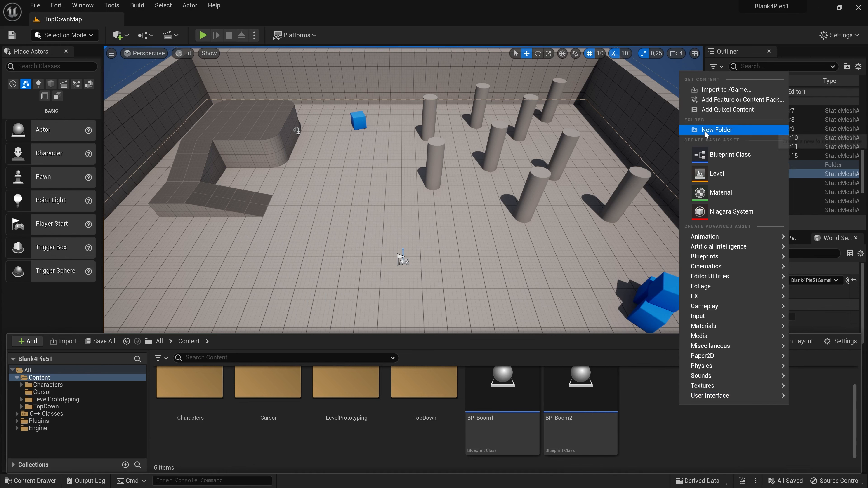
left_click(716, 130)
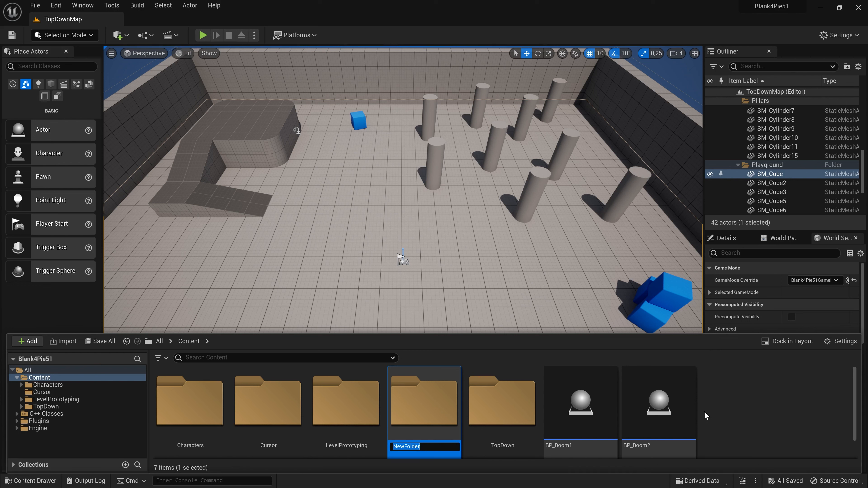
type("HU")
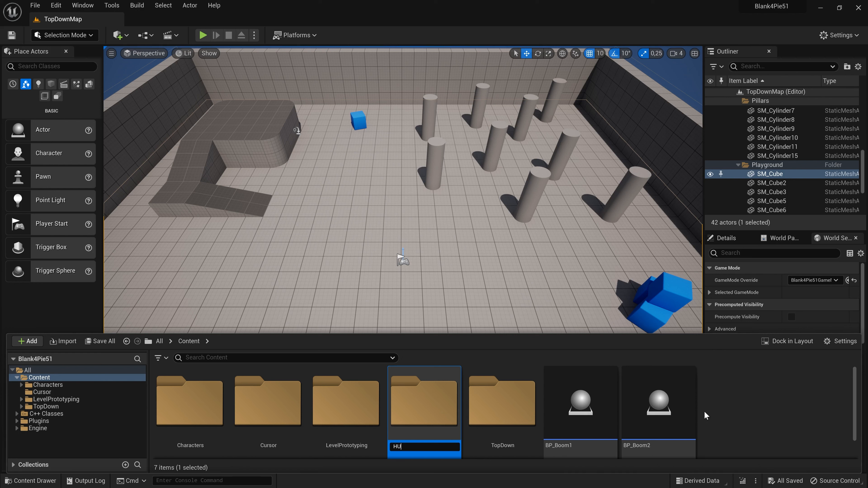
key("enter")
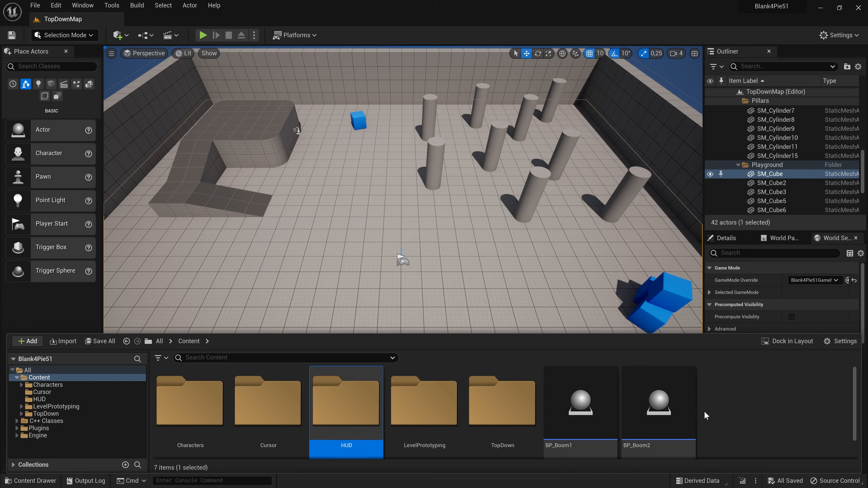
double_click(346, 401)
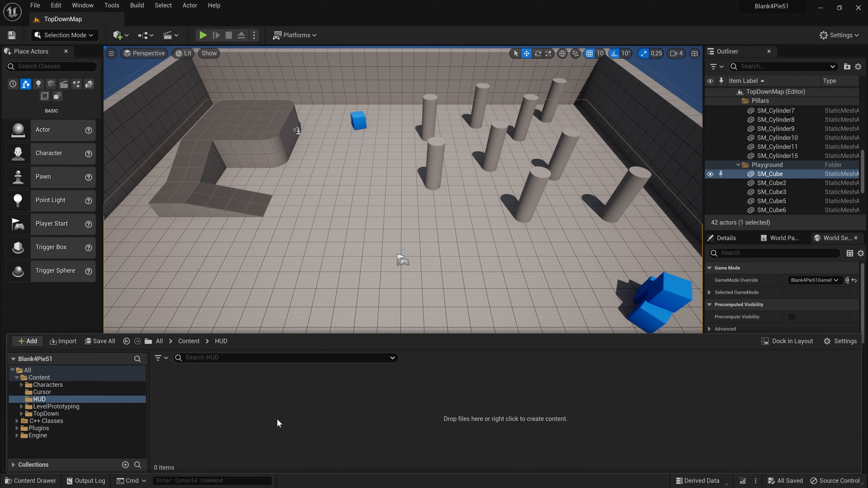
Step: Add a new widget blueprint named BP_HUD_Framework in the HUD folder
right_click(278, 422)
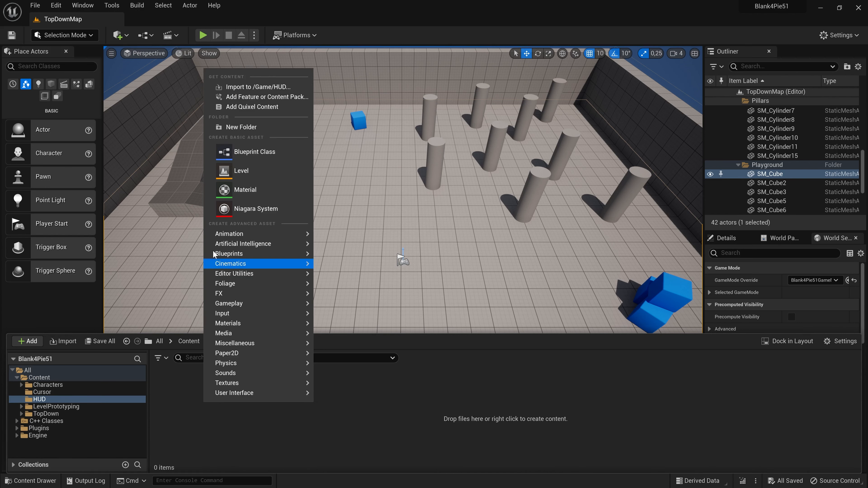
mouse_move(234, 393)
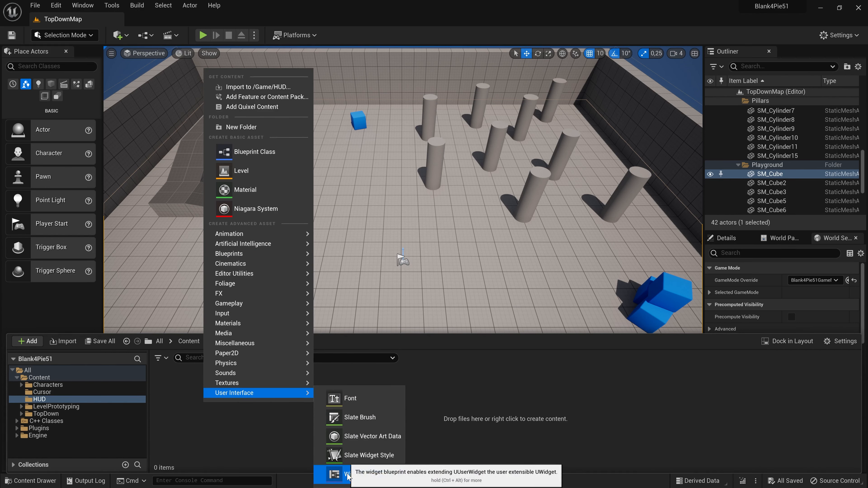
left_click(346, 475)
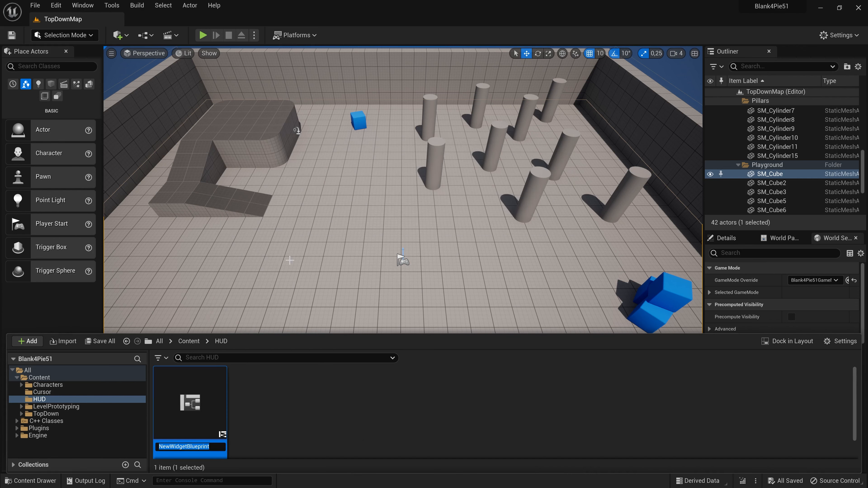
type("BP_HUD_")
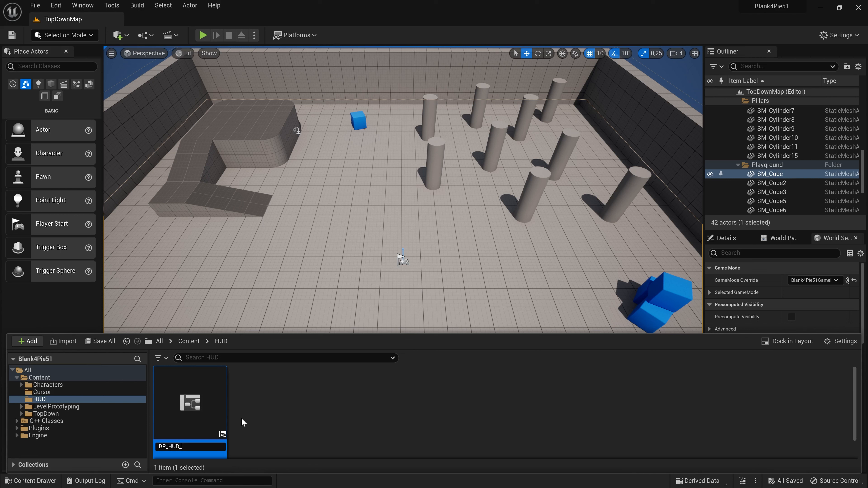
type("Fr")
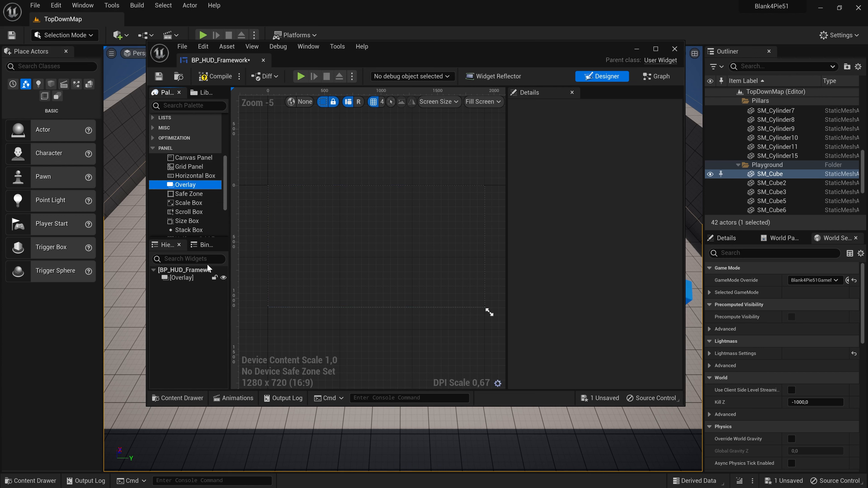
mouse_move(197, 176)
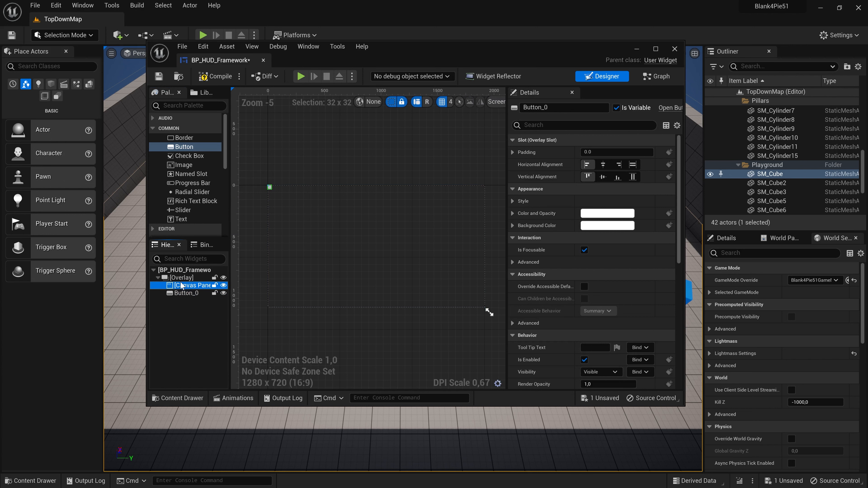
Step: Make the canvas panel fill horizontally and vertically, then browse to the TopDown content folder
left_click(192, 285)
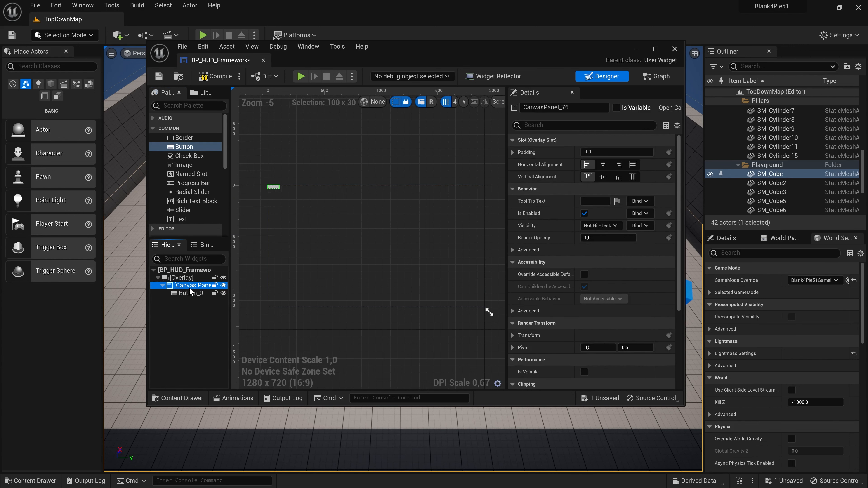
left_click(632, 177)
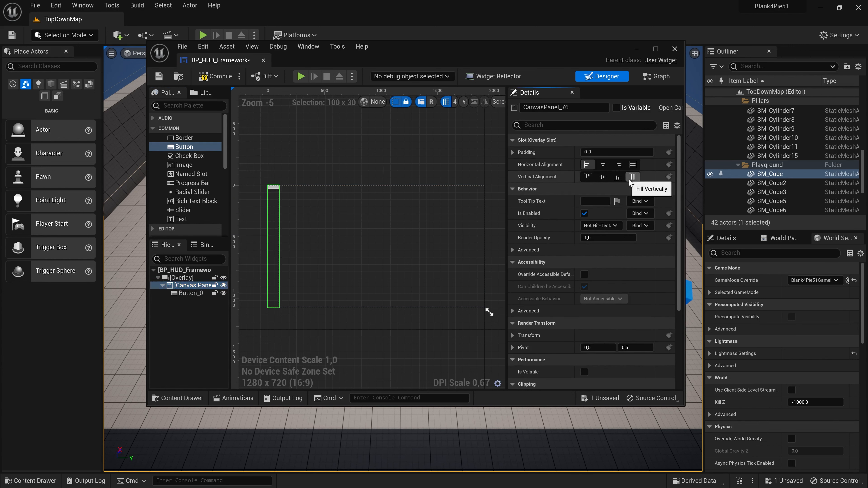
left_click(632, 164)
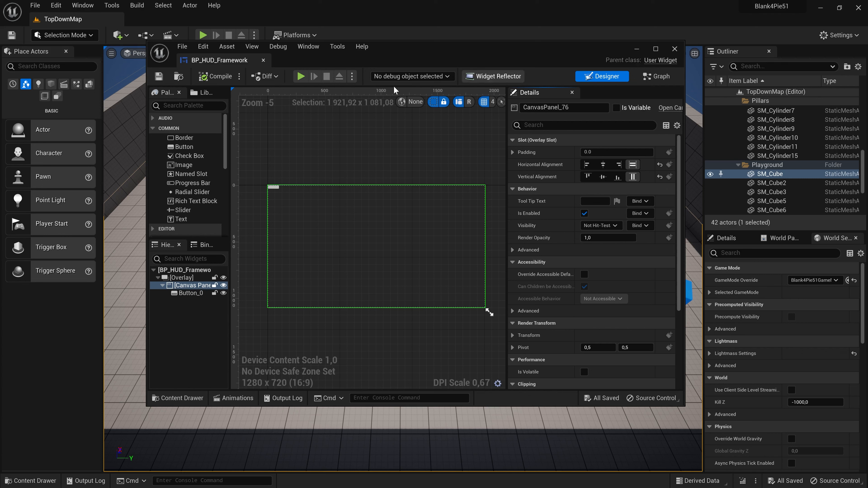
left_click(177, 397)
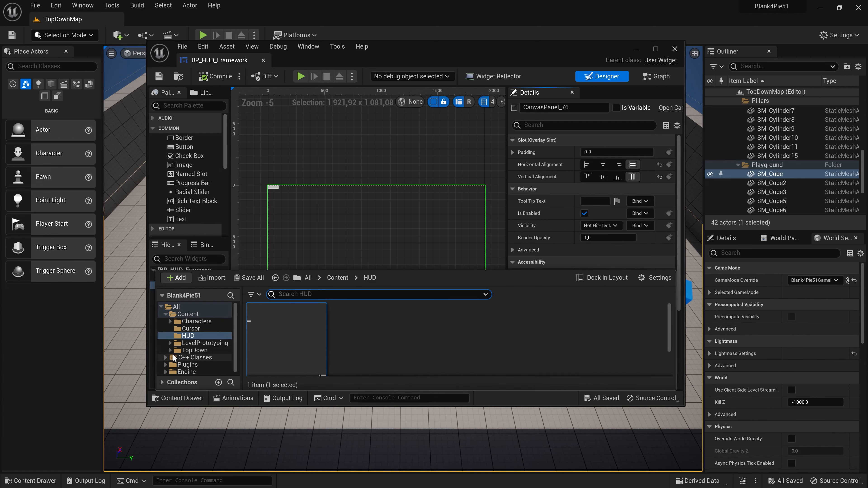
left_click(200, 357)
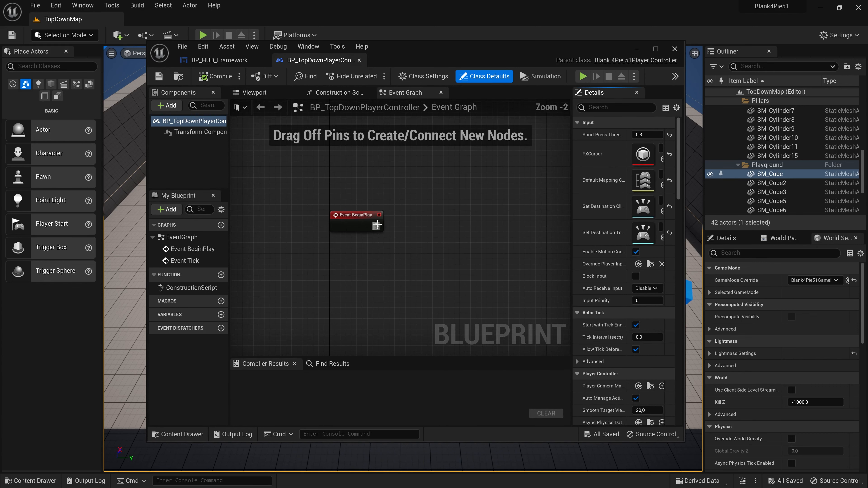
Step: Add a Create Widget node off Event BeginPlay with class BP_HUD_Framework
left_click_drag(375, 215, 393, 214)
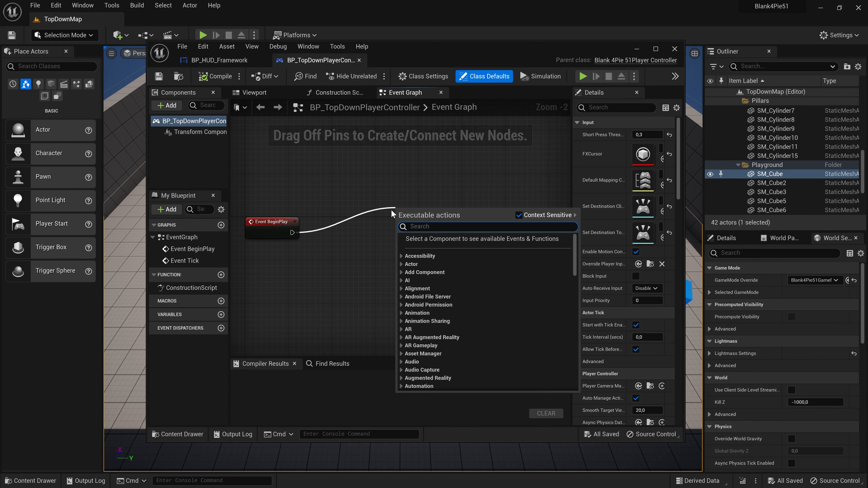
type("CreateWi")
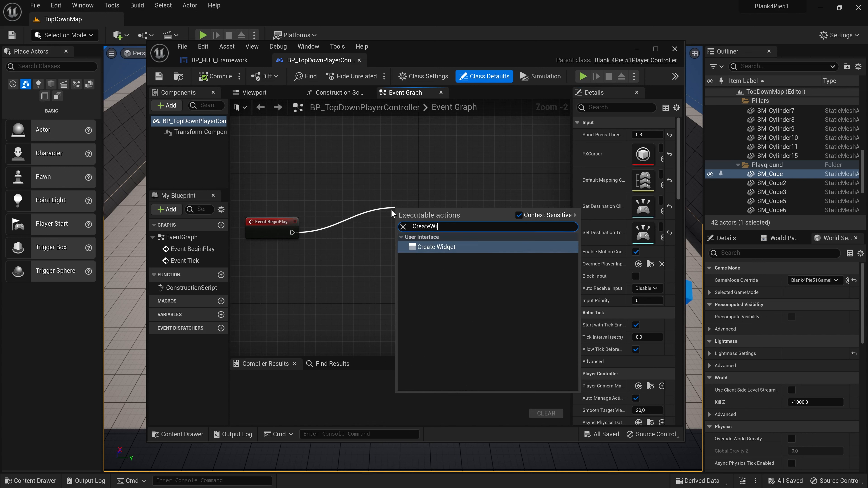
left_click(435, 246)
type("Fra")
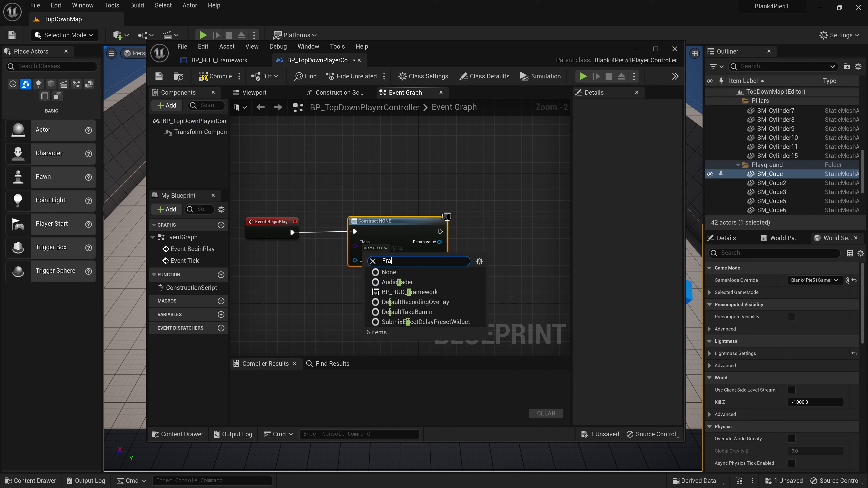
left_click(411, 291)
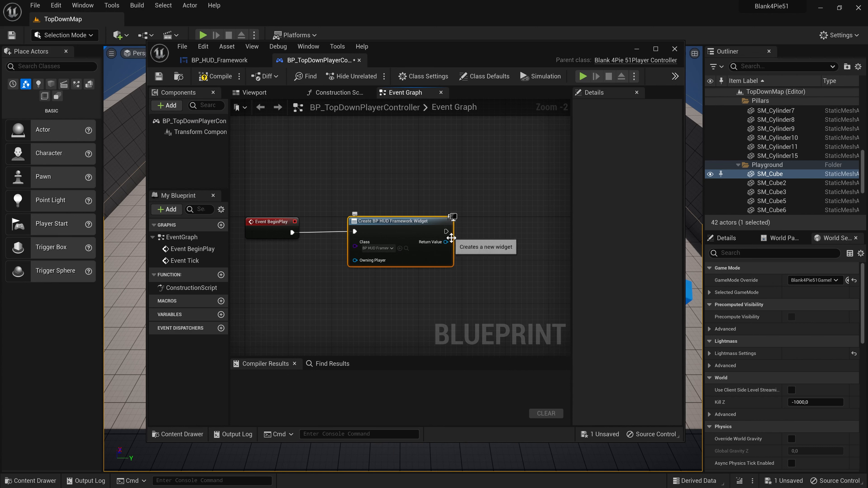
Step: Add the created widget to the viewport and compile the player controller
left_click_drag(446, 241, 528, 241)
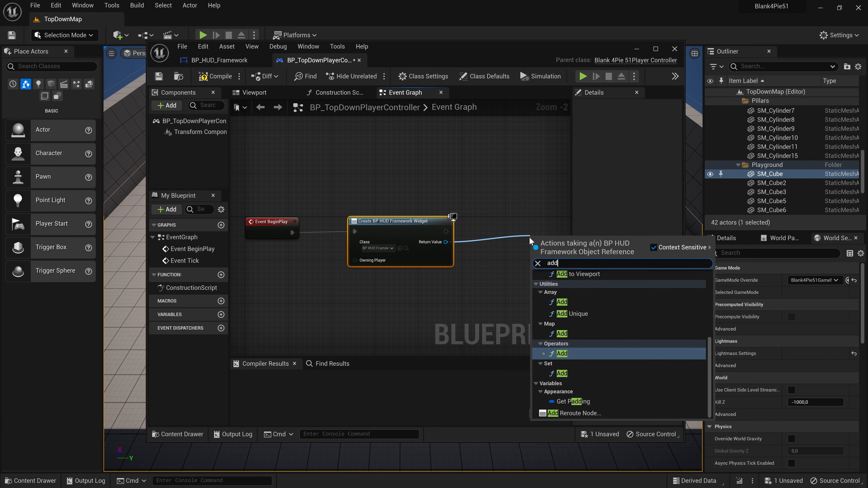
left_click(578, 273)
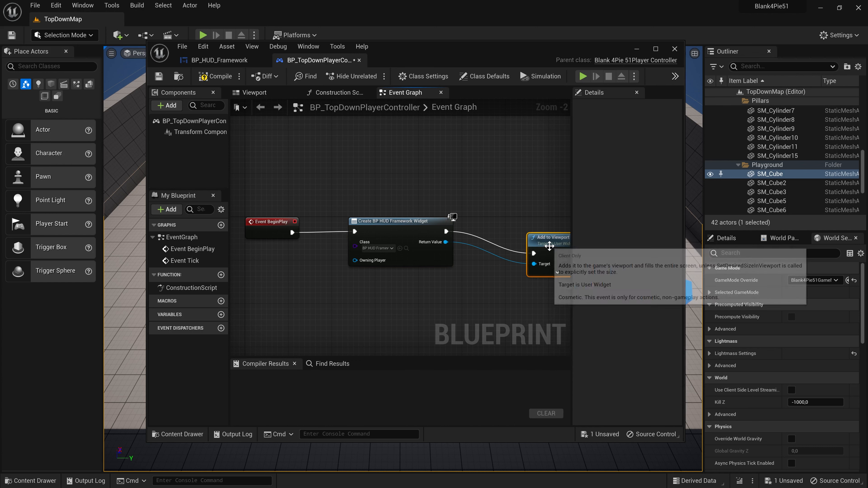
left_click(218, 76)
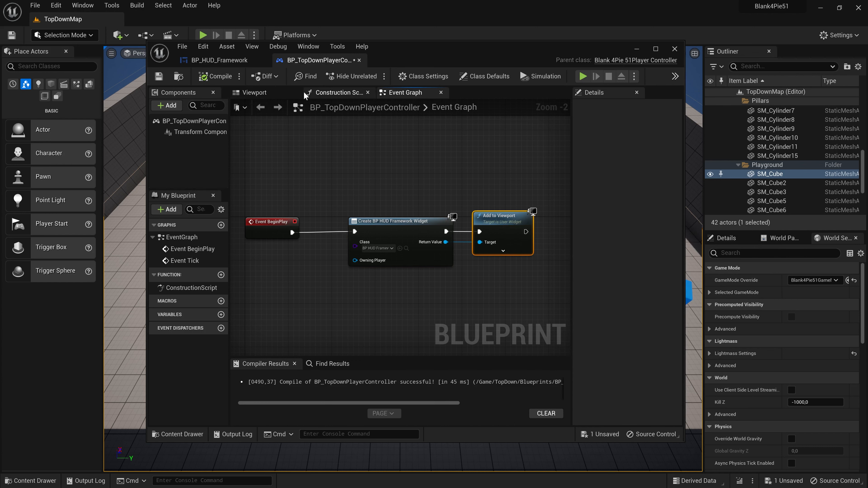
left_click(202, 35)
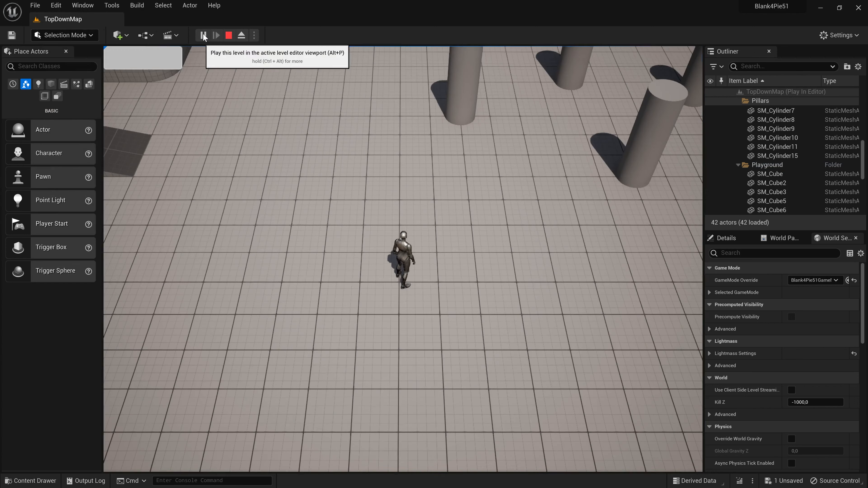
left_click(204, 35)
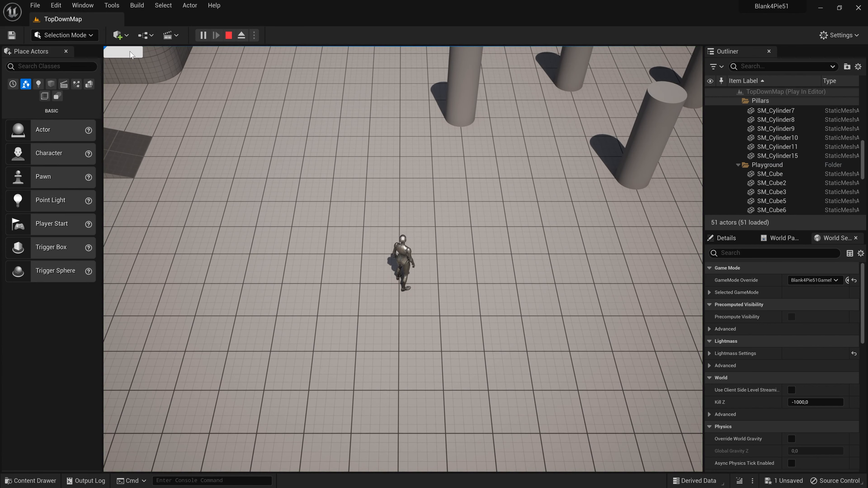
mouse_move(230, 35)
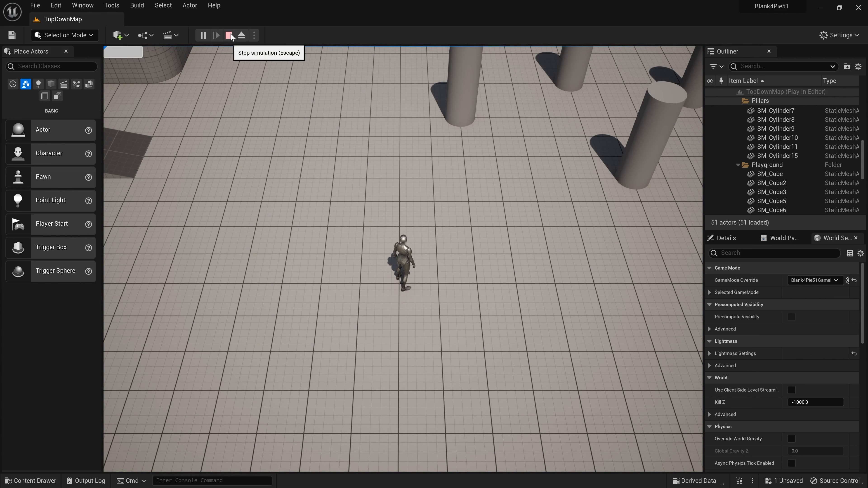
left_click(229, 35)
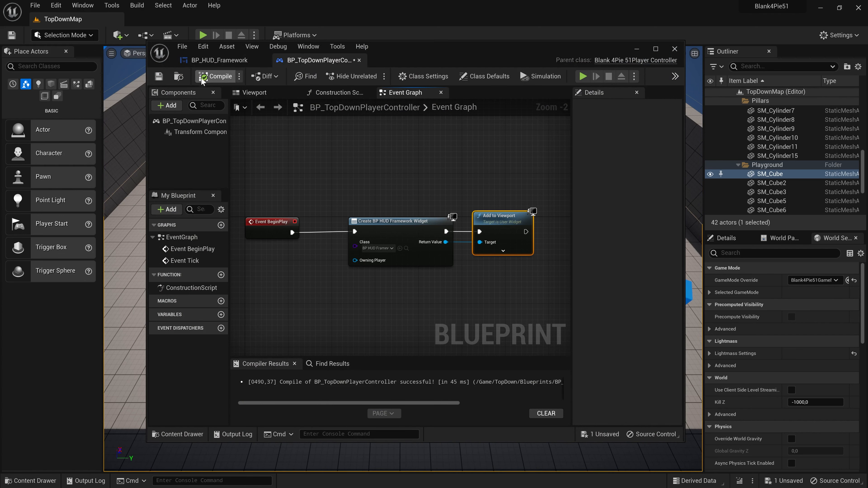
Step: Recompile BP_TopDownPlayerController and return to the TopDownMap level view
left_click(211, 60)
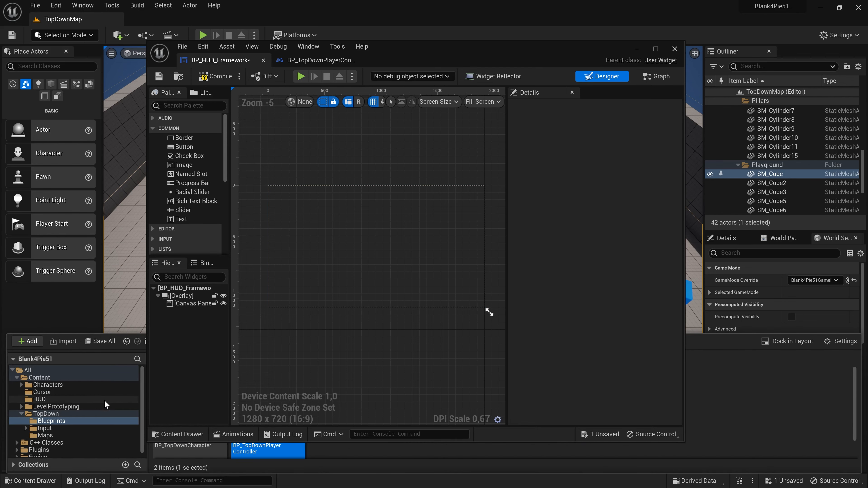
left_click(674, 49)
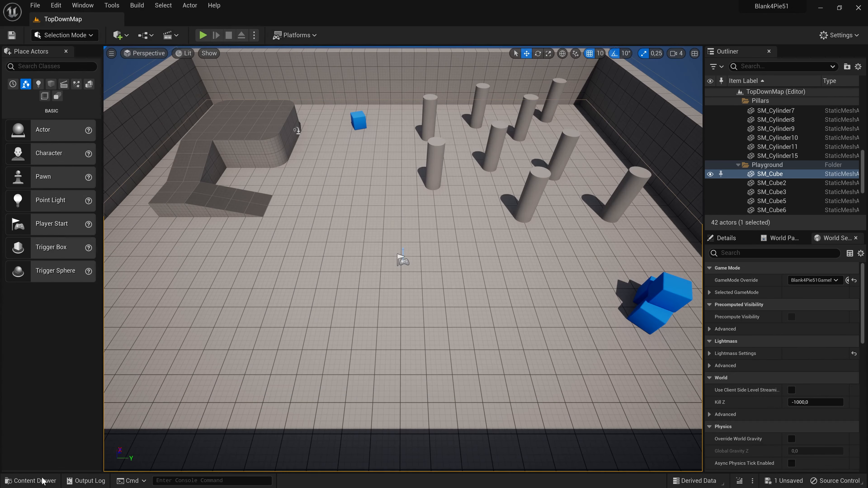
Step: Copy BP_PieMenuExample_JSON from Plugins > PieMenu Content > Examples into HUD as BP_PieMenu
left_click(30, 480)
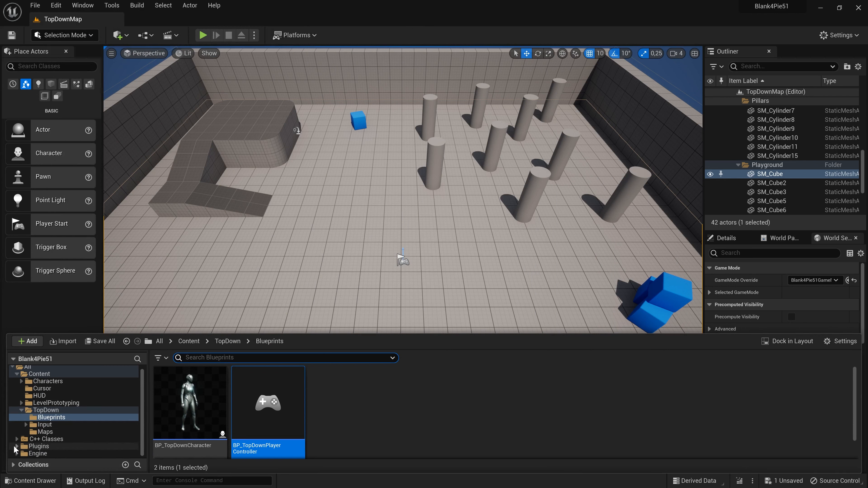
left_click(17, 446)
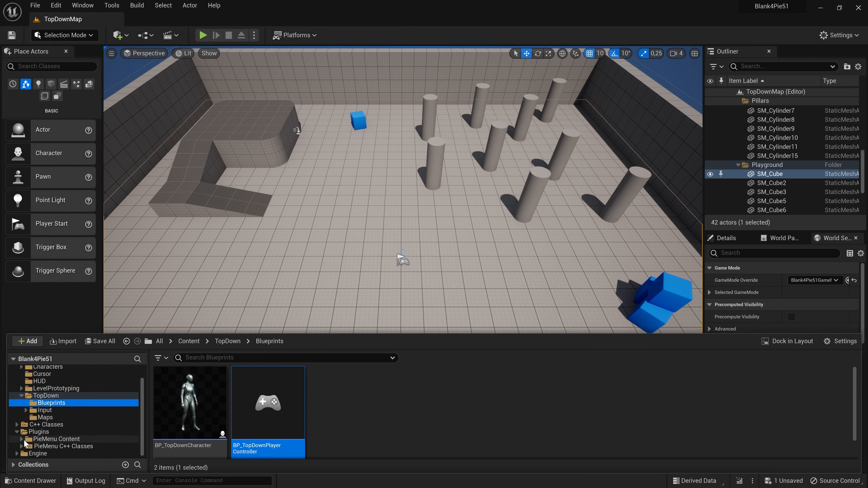
left_click(16, 439)
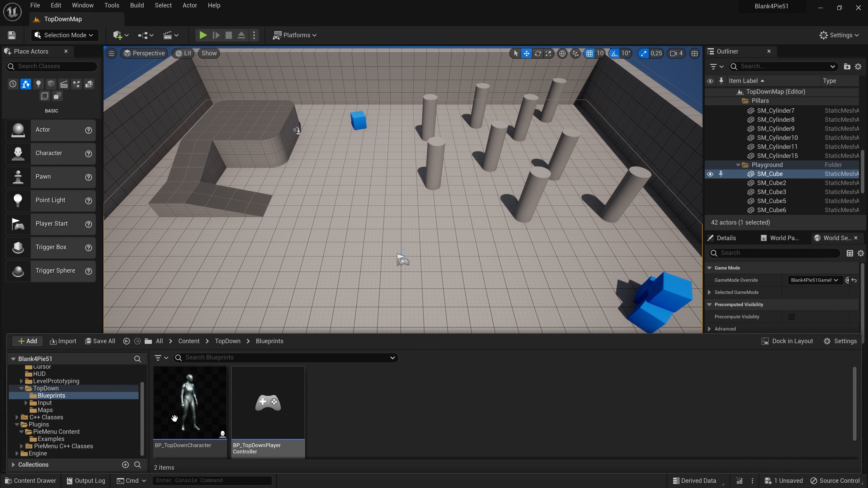
left_click(50, 439)
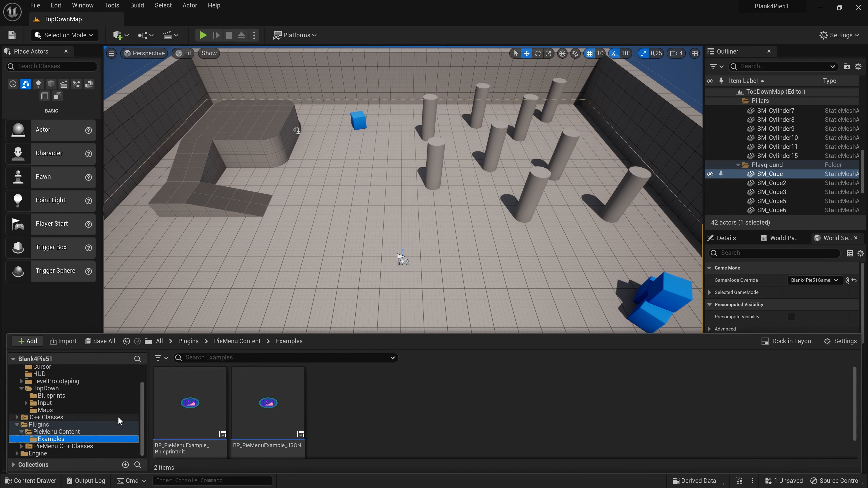
mouse_move(268, 404)
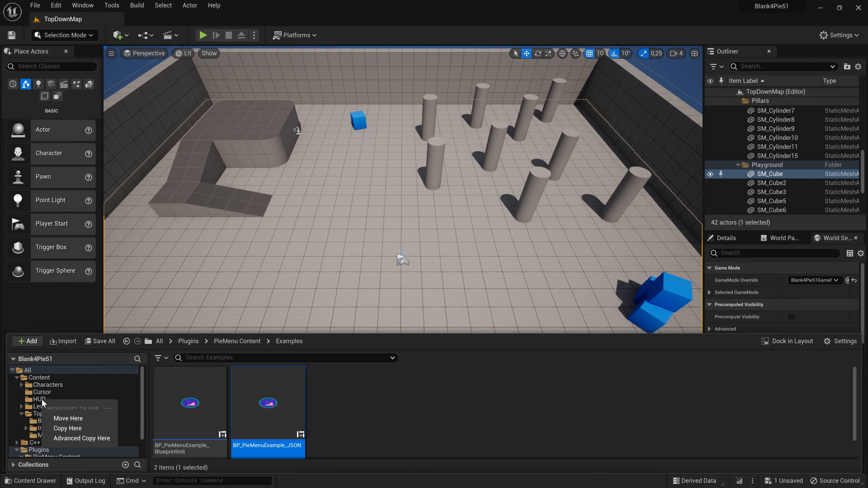
left_click(67, 429)
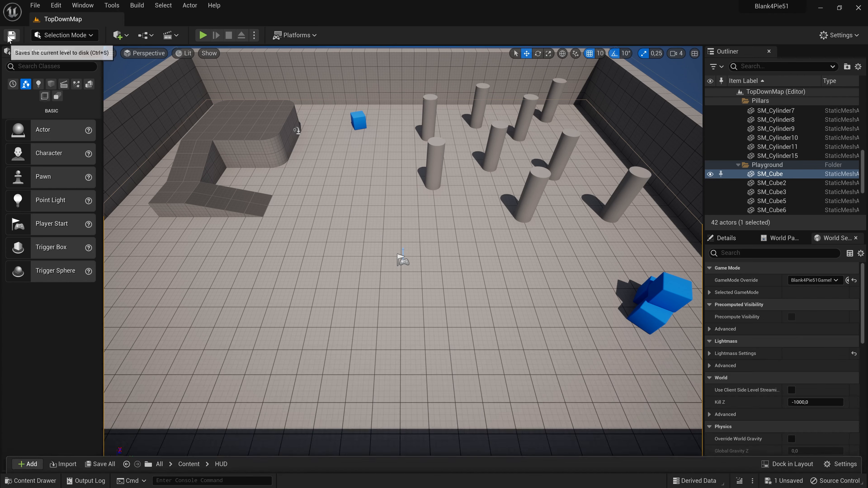
left_click(31, 480)
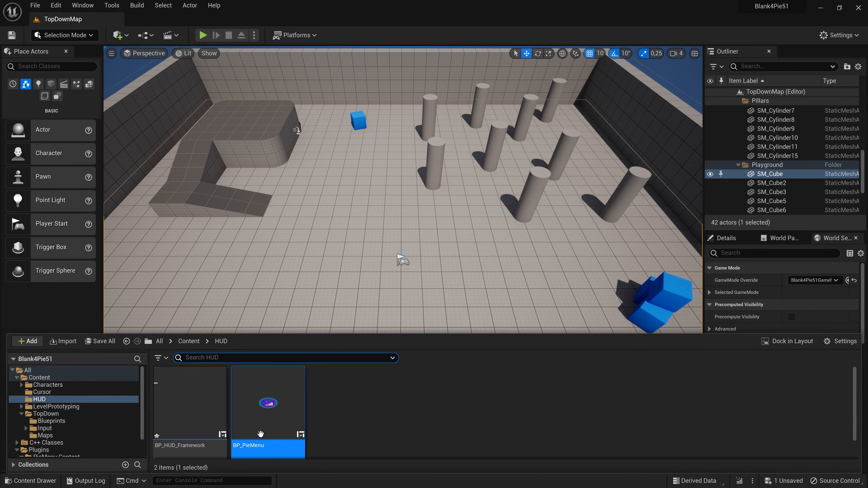
Step: Bring BP_PieMenu into the BP_HUD_Framework widget's canvas panel
double_click(268, 402)
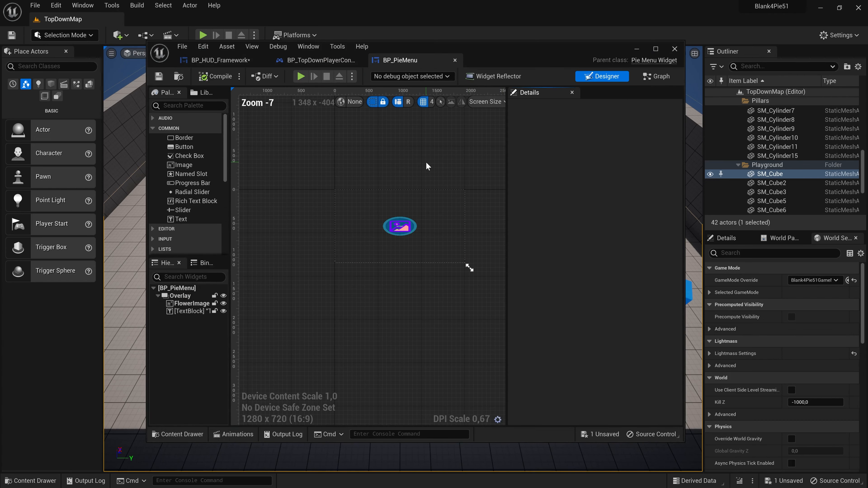
left_click(216, 60)
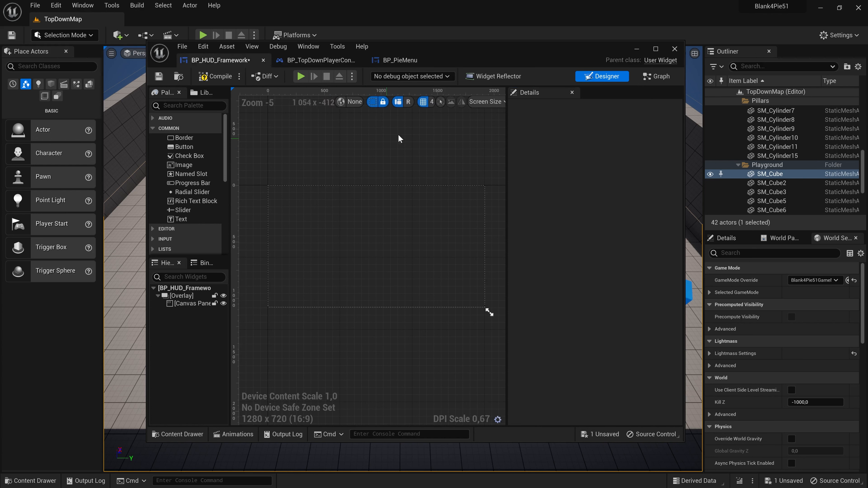
left_click(398, 60)
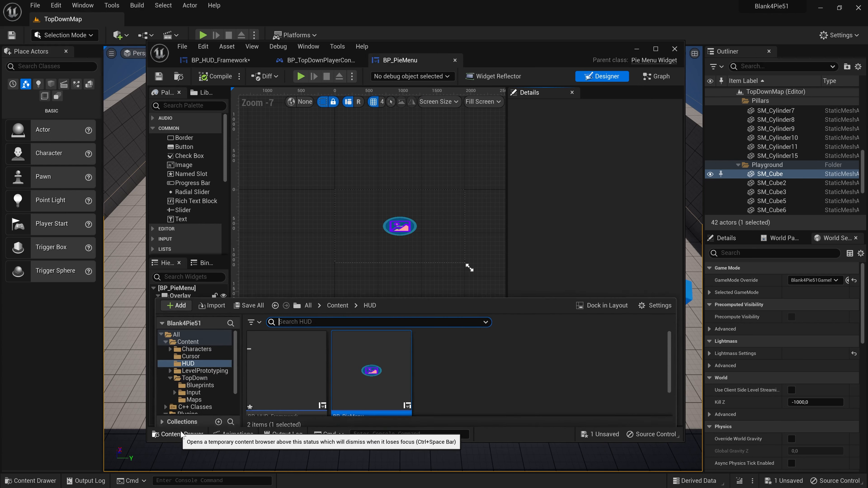
left_click(216, 60)
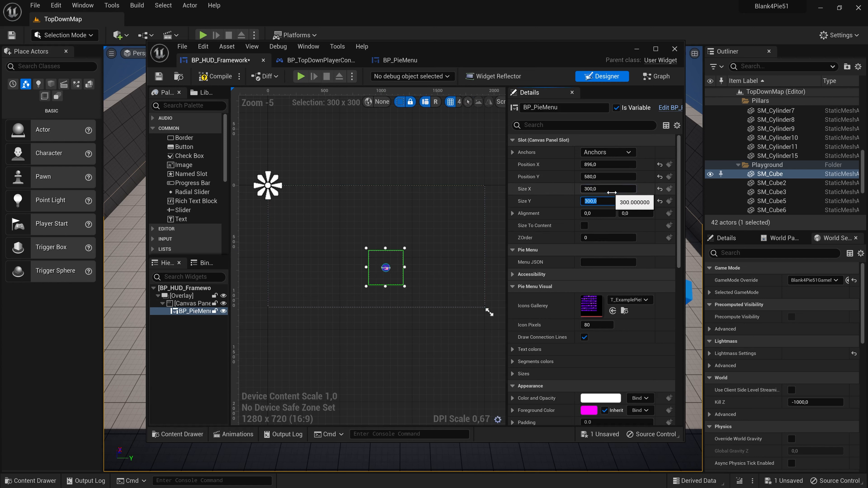
Step: Size the pie menu 300×300 at position 0,0 with alignment 0.5 by 0.7
left_click(607, 152)
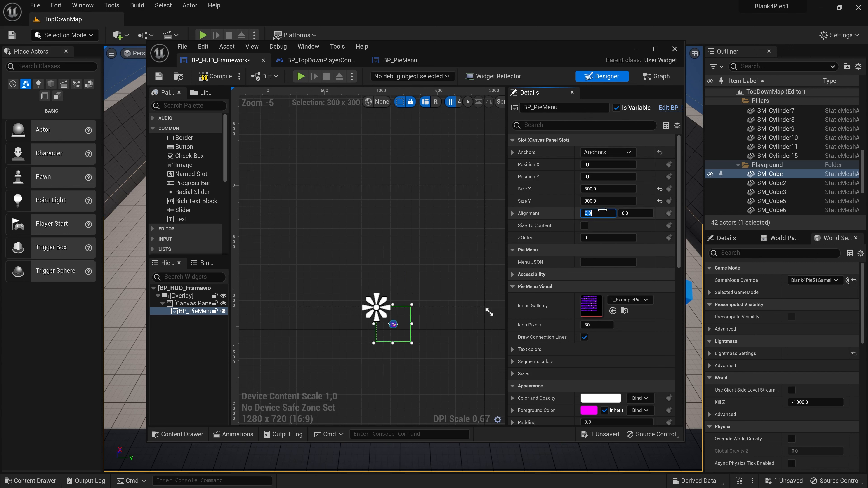
type("0.5")
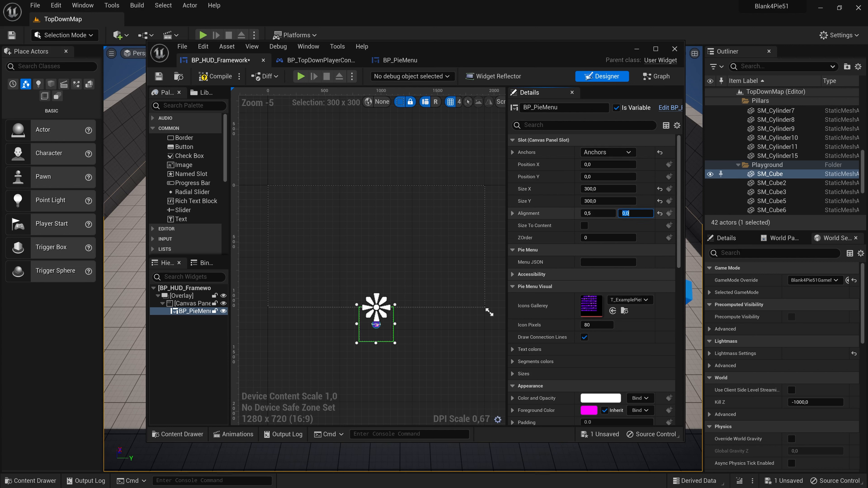
type("0.5")
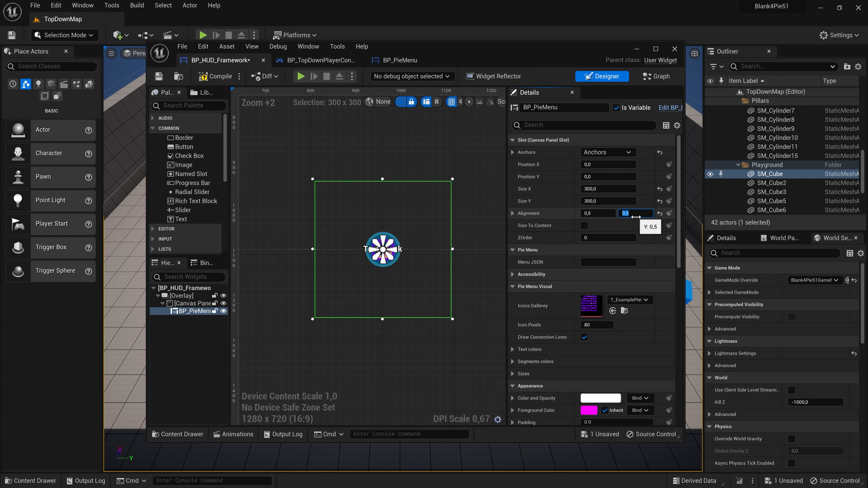
type("0.6")
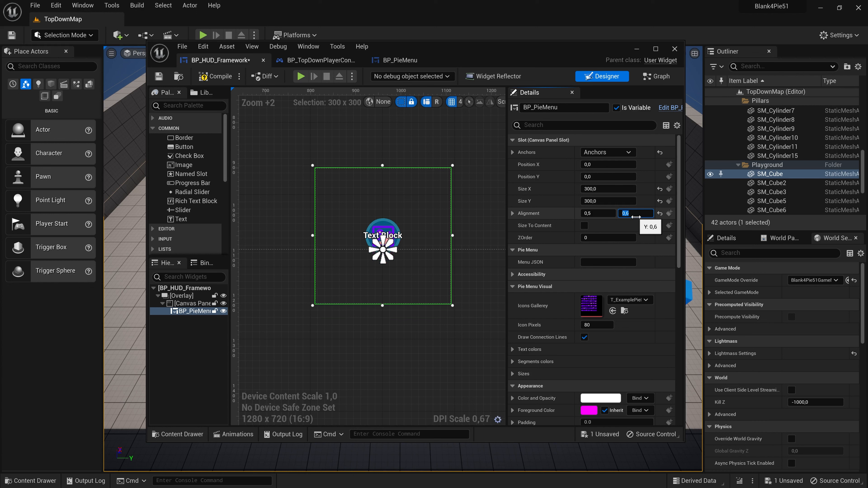
type("0,7")
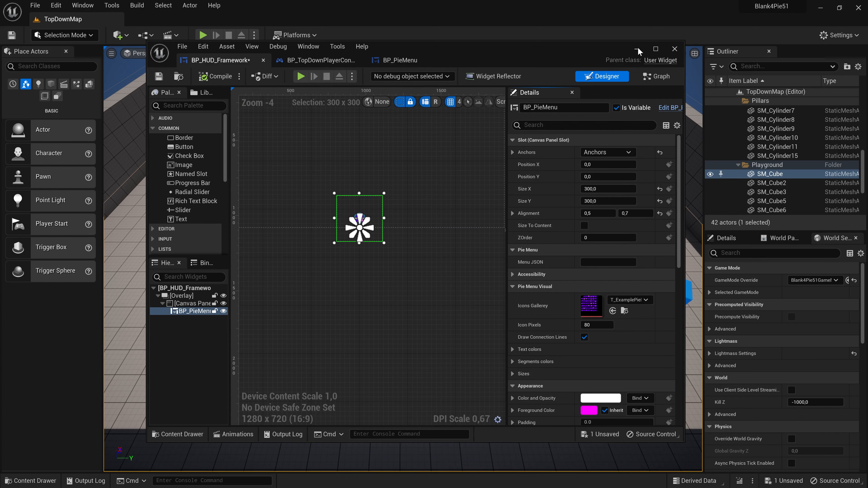
mouse_move(649, 74)
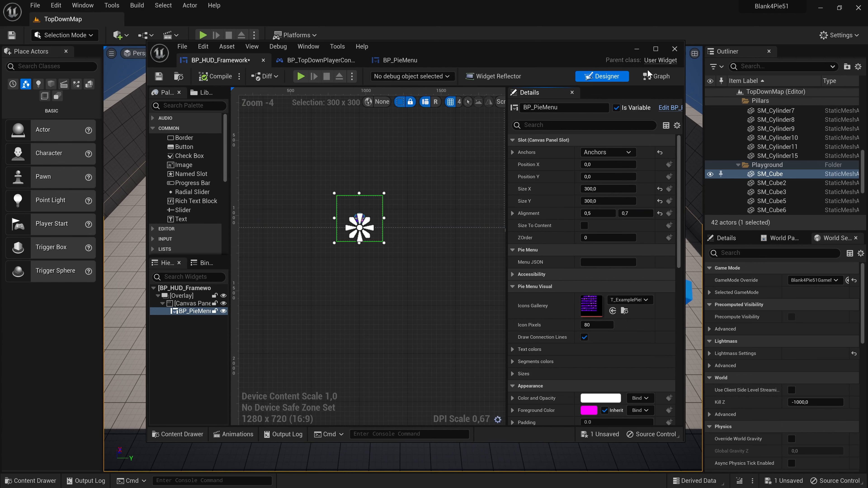
Step: Test-play TopDownMap, trigger Action 9 from the pie menu, and stop the session
left_click(657, 76)
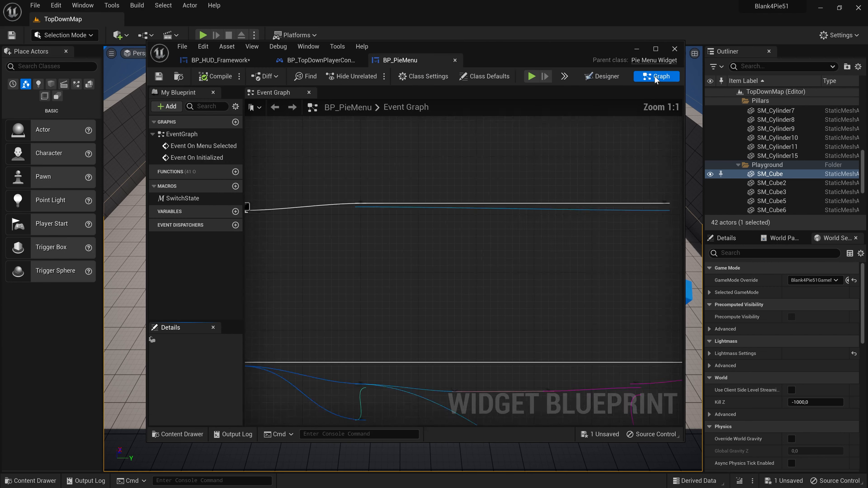
left_click(483, 76)
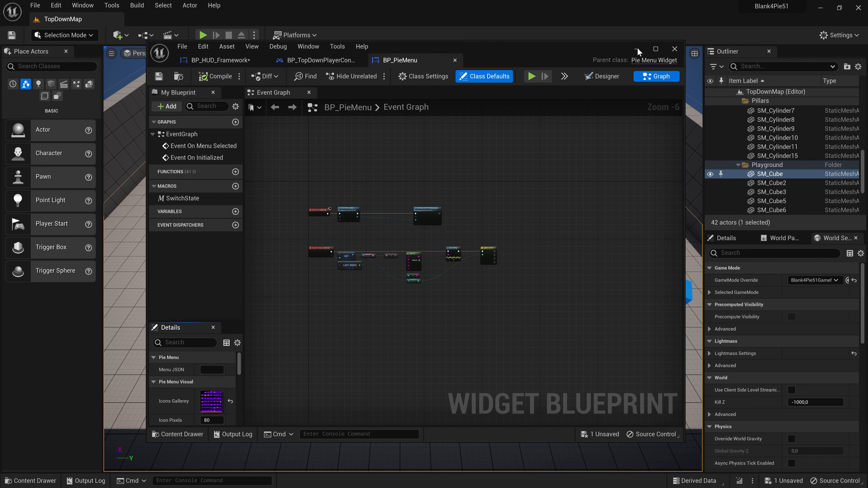
left_click(674, 48)
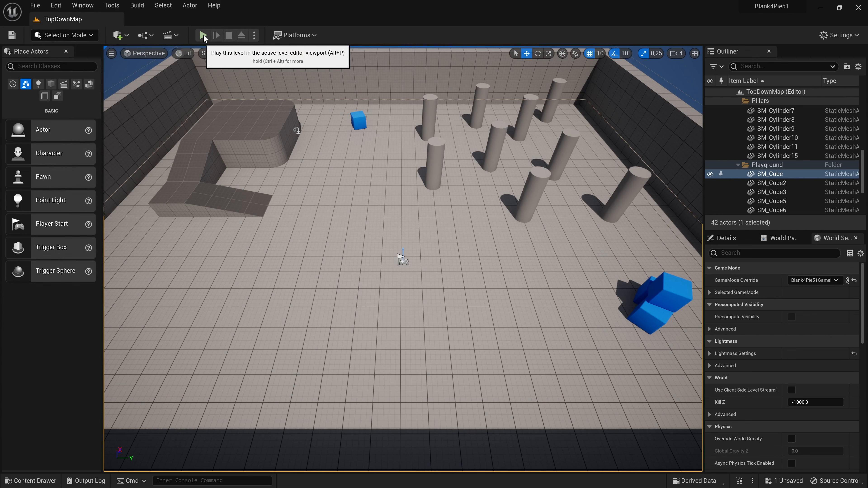
left_click(204, 35)
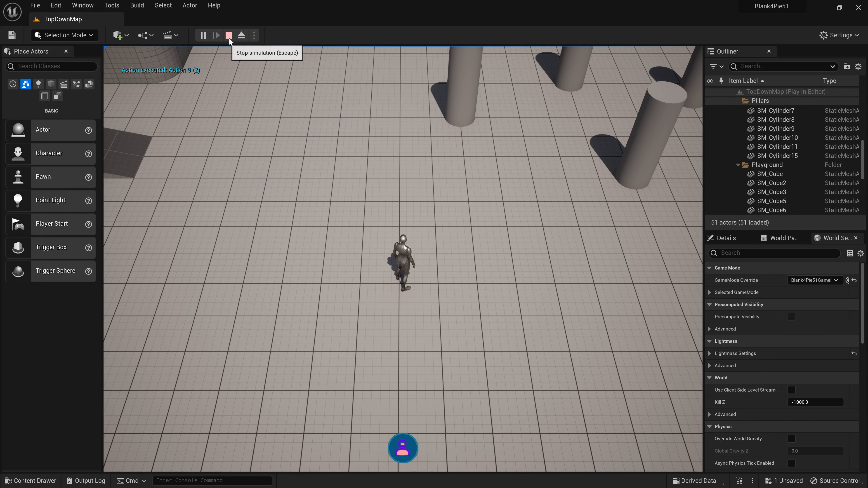
left_click(217, 35)
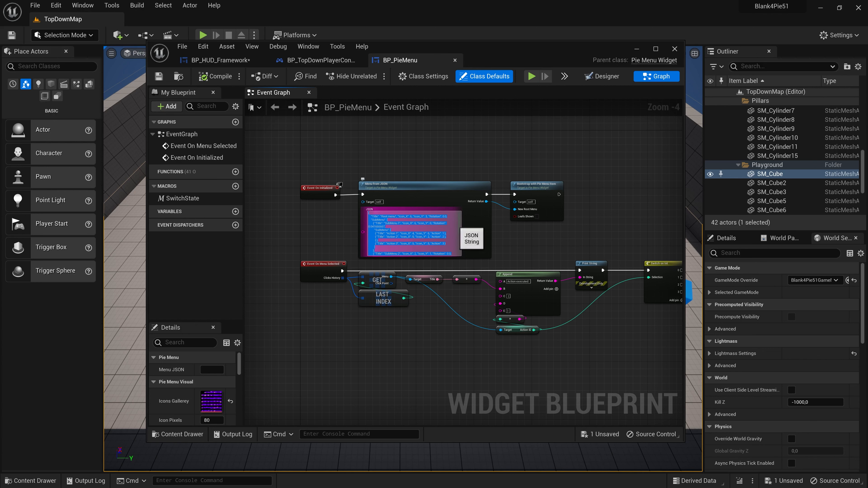
Step: Run a second test play, select Action 9 from the pie menu, and end it
left_click(674, 48)
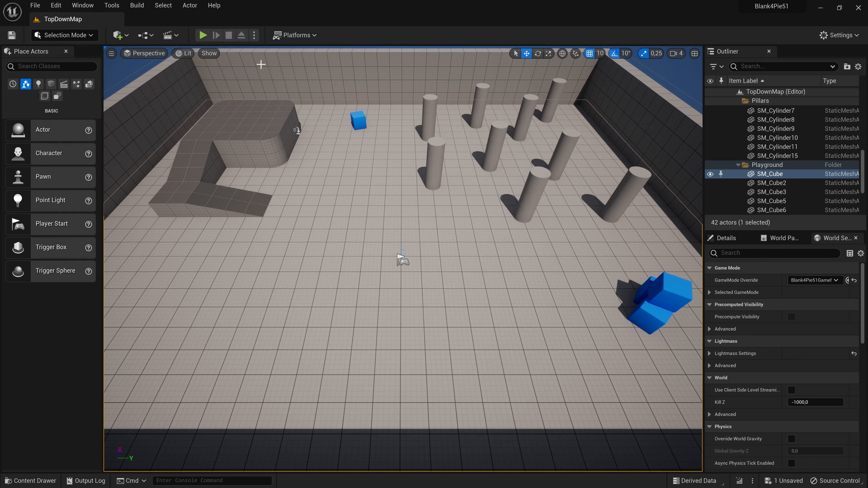
left_click(202, 35)
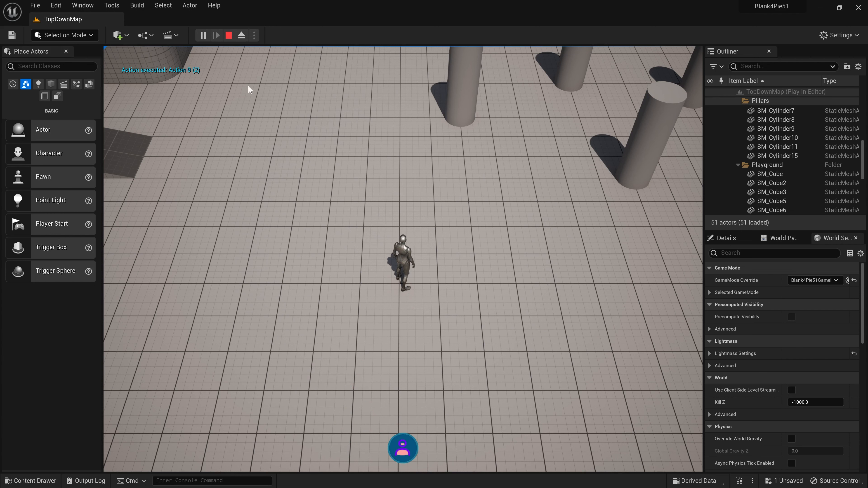
left_click(229, 36)
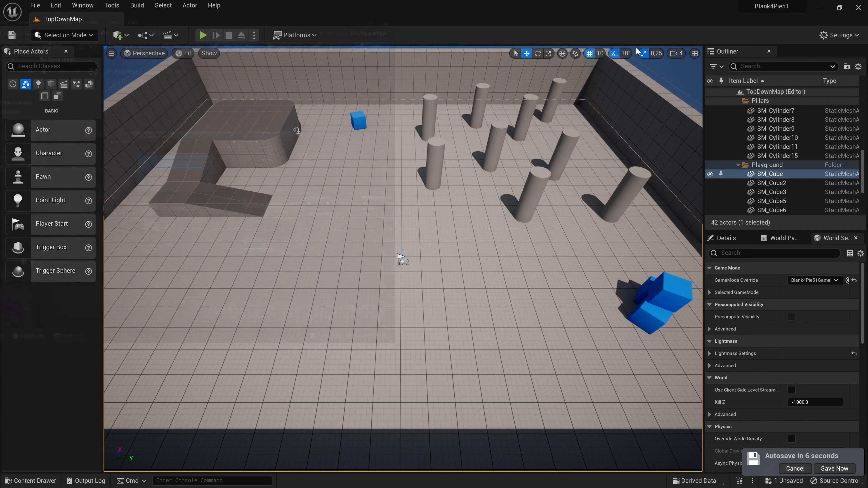
Step: Show new 6.json's menu entries and highlight the three empty { } slots at its end
left_click(202, 35)
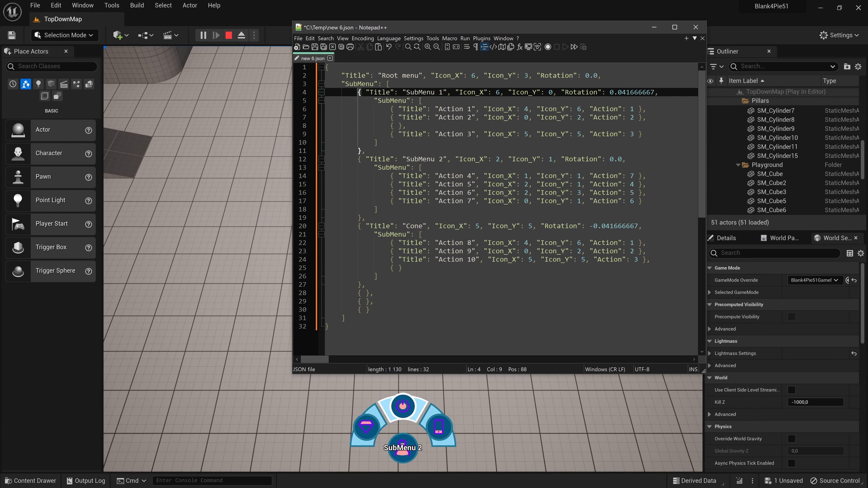
left_click_drag(358, 92, 453, 92)
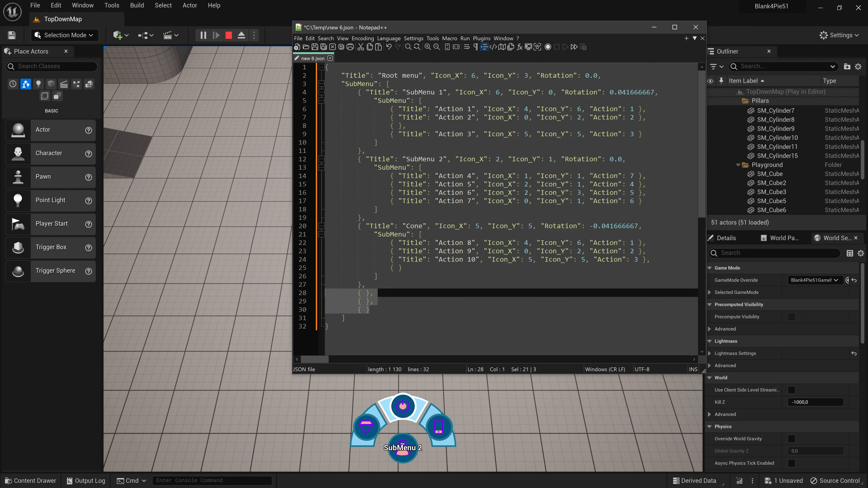
left_click(371, 293)
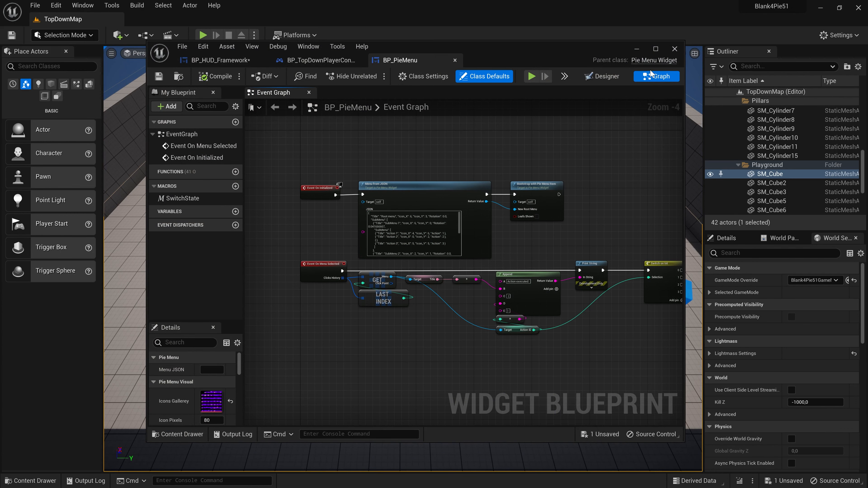
Step: Play the level to view the pie menu items, stop, and bring BP_PieMenu's Event Graph back
left_click(202, 34)
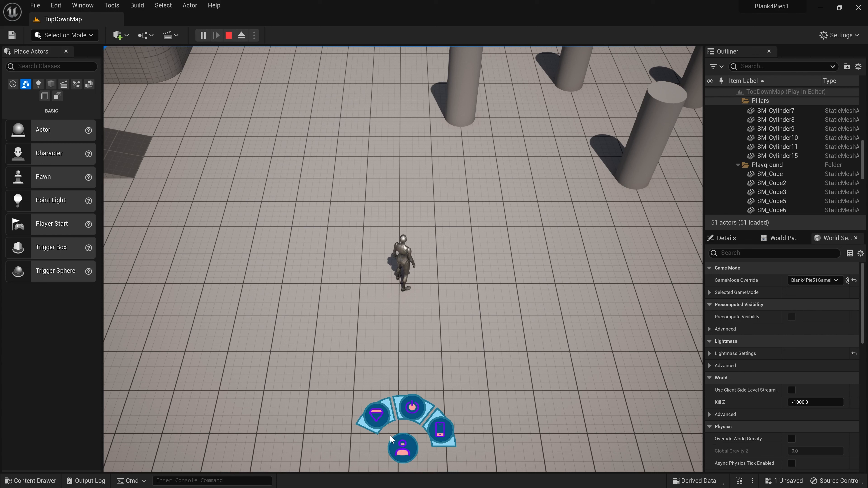
mouse_move(412, 408)
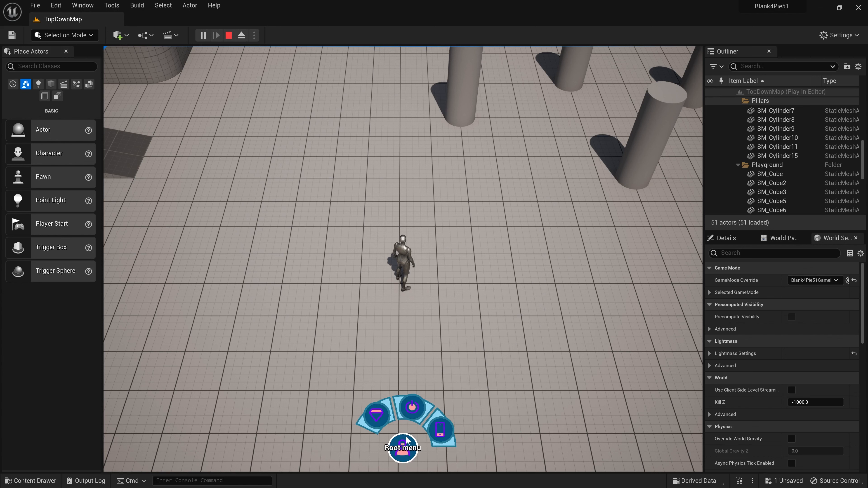
left_click(229, 34)
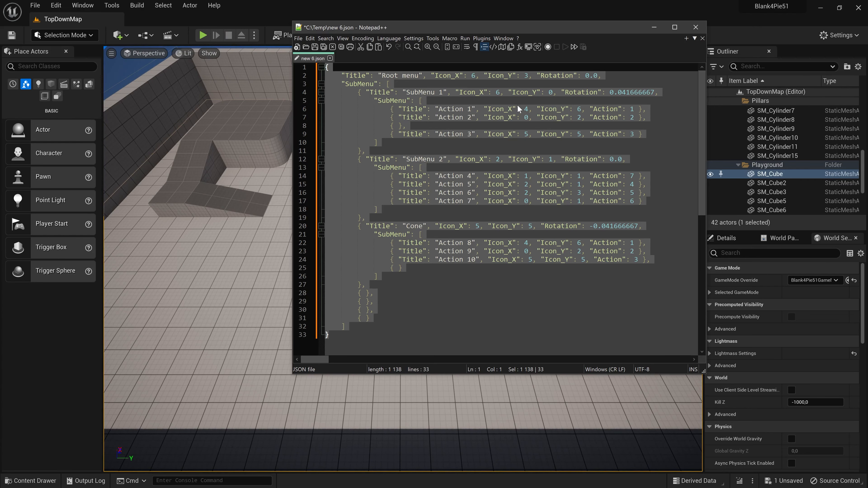
left_click(518, 108)
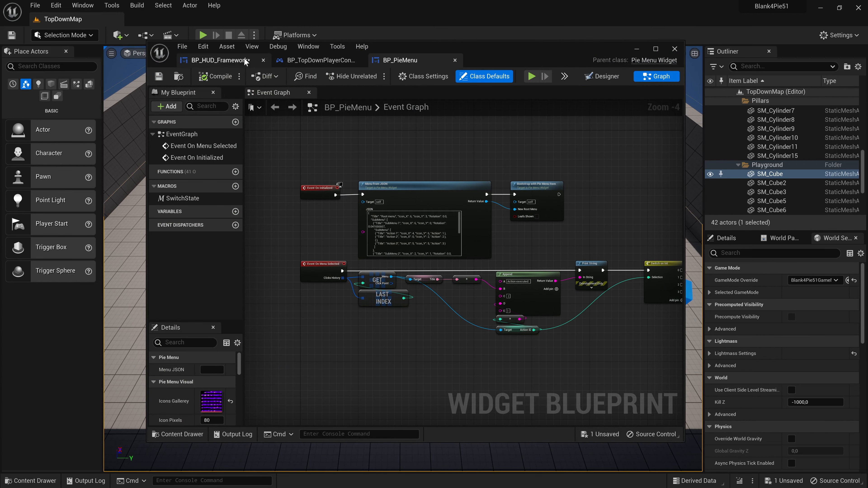
Step: Set BP_PieMenu's Icon Pixels to 40 in the BP_HUD_Framework Designer
left_click(216, 60)
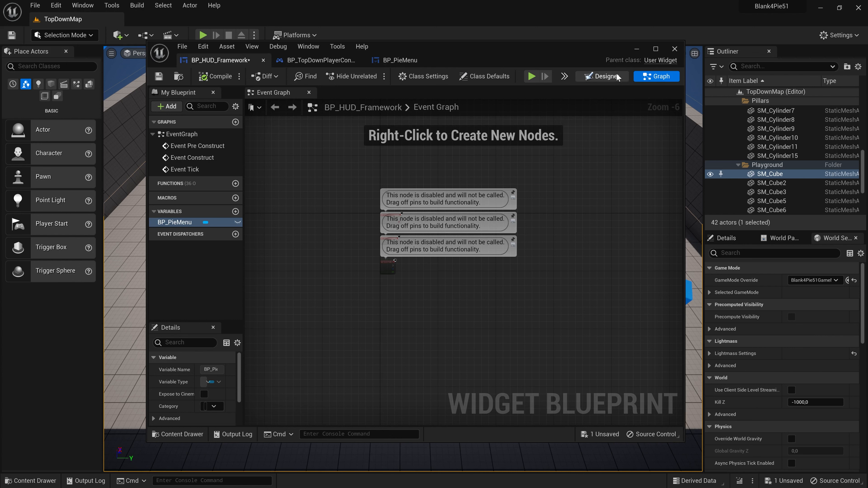
left_click(600, 76)
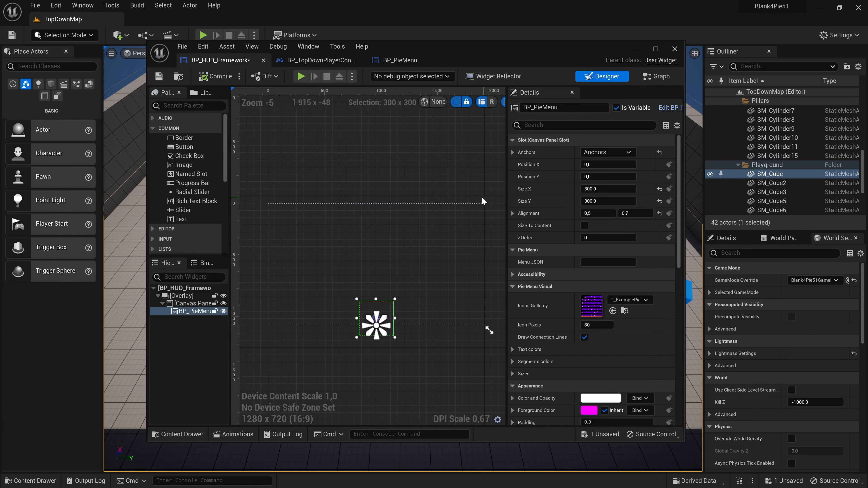
scroll("down", 3)
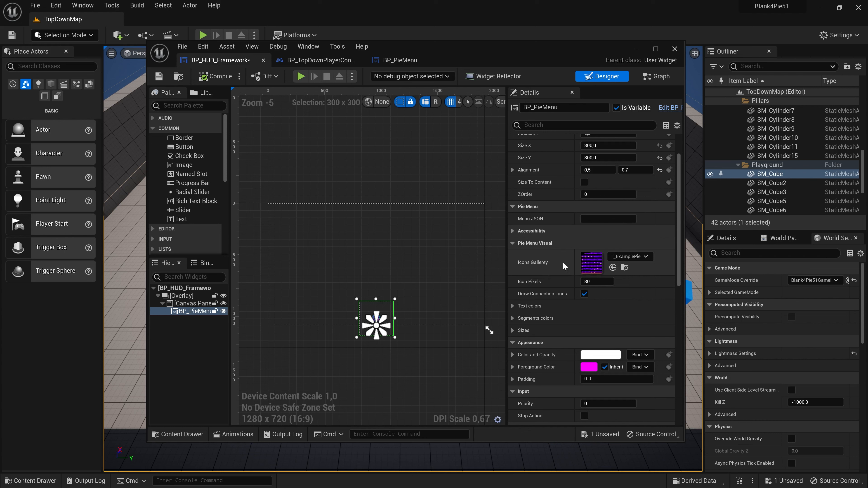
mouse_move(540, 289)
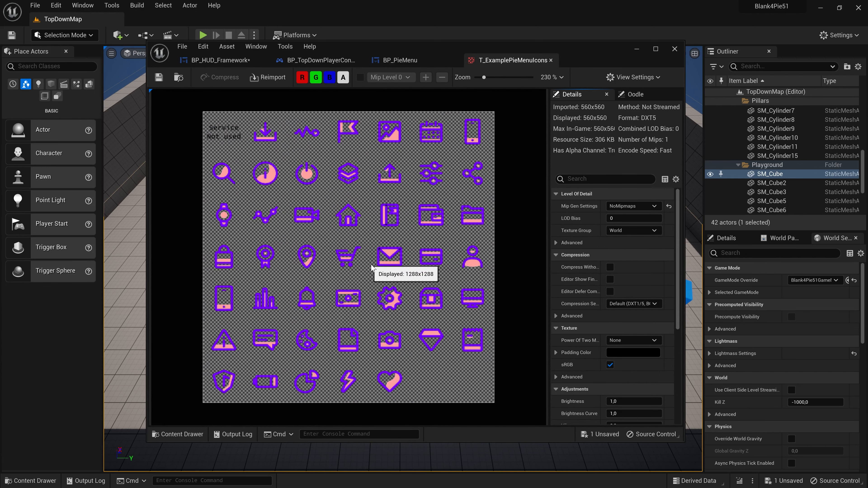
mouse_move(222, 387)
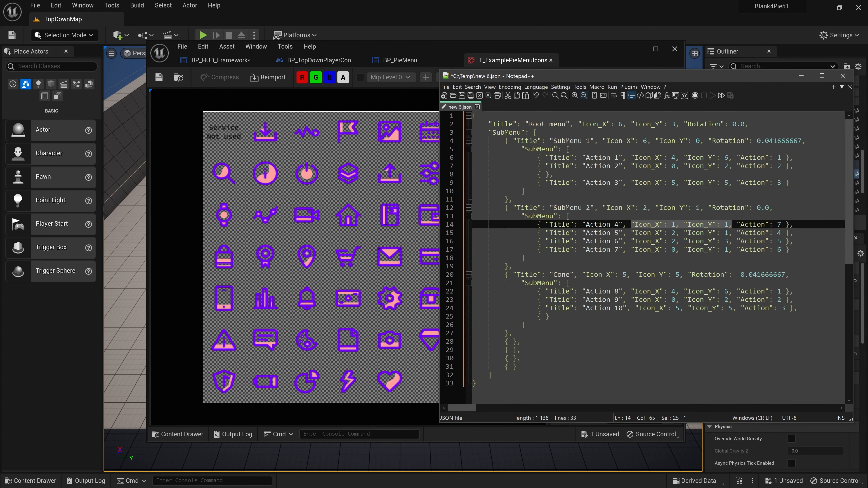
mouse_move(266, 131)
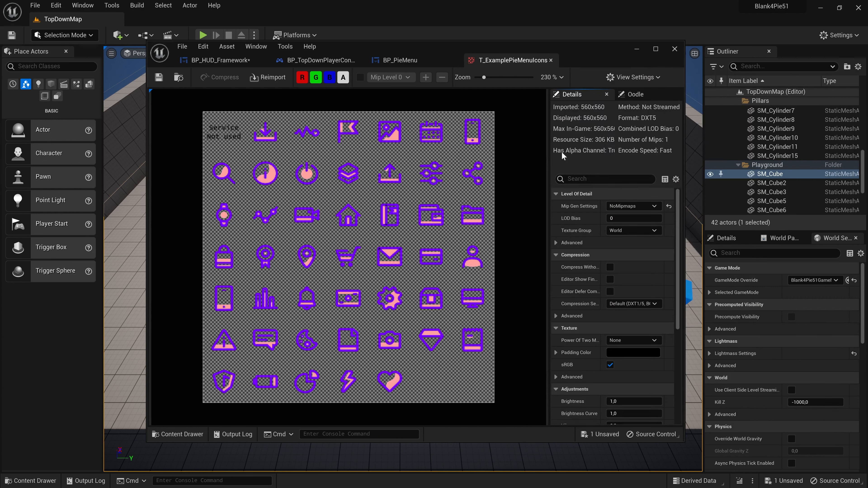
left_click(396, 60)
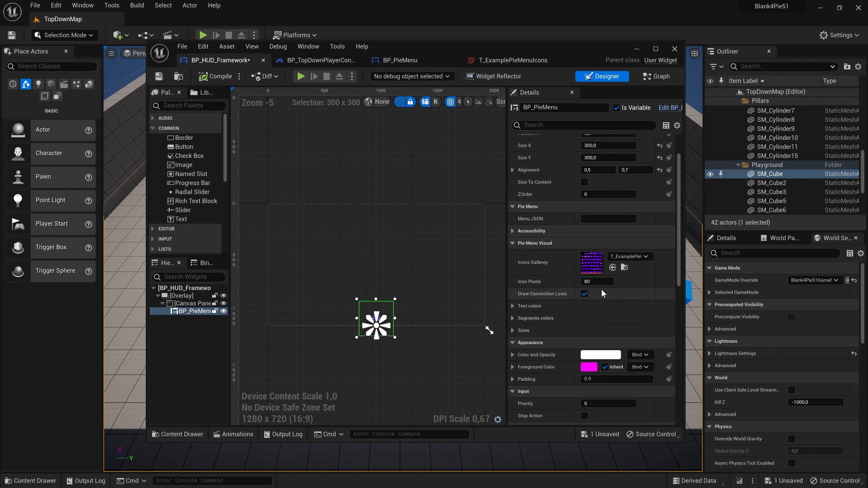
left_click(597, 281)
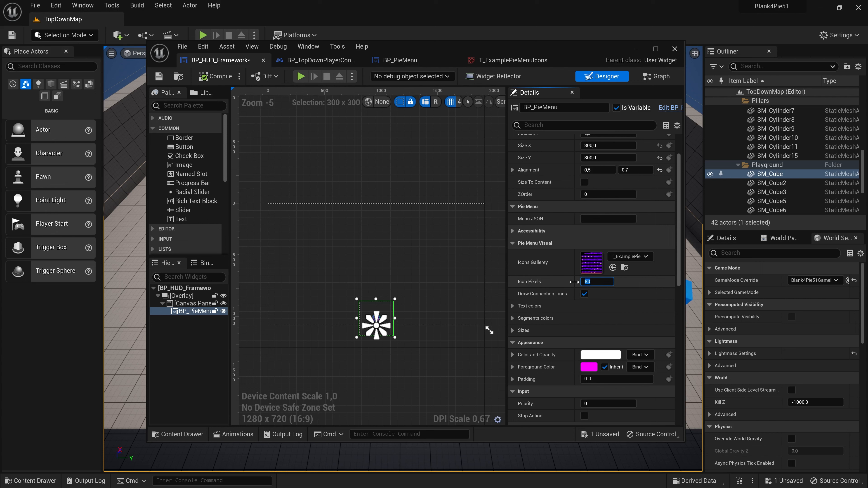
type("40")
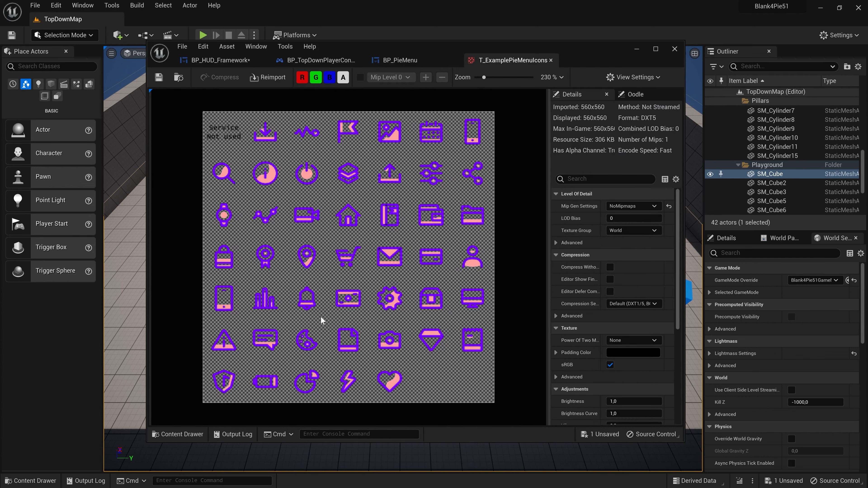
mouse_move(261, 134)
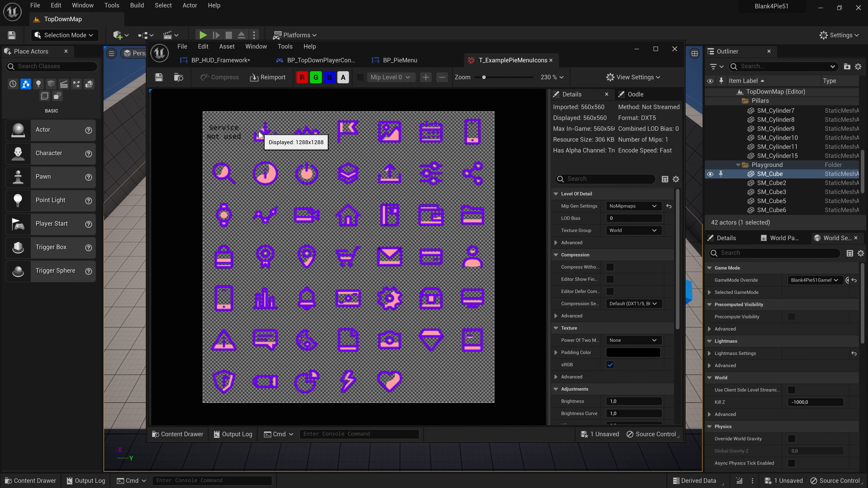
mouse_move(465, 111)
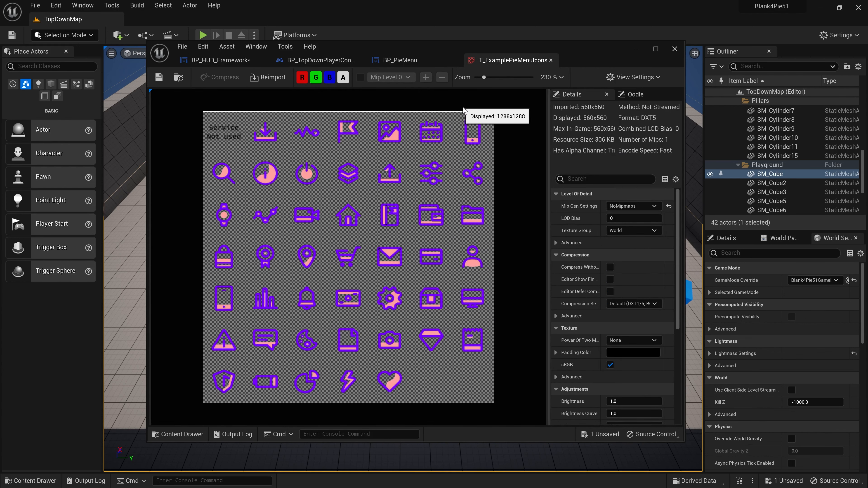
mouse_move(449, 104)
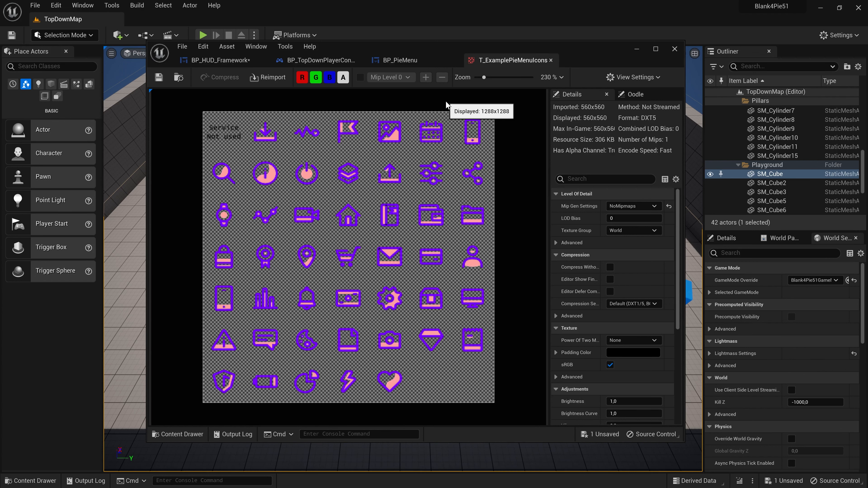
Step: Test the 40-pixel icons in play, see them crop, and stop the session
left_click(216, 59)
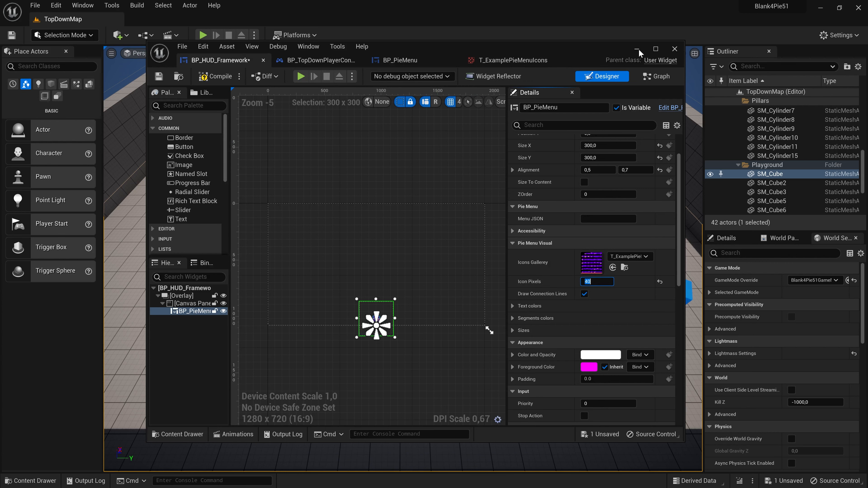
left_click(203, 35)
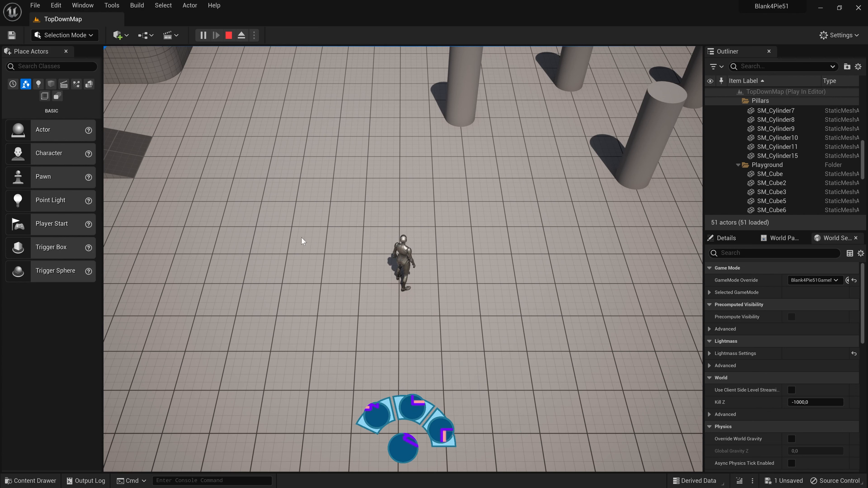
left_click(228, 35)
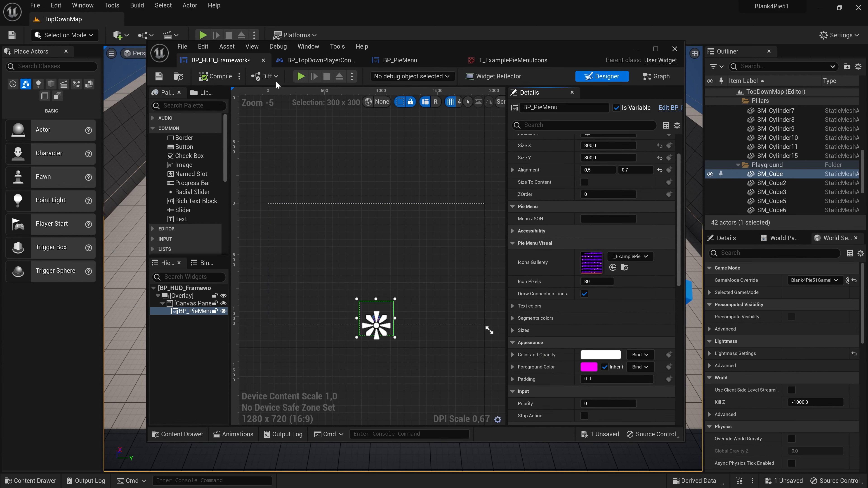
Step: Show the T_ExamplePieMenuIcons icon grid with new 6.json beside it
left_click(203, 35)
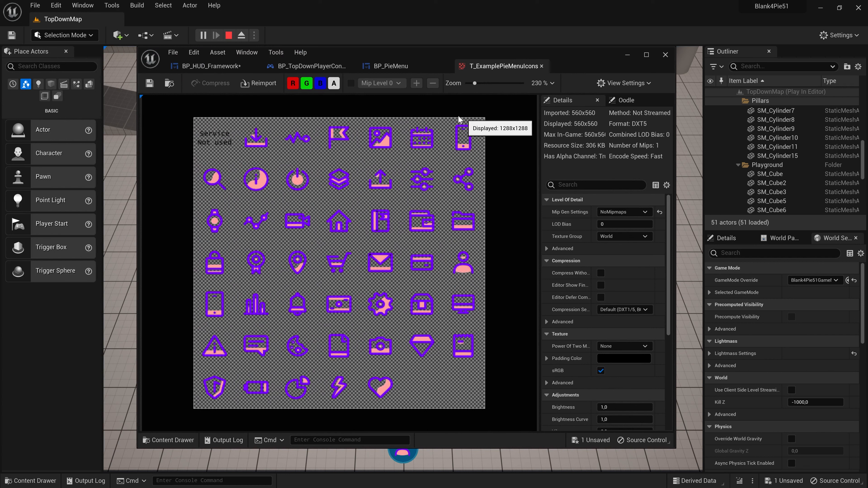
mouse_move(191, 349)
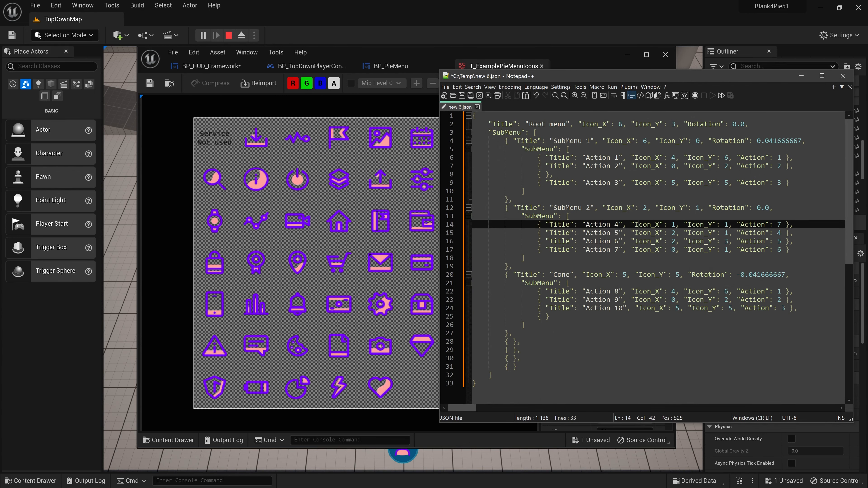
Step: Highlight the Icon_X/Icon_Y values in the menu JSON to compare with the icon grid
left_click_drag(633, 224, 732, 224)
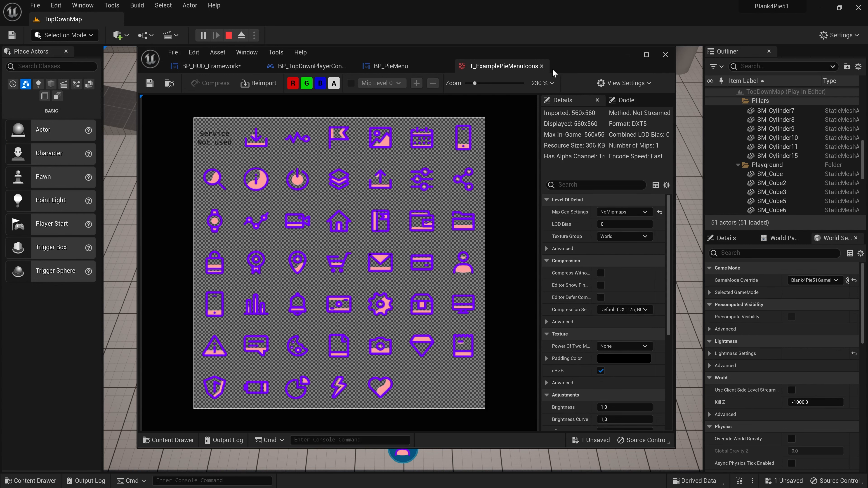
Step: Stop the play session and return to TopDownMap's editor view via BP_PieMenu's graph
left_click(393, 66)
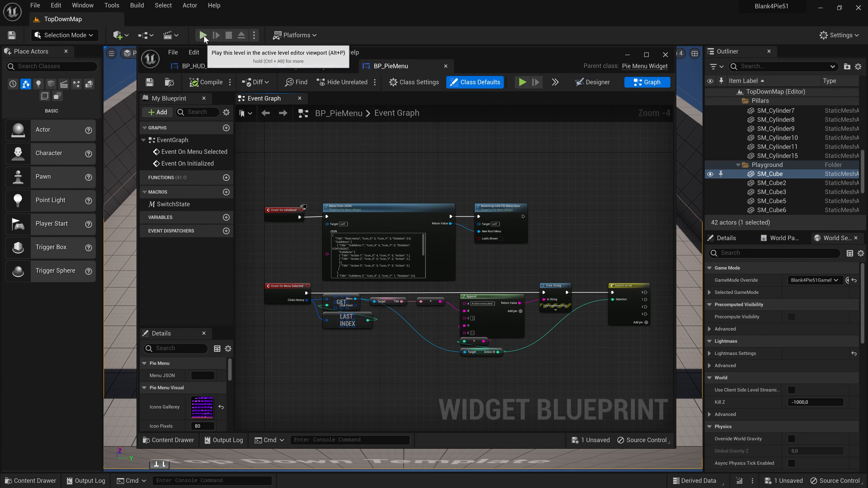
left_click(203, 35)
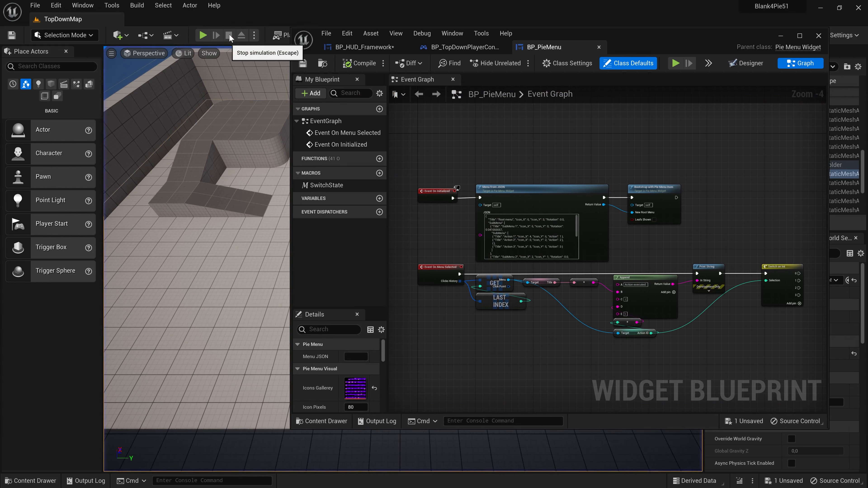
left_click(230, 35)
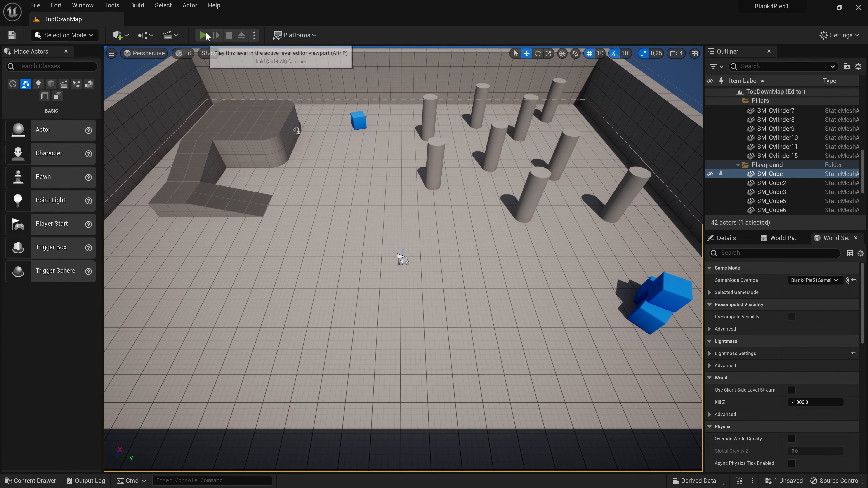
Step: Play the level and bring up the root pie menu to check its layout
left_click(205, 35)
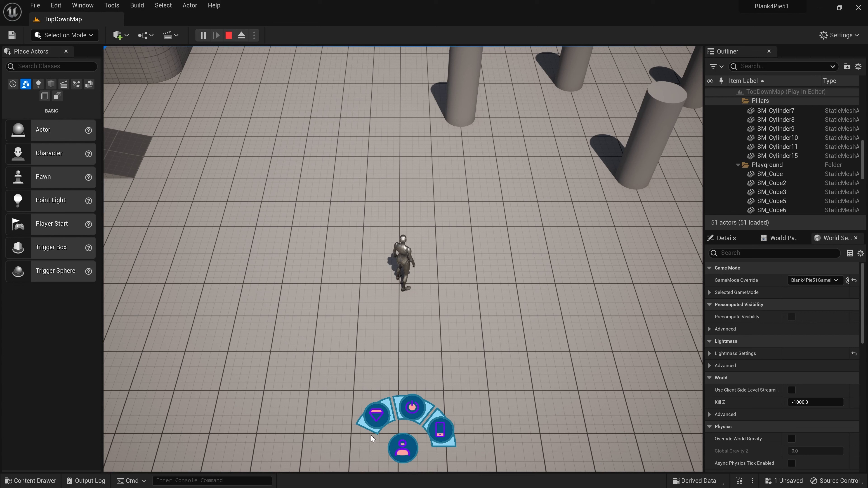
mouse_move(402, 449)
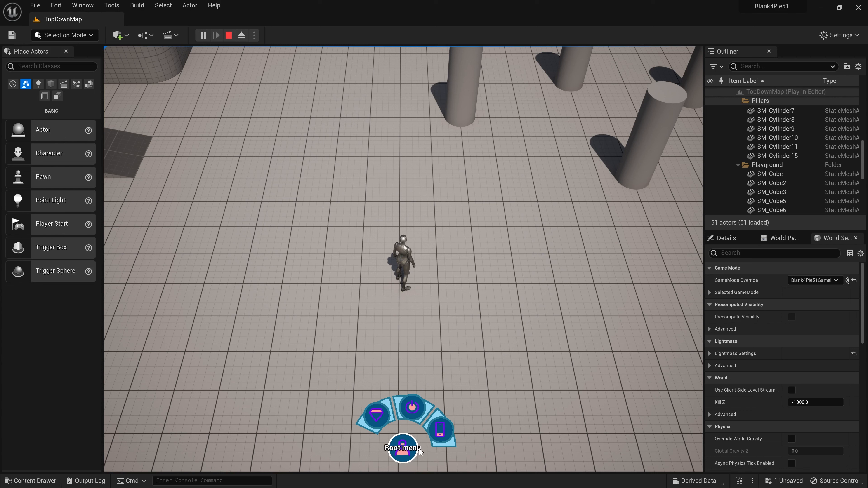
left_click(439, 429)
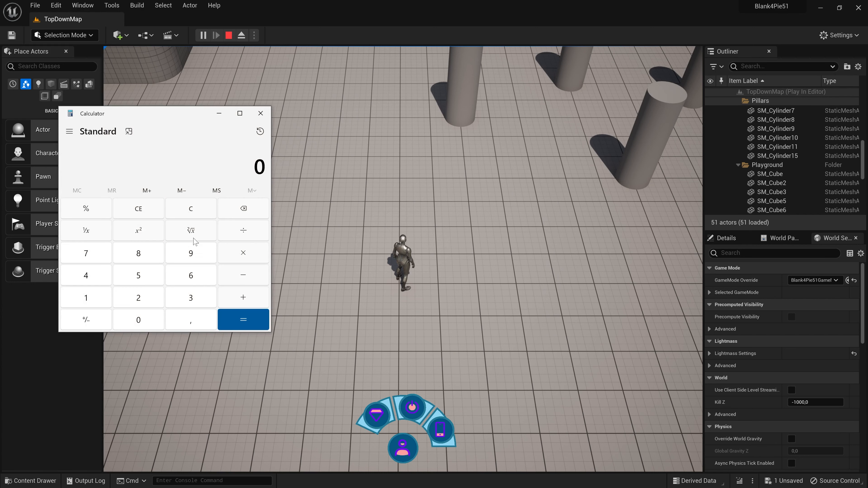
Step: Compute 1 ÷ 14 = 0.0714285714285714 in Windows Calculator
left_click(85, 298)
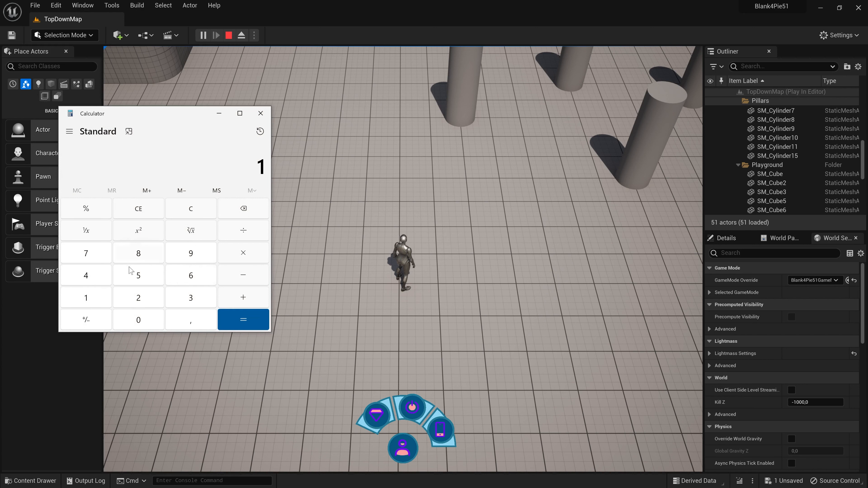
mouse_move(100, 236)
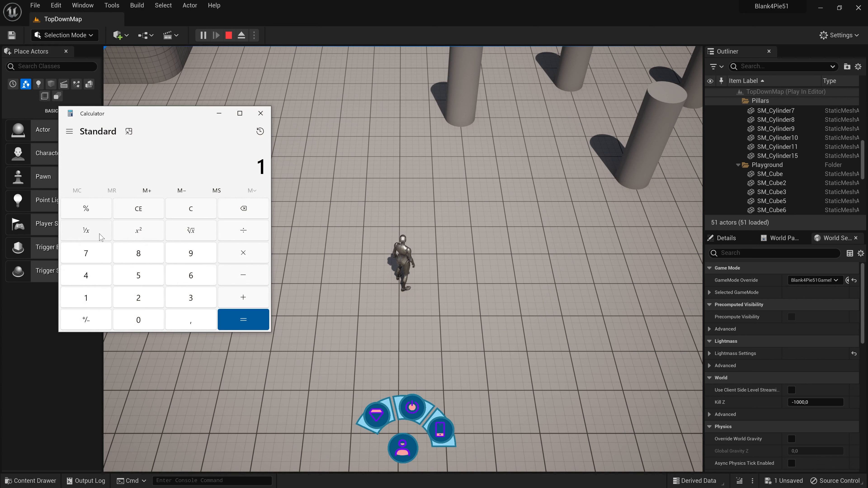
left_click(86, 275)
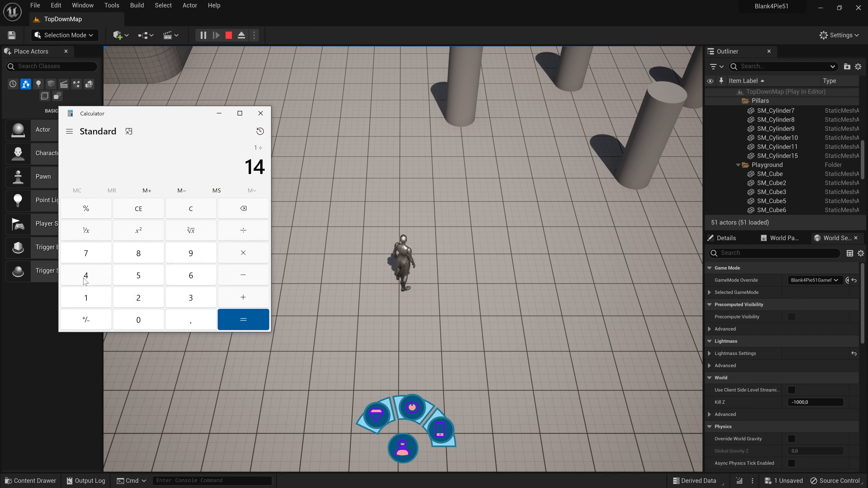
left_click(242, 320)
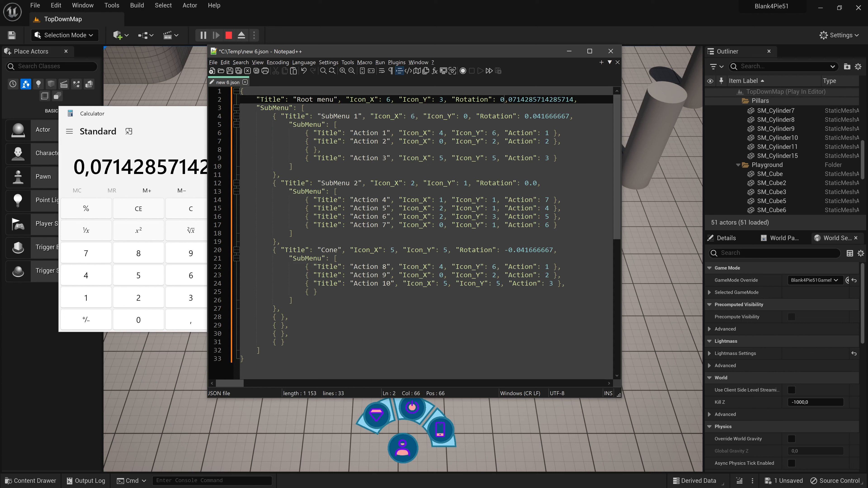
Step: Copy the JSON with Rotation 0.0714285714285714 into BP_PieMenu and test the root menu in play
key("ctrl+a")
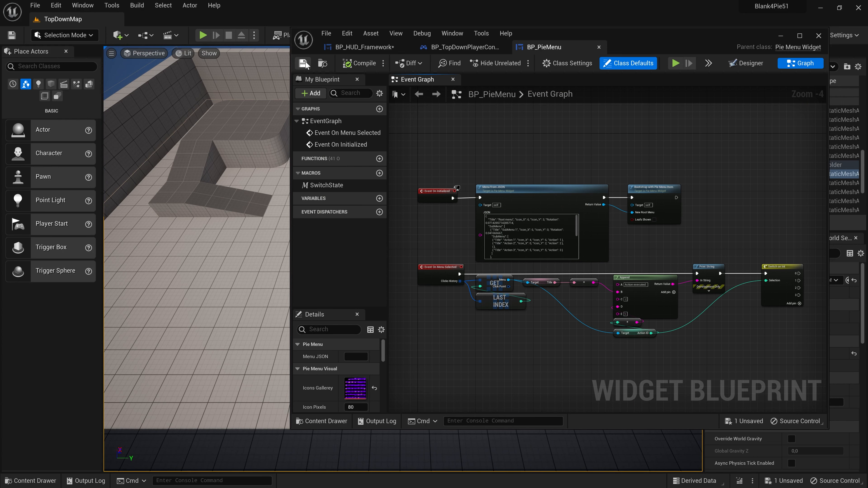
left_click(203, 34)
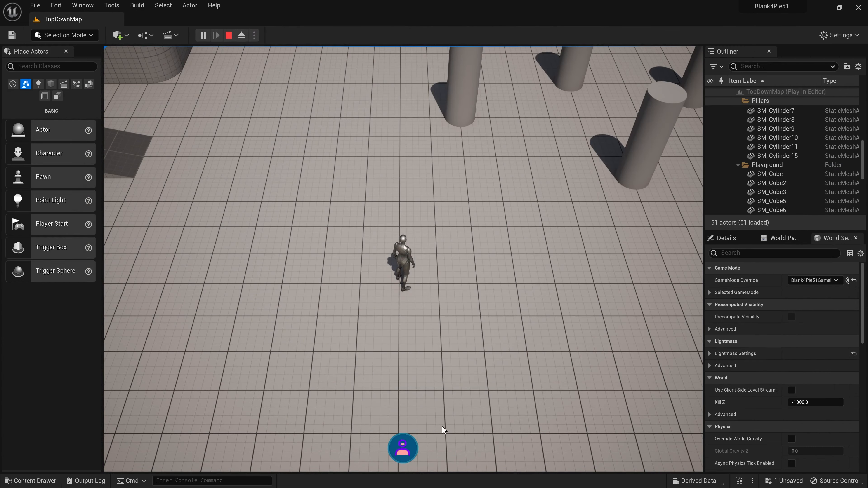
left_click(403, 448)
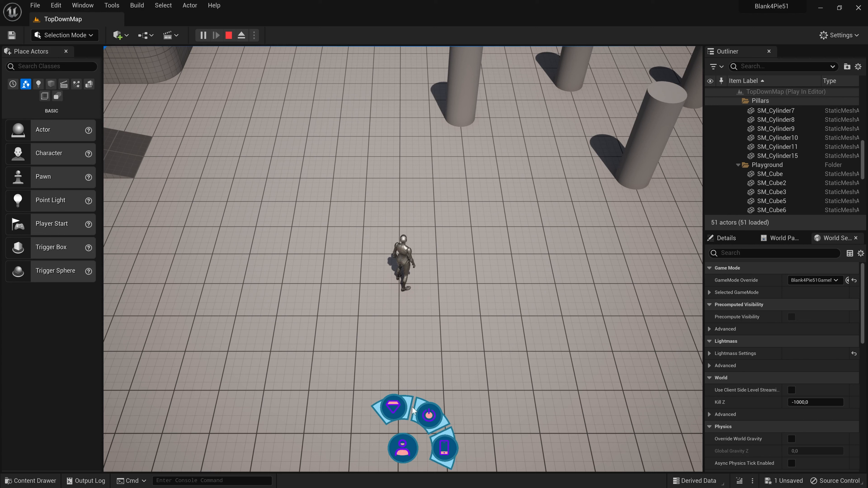
mouse_move(403, 447)
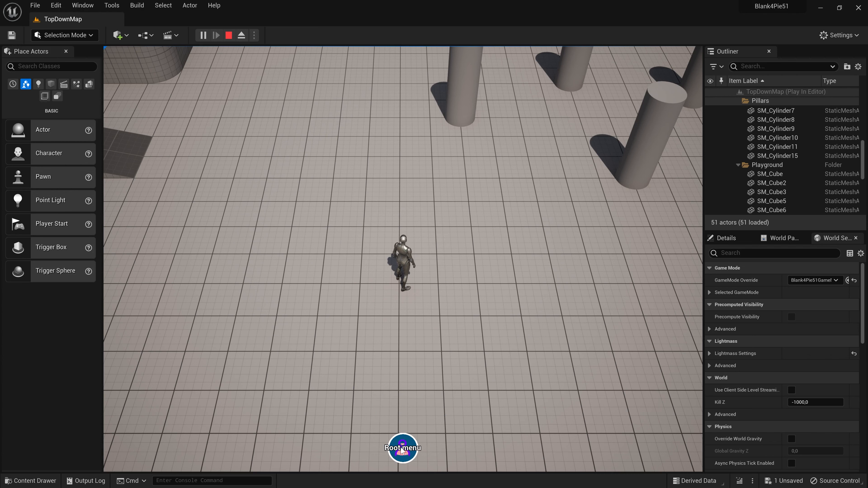
left_click(228, 34)
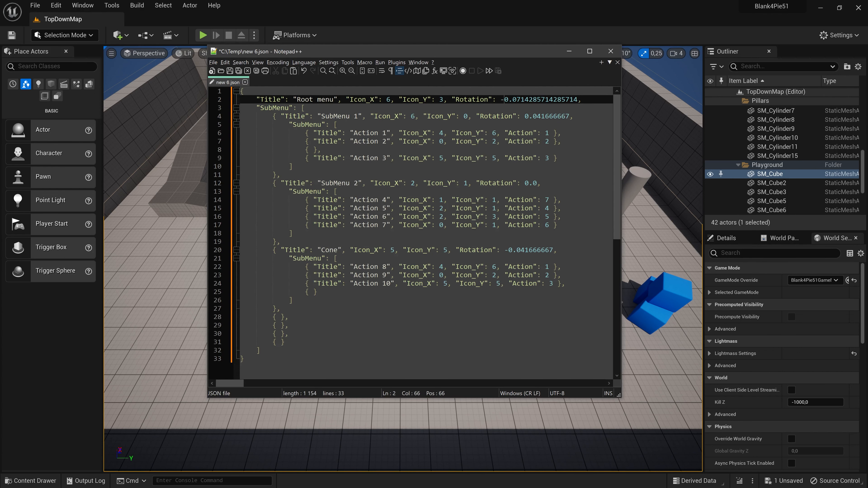
Step: Apply Rotation -0.0714285714285714 instead, save, test the root menu in play and stop
key("ctrl+a")
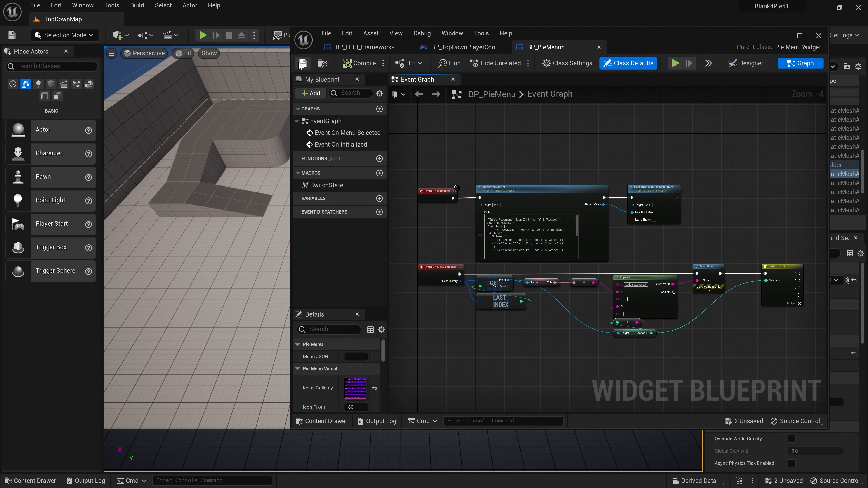
left_click(202, 35)
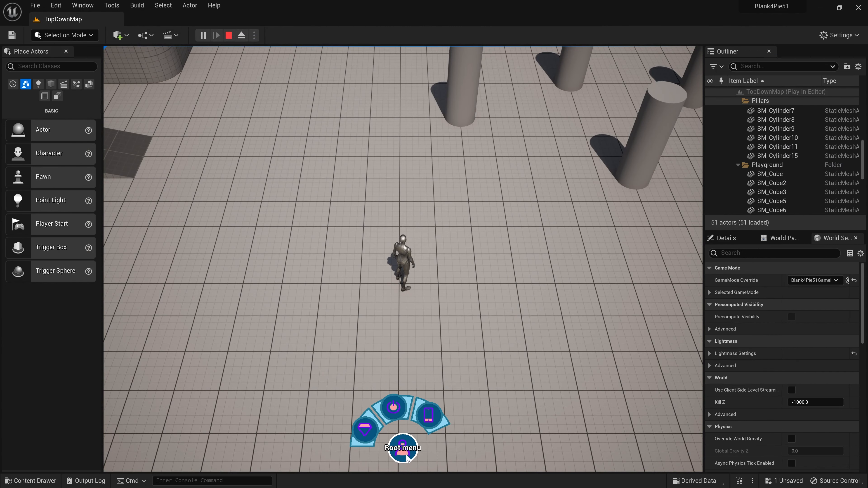
left_click(402, 447)
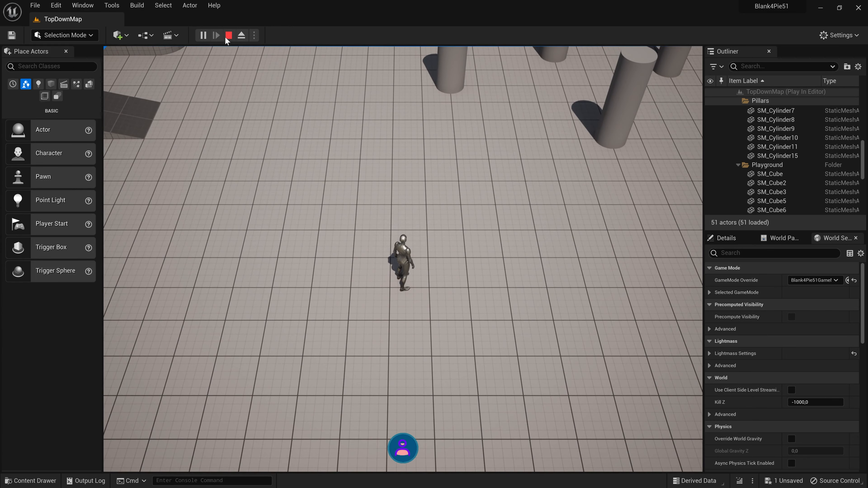
left_click(228, 34)
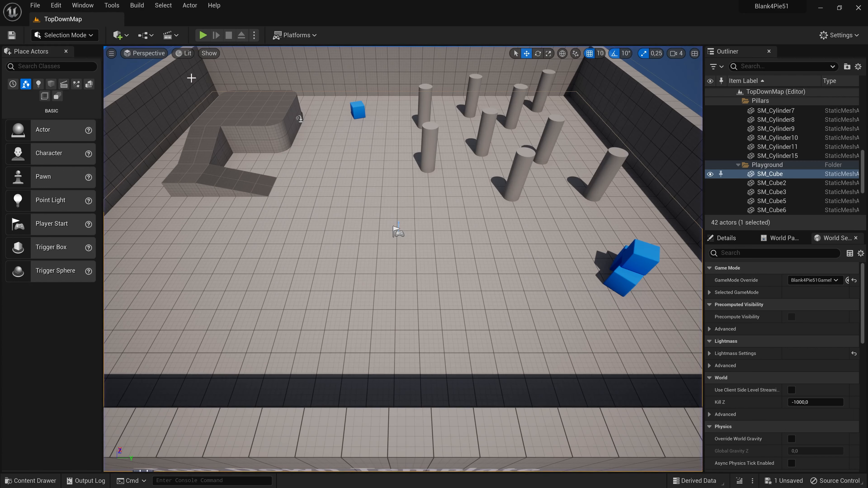
Step: Compute 1 ÷ 28 in Calculator for the new rotation step
left_click(242, 320)
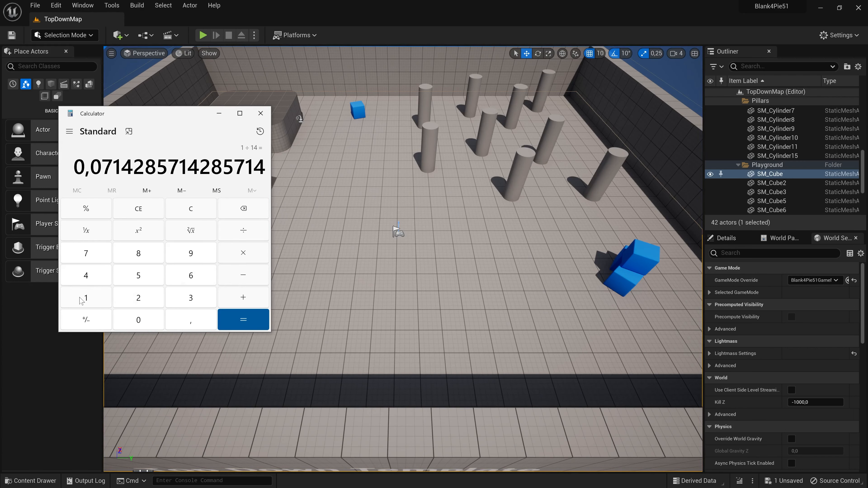
left_click(242, 320)
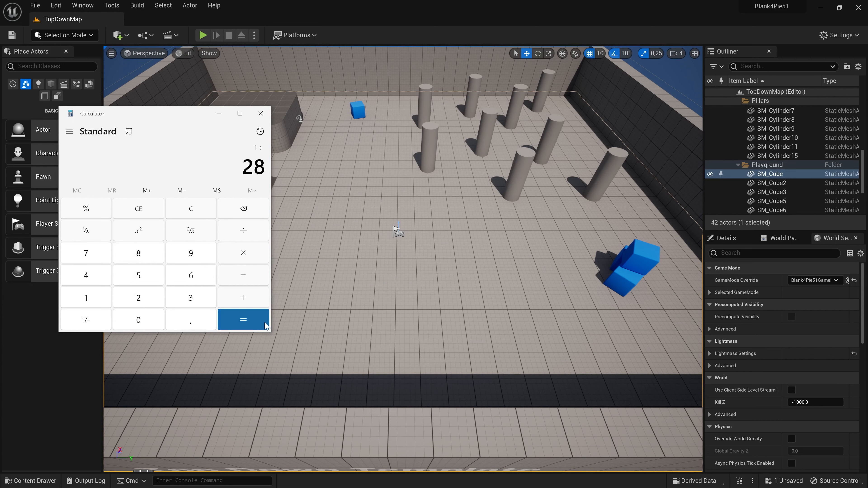
left_click(243, 319)
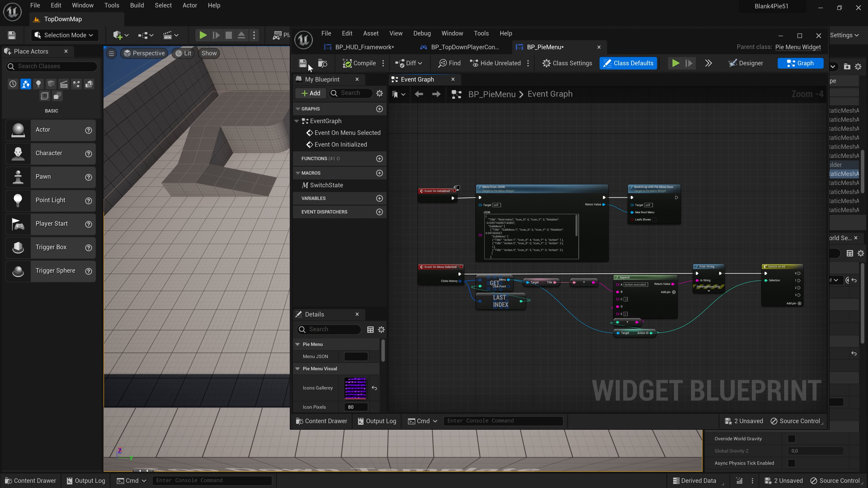
Step: Save the updated BP_PieMenu, run a submenu action in play, and stop
left_click(202, 34)
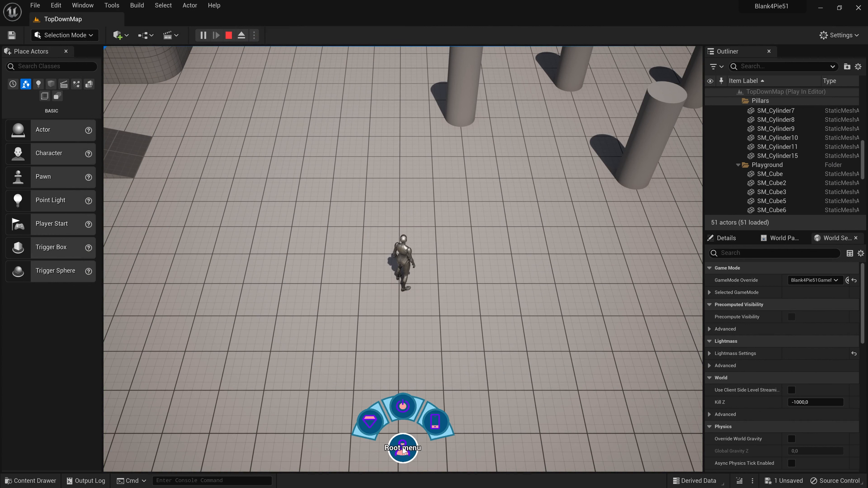
left_click(402, 447)
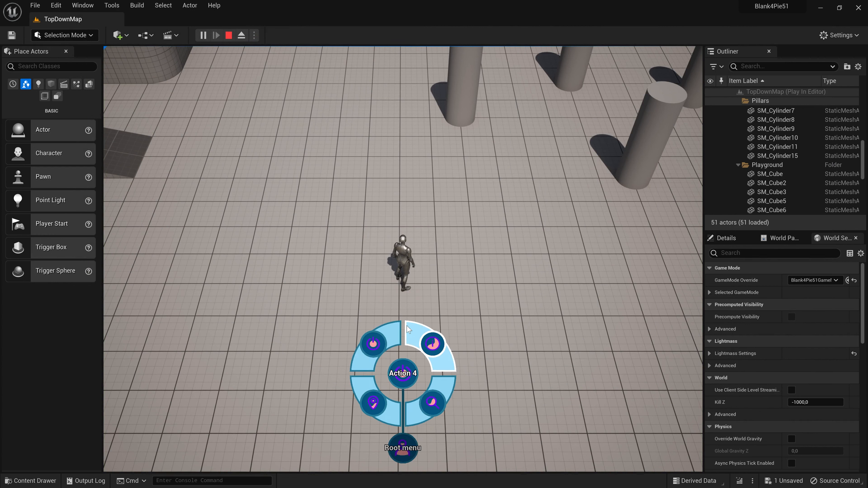
left_click(431, 343)
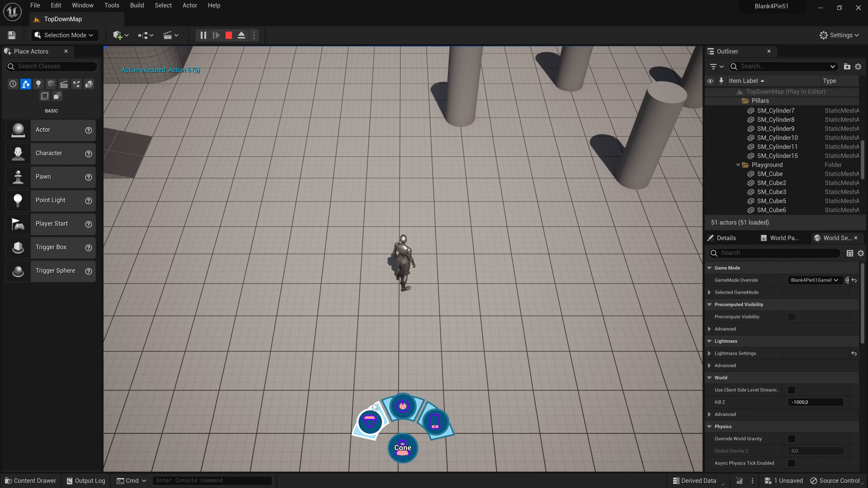
left_click(228, 35)
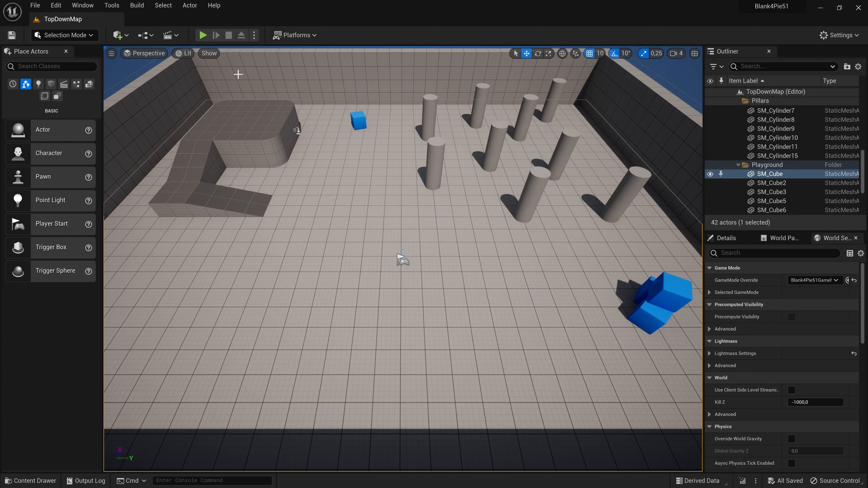
mouse_move(285, 146)
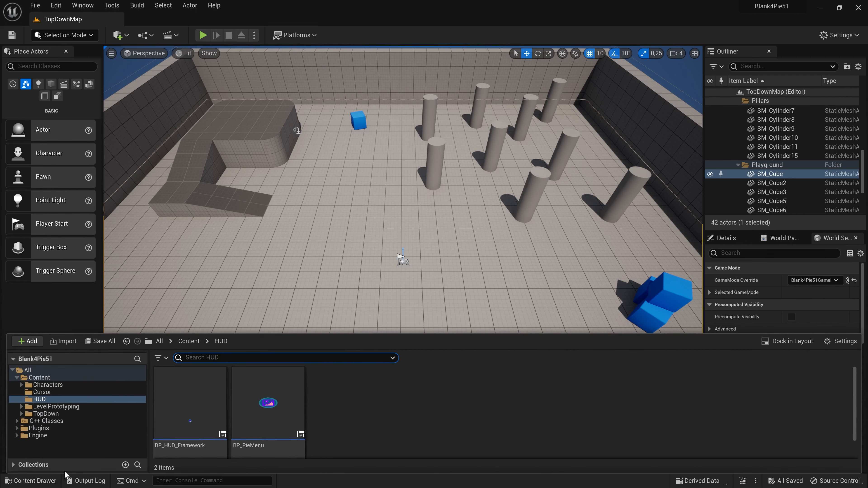
Step: Reopen BP_PieMenu from the HUD folder and switch it to its Event Graph
double_click(268, 402)
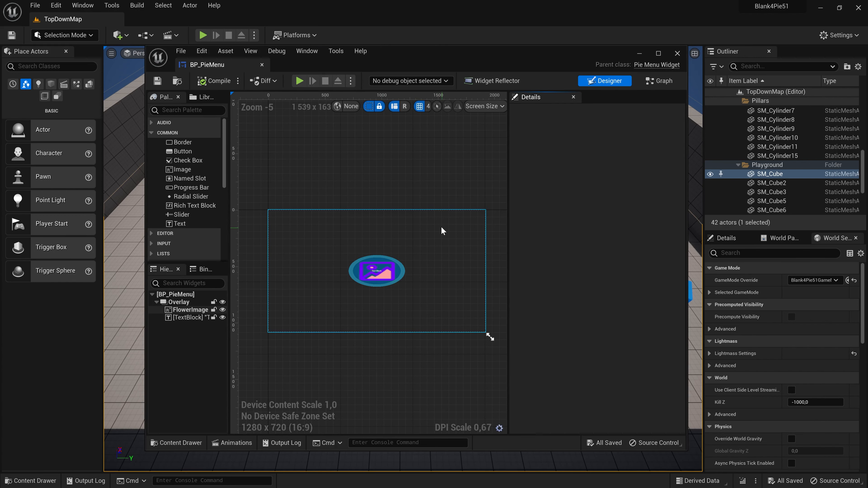
left_click(658, 81)
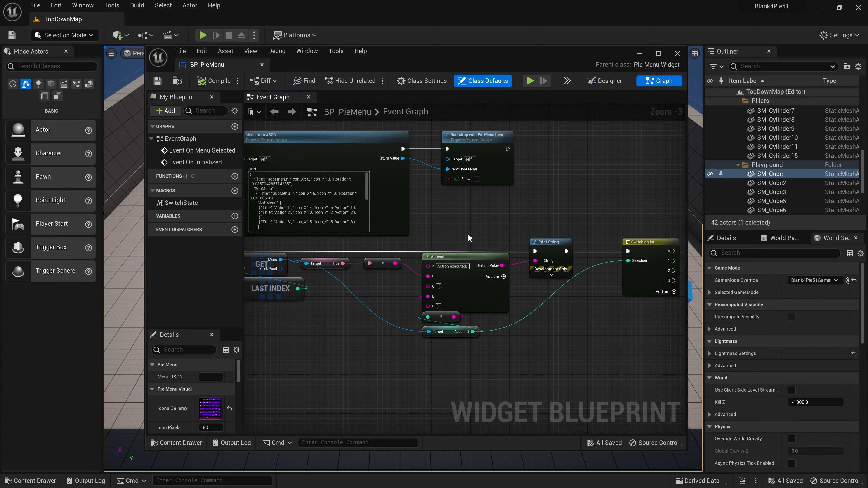
mouse_move(437, 244)
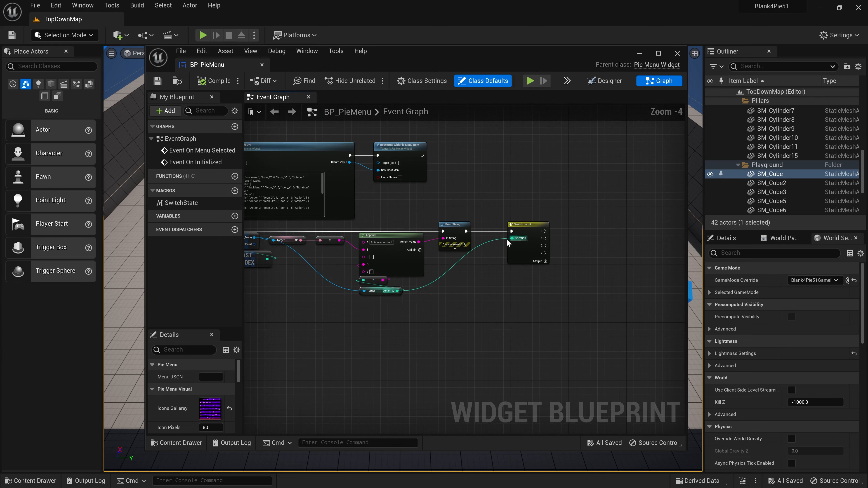
mouse_move(488, 210)
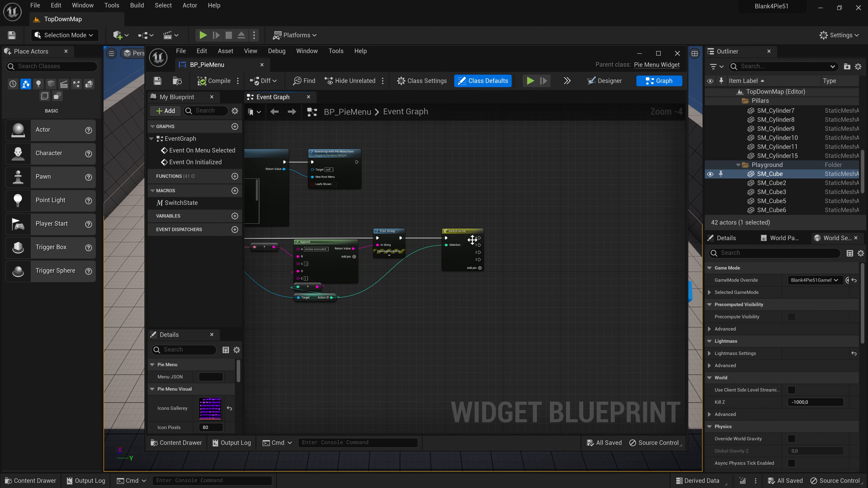
Step: Start the Switch on Int at index 1 and spawn BP_Boom1 from its first output
left_click(462, 231)
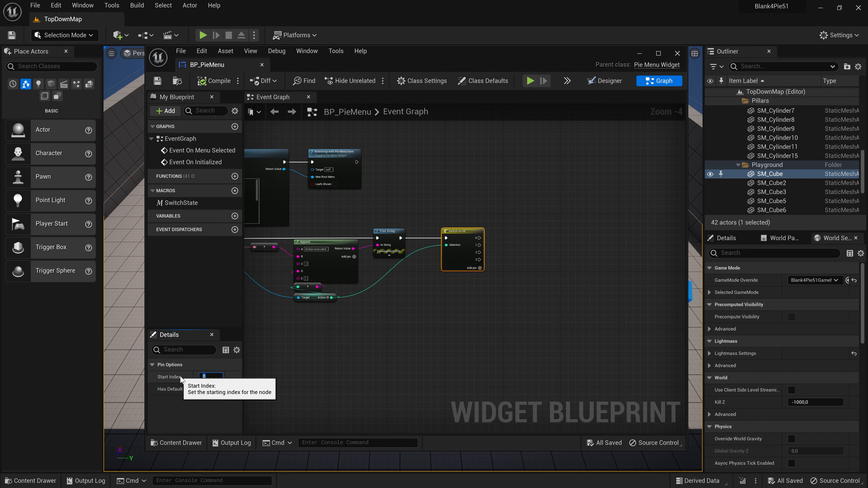
type("1")
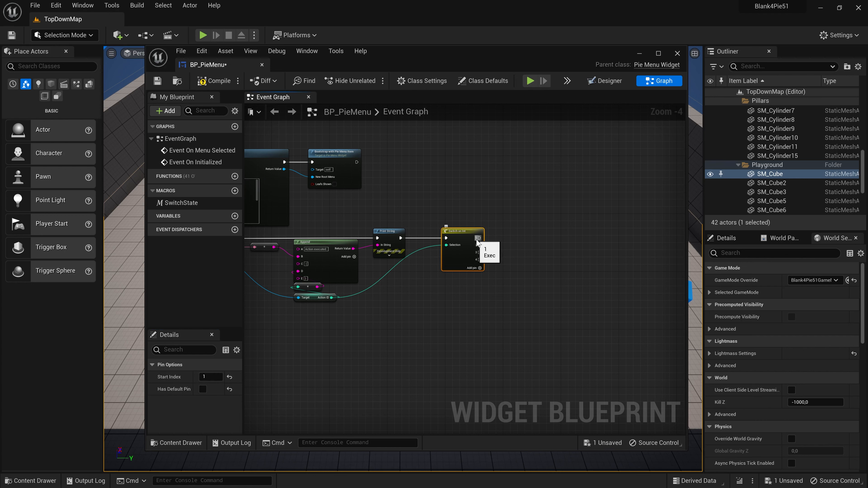
left_click_drag(481, 238, 545, 242)
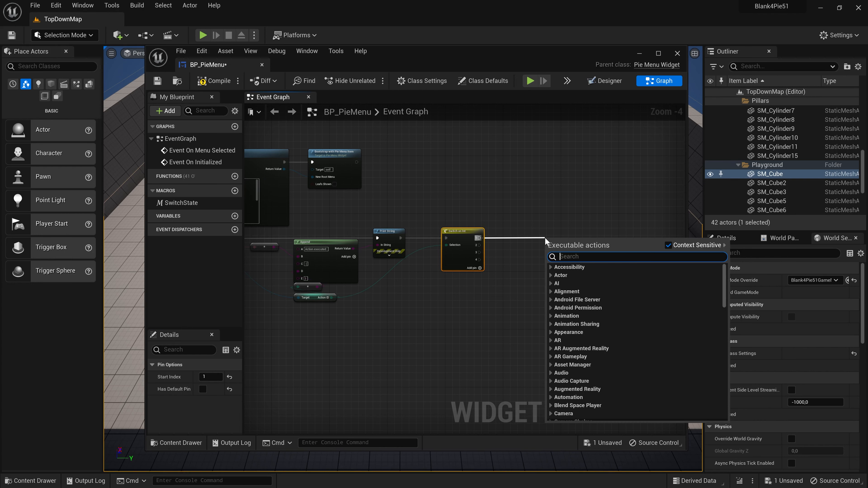
mouse_move(548, 239)
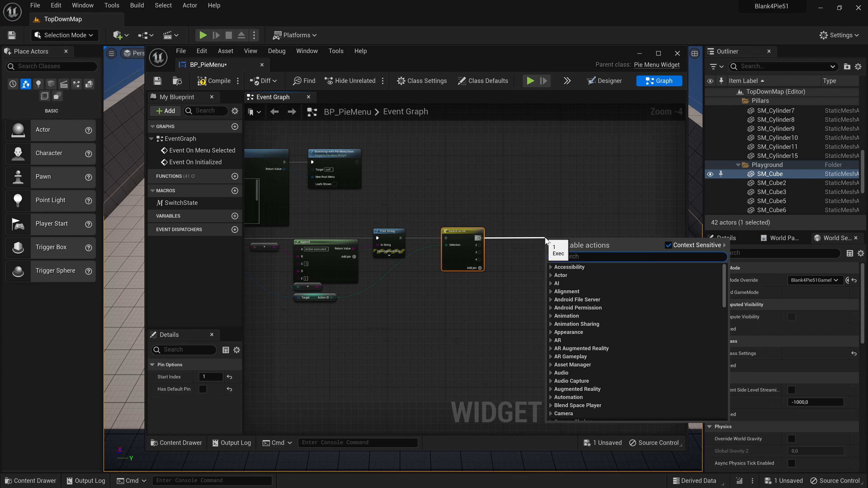
scroll("down", 3)
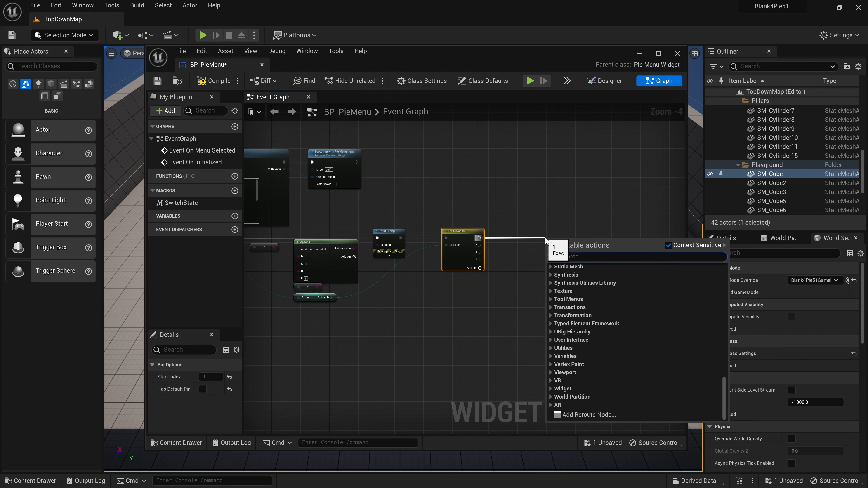
type("wp")
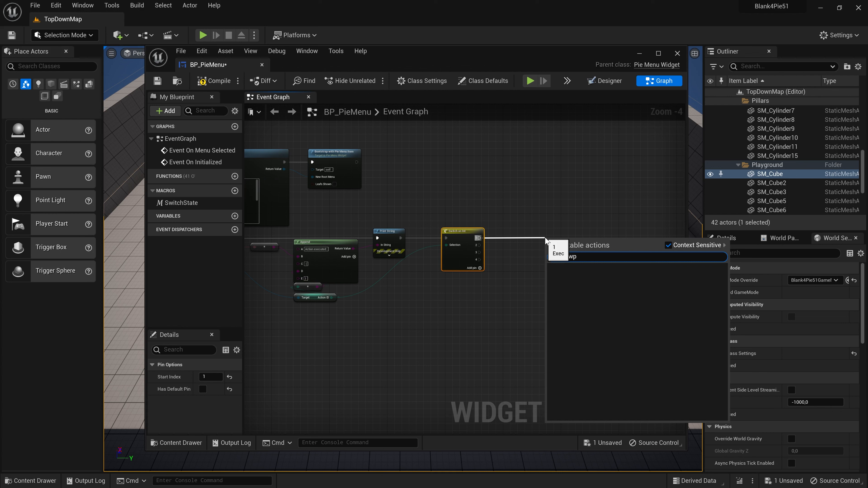
type("s")
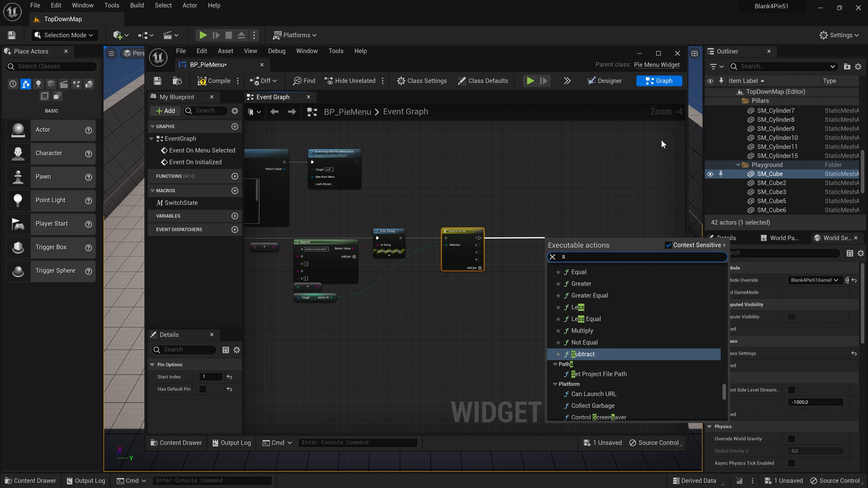
type("pawnac")
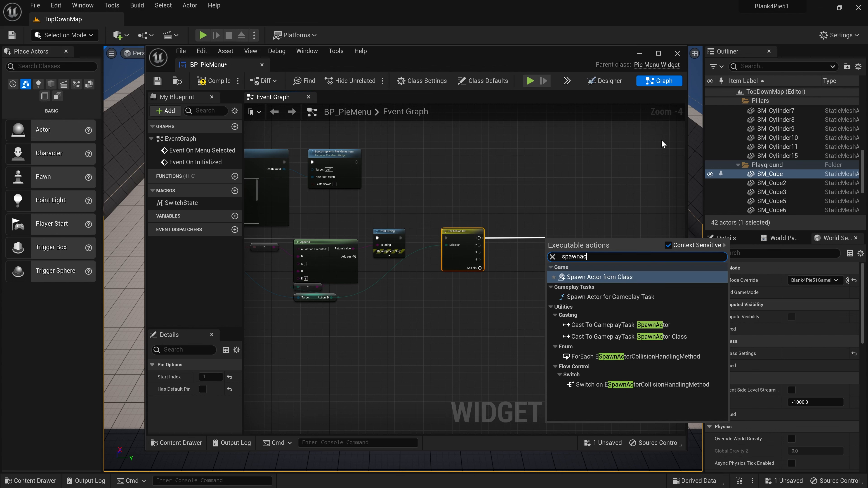
left_click(598, 277)
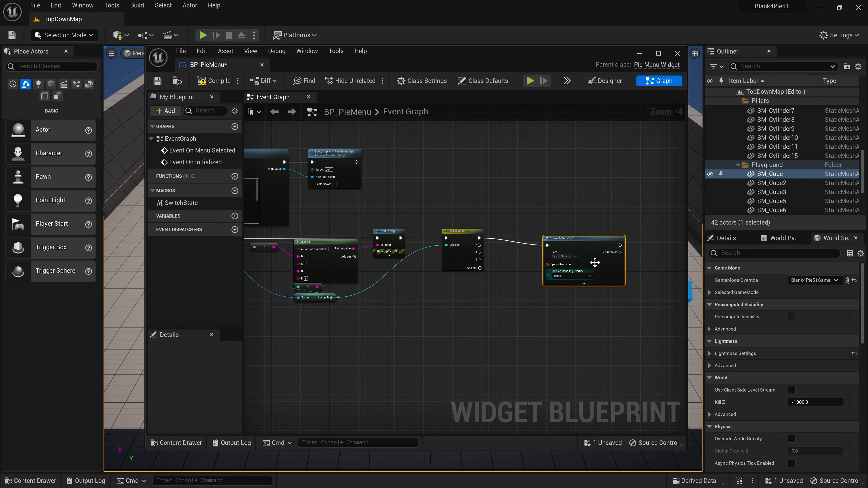
left_click(559, 245)
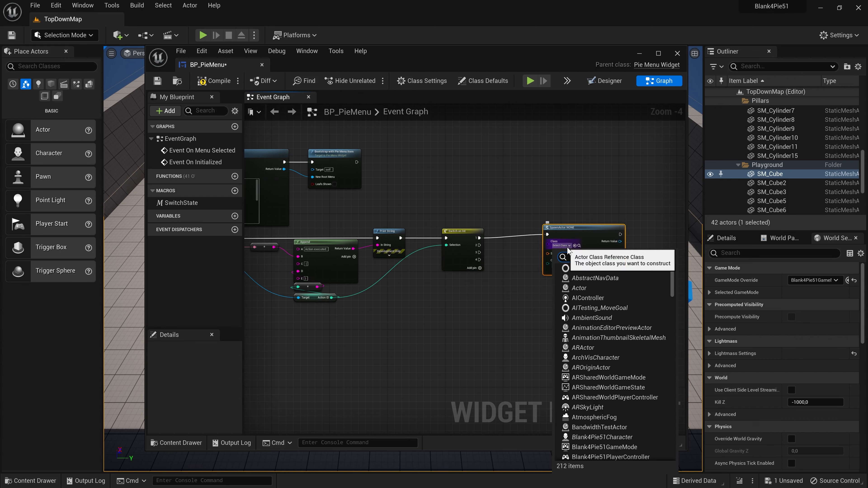
type("BP")
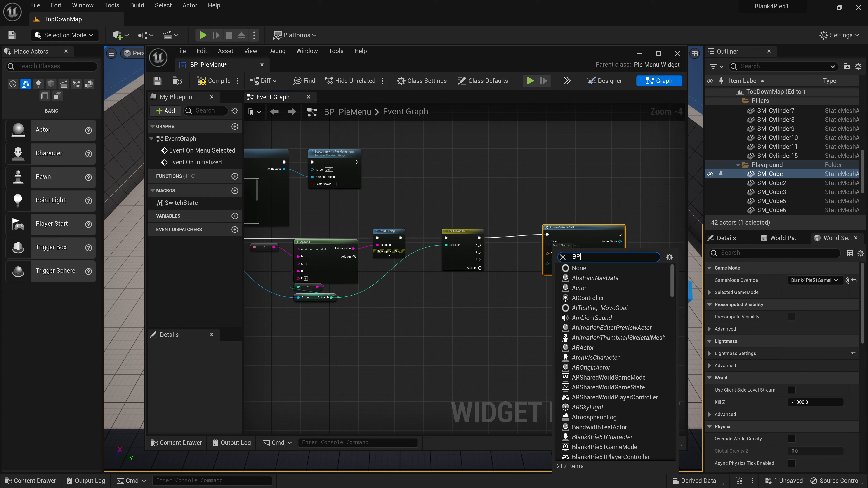
type("_B")
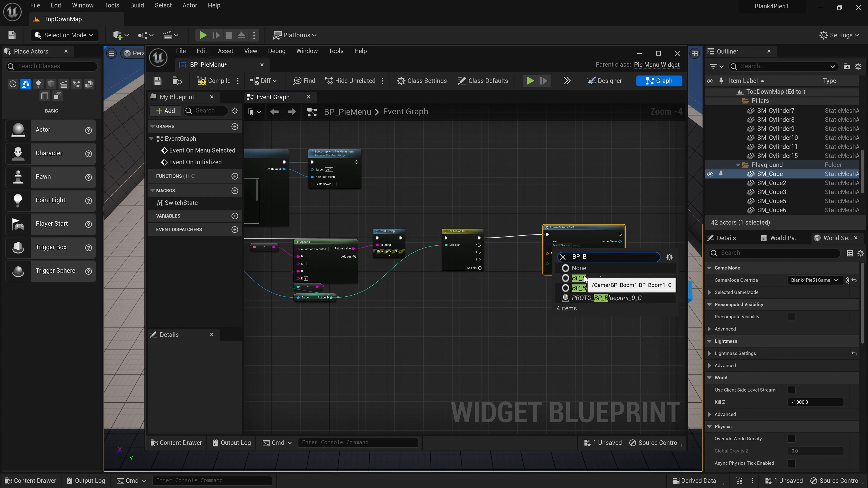
left_click(583, 278)
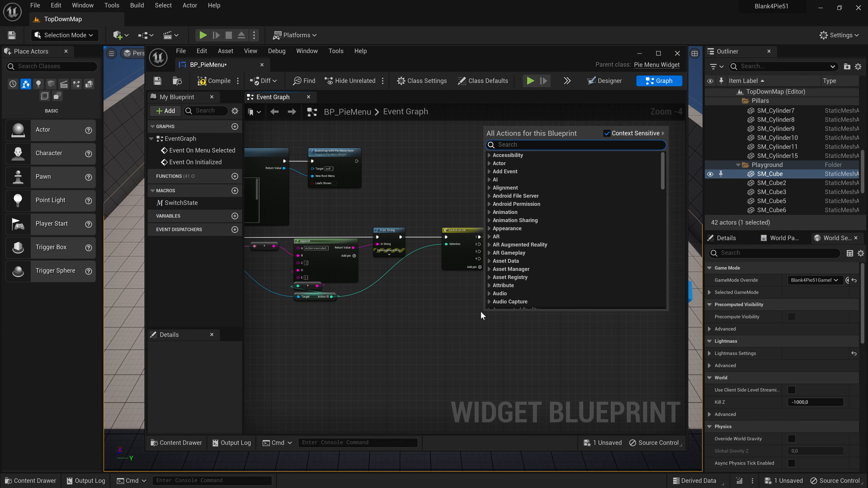
Step: Build the spawn transform from the player pawn's transform plus forward vector ×300, then compile and save
type("pawn")
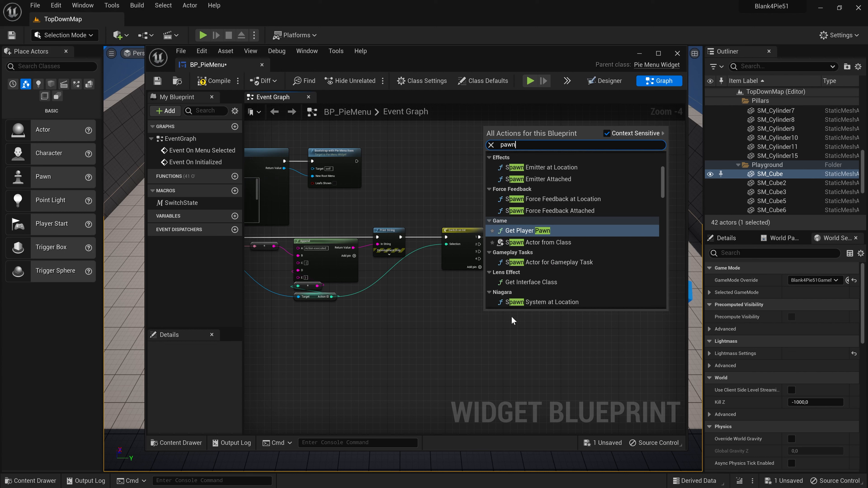
left_click(527, 230)
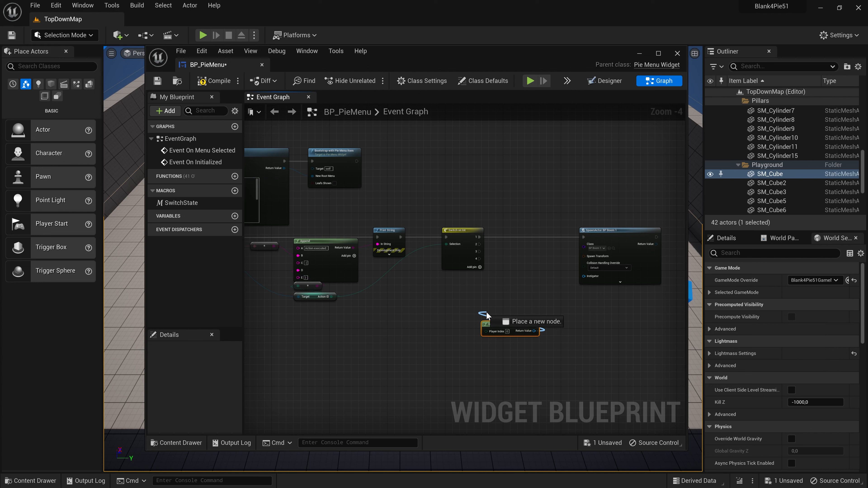
mouse_move(484, 318)
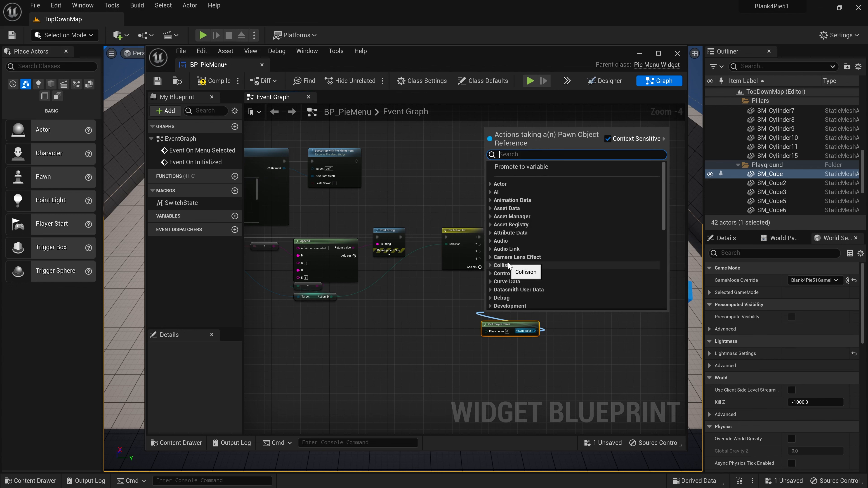
type("gett")
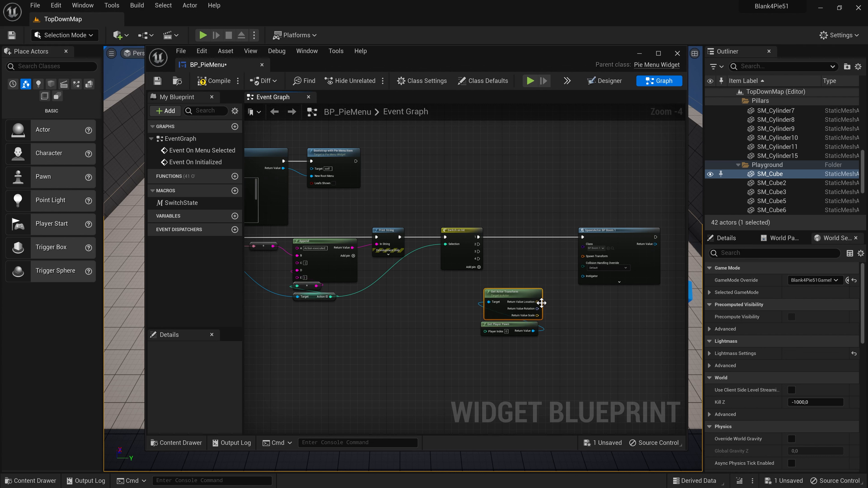
mouse_move(543, 316)
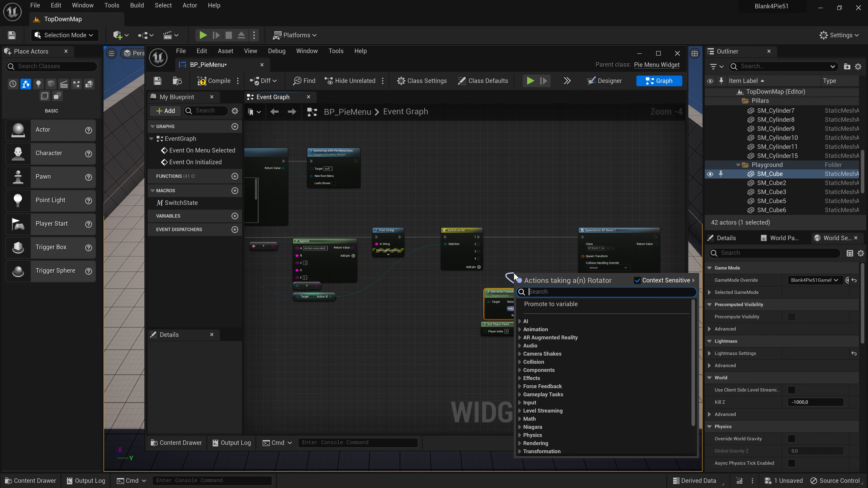
type("forw")
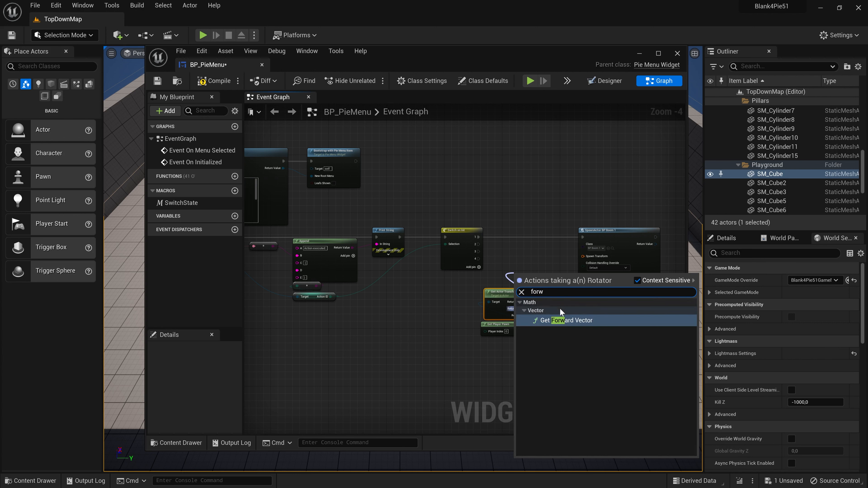
left_click(570, 320)
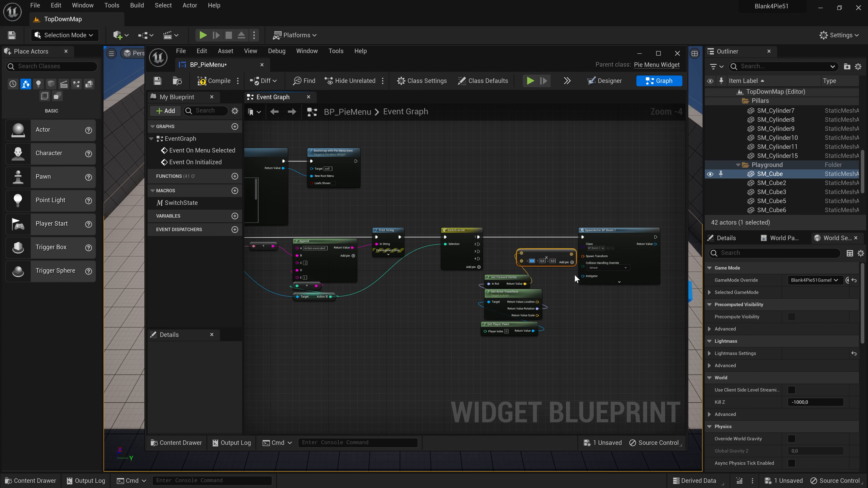
type("300")
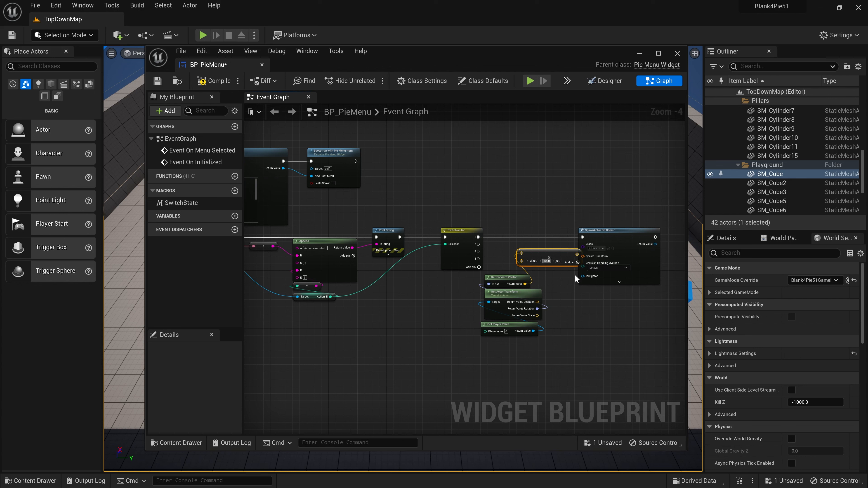
left_click(556, 260)
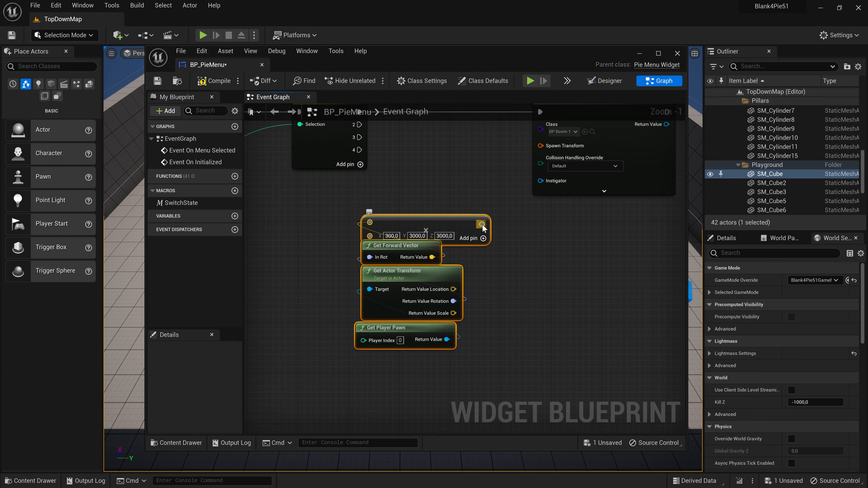
left_click_drag(484, 224, 526, 224)
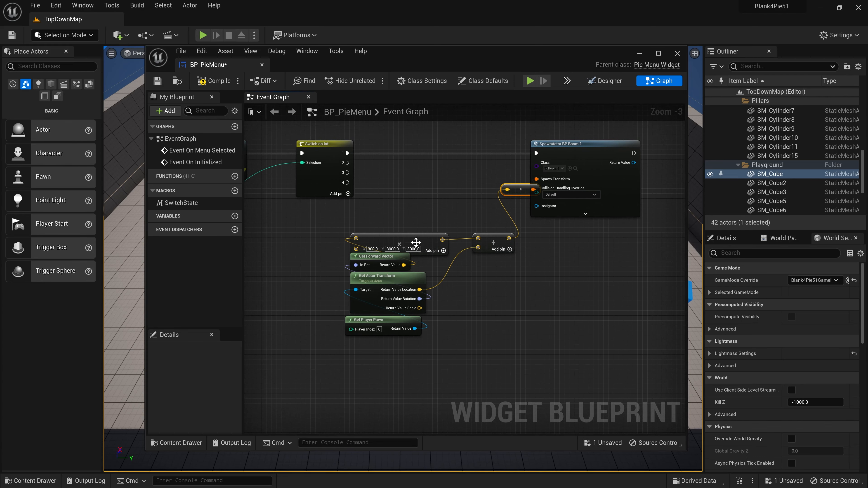
mouse_move(490, 240)
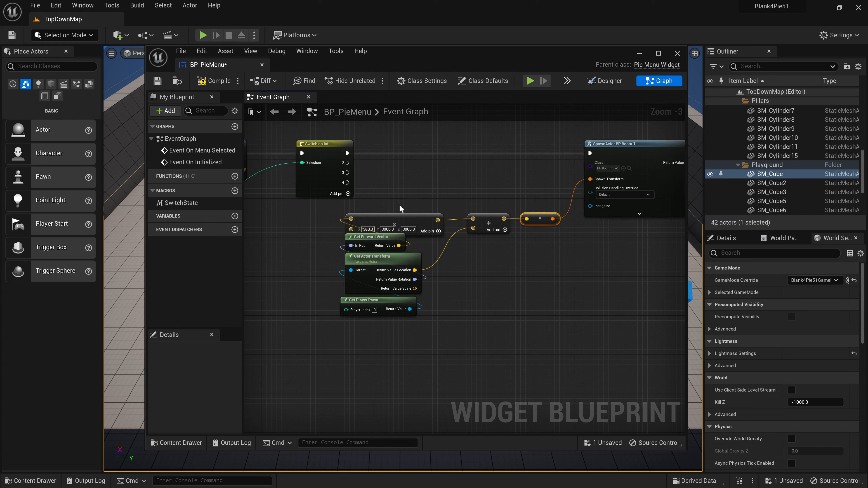
left_click_drag(539, 219, 544, 184)
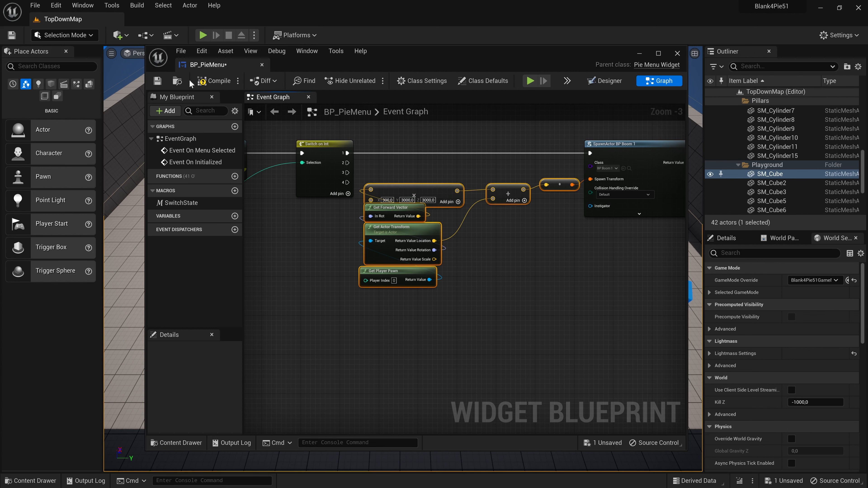
left_click(212, 80)
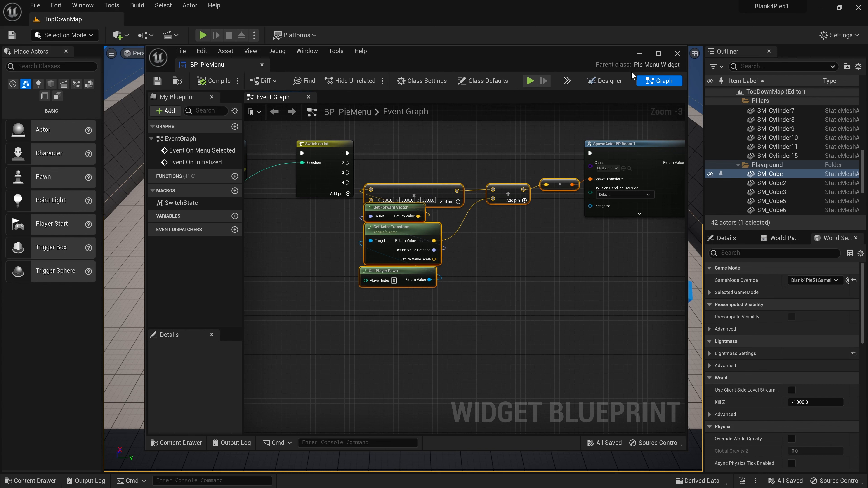
Step: Play the top-down map, expand the in-game pie menu and pick an action, then stop play
left_click(202, 34)
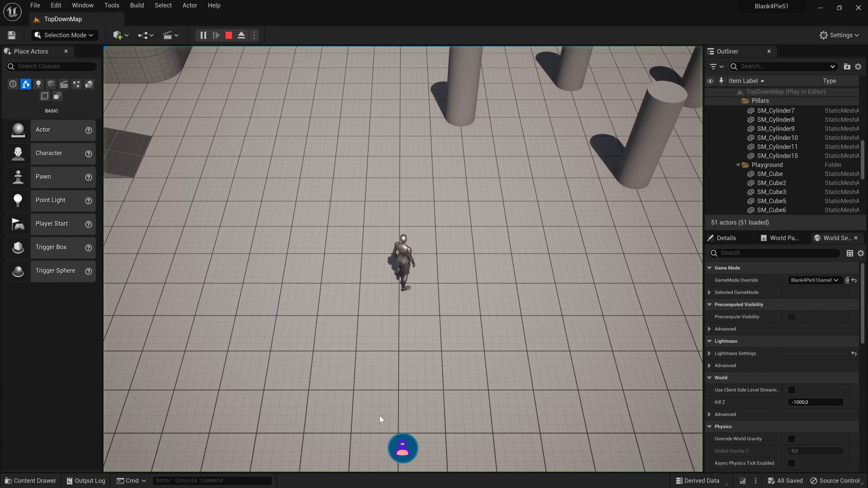
left_click(402, 448)
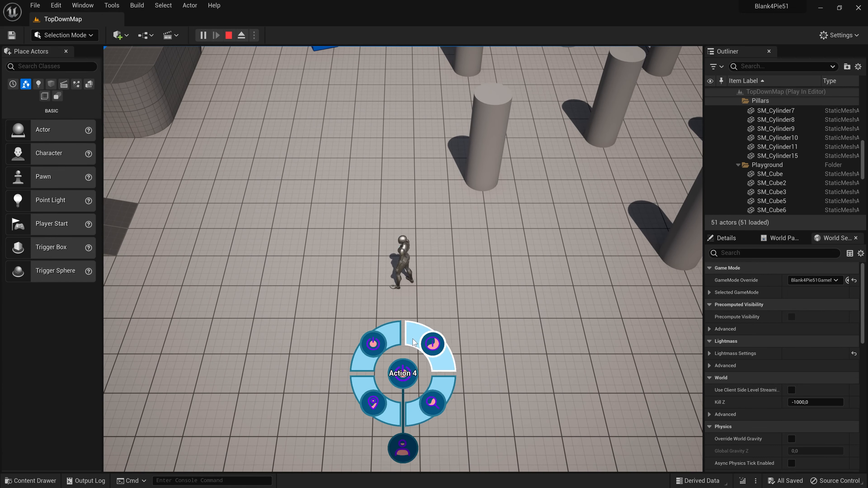
left_click(431, 343)
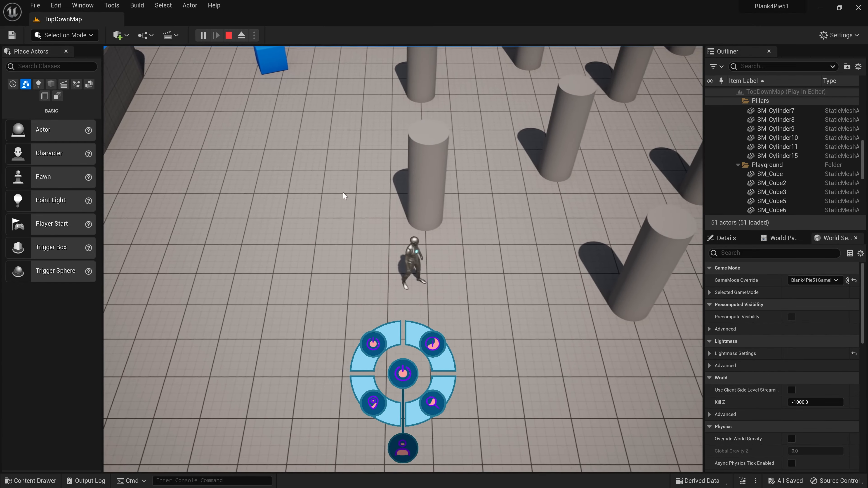
left_click(228, 35)
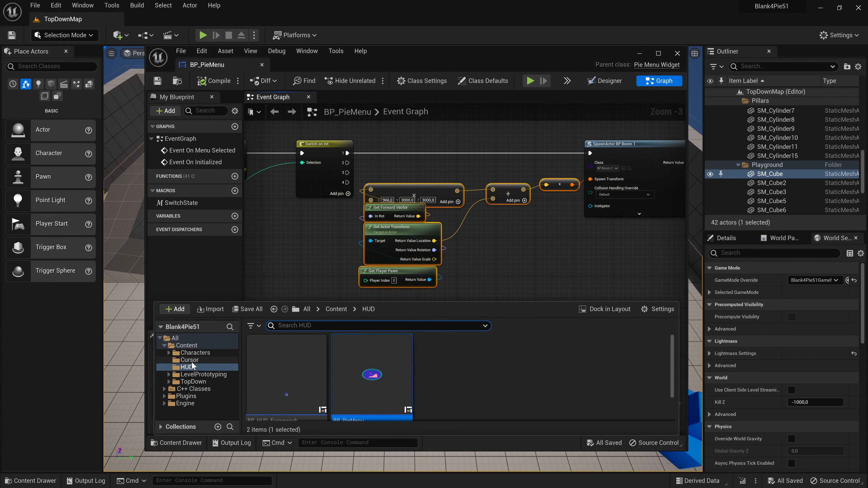
Step: Add a Border into BP_HUD_Framework's Overlay, filling the screen with brush alpha 0
double_click(370, 376)
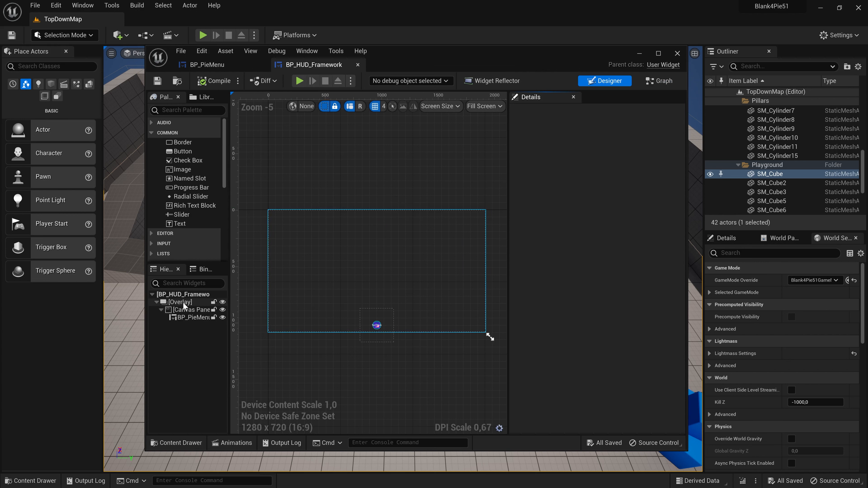
mouse_move(182, 142)
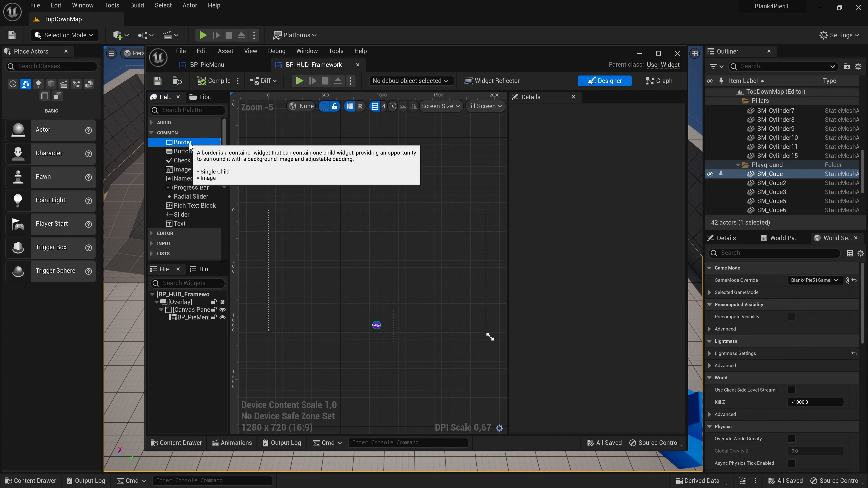
left_click_drag(182, 142, 377, 271)
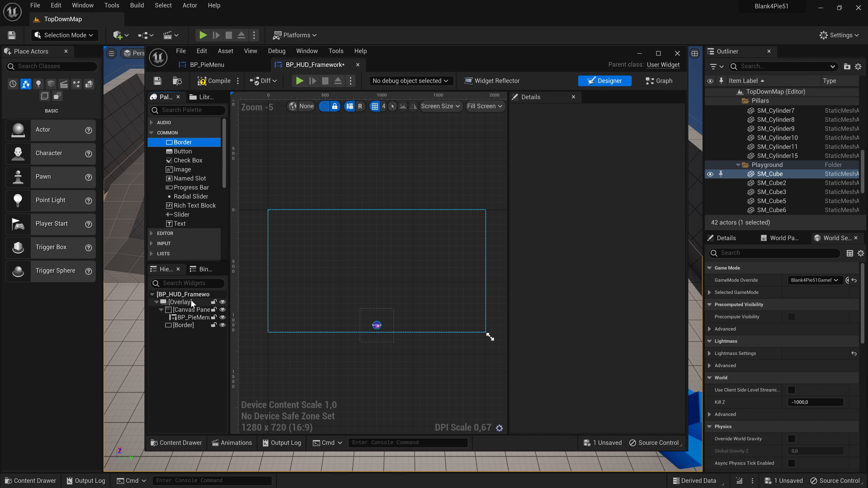
left_click(185, 325)
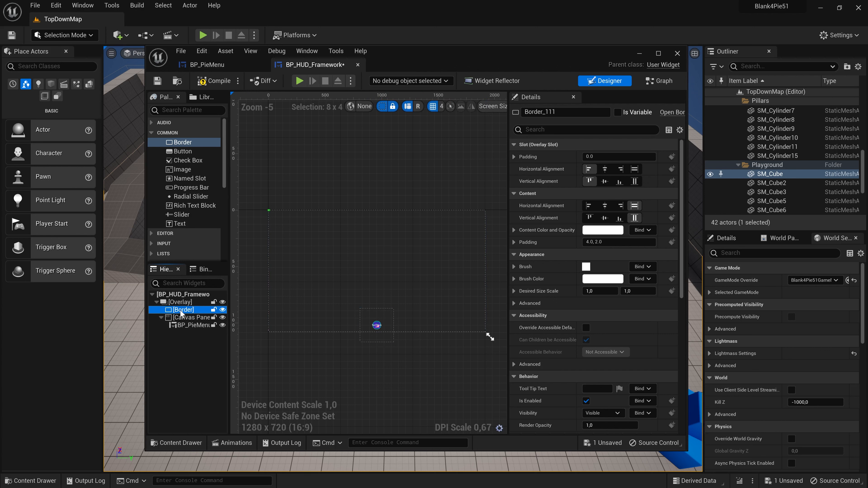
mouse_move(222, 309)
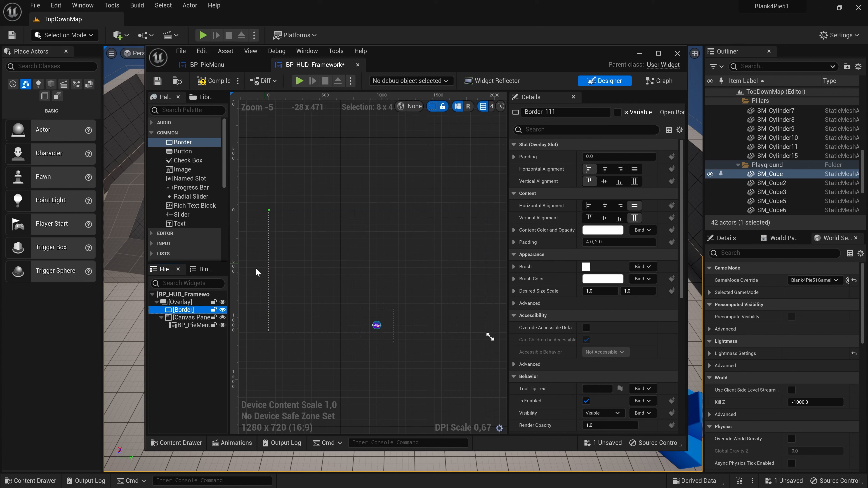
left_click(634, 169)
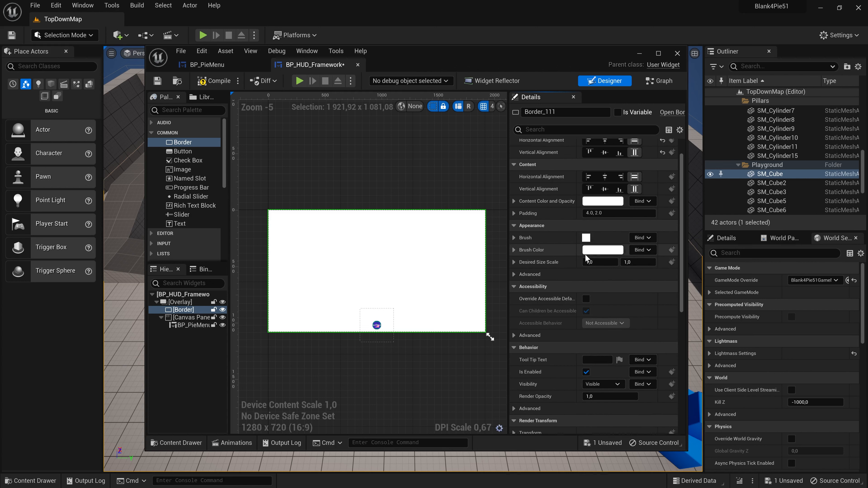
left_click(602, 249)
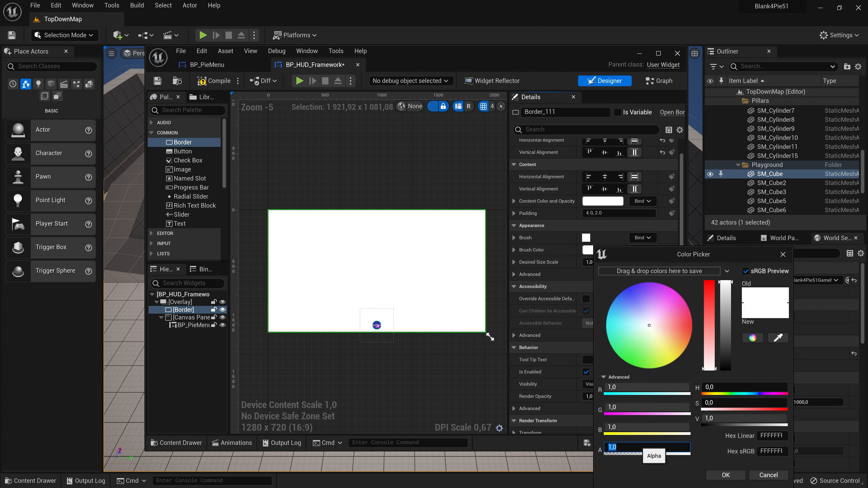
type("0")
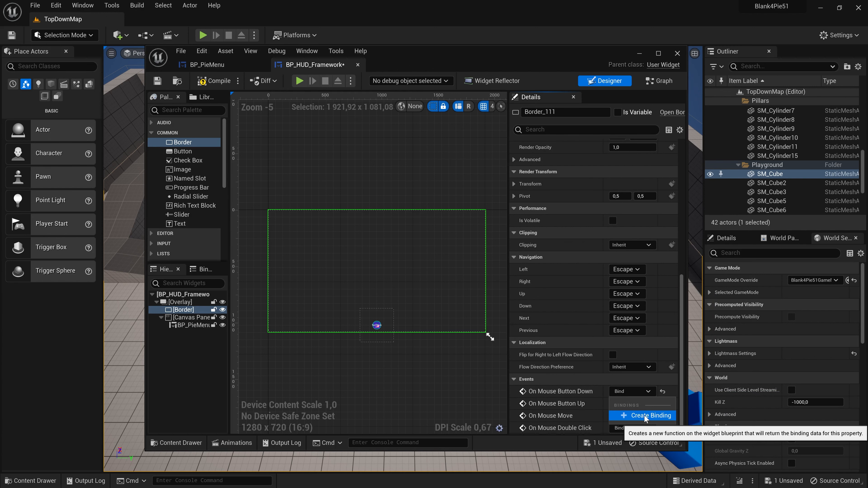
Step: Bind On Mouse Button Down to call Collapse All Menus on BP_PieMenu and return Unhandled
left_click(646, 415)
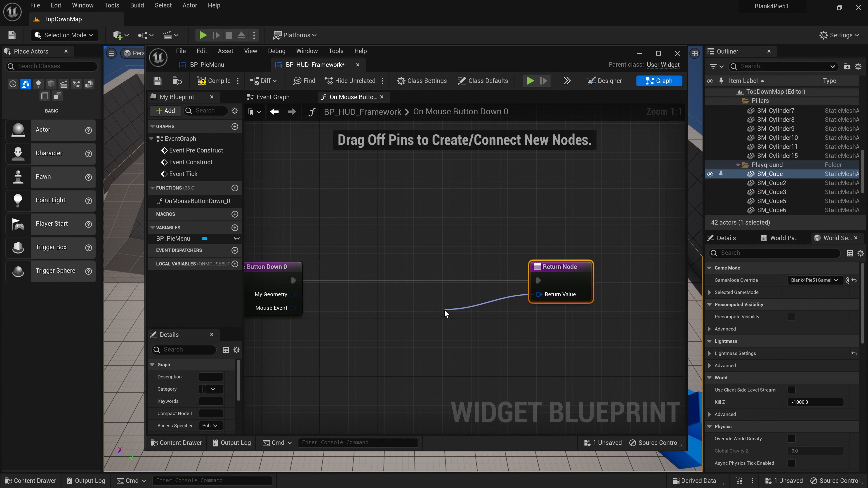
left_click_drag(559, 294, 453, 310)
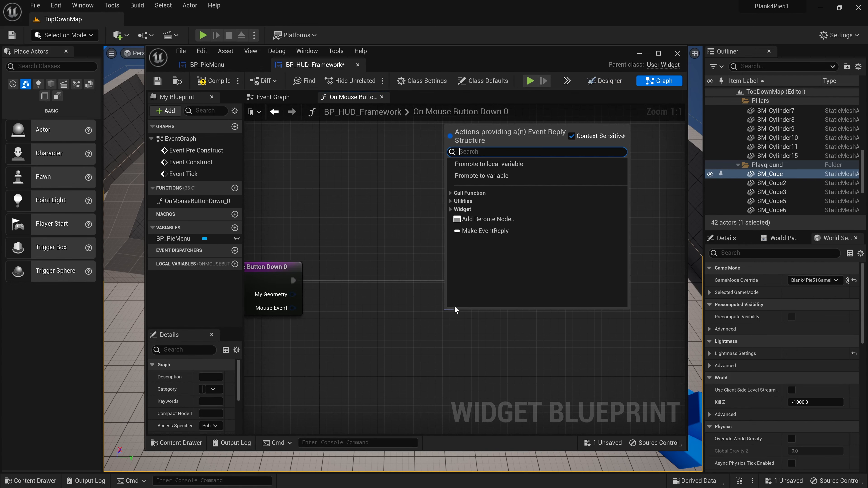
type("unh")
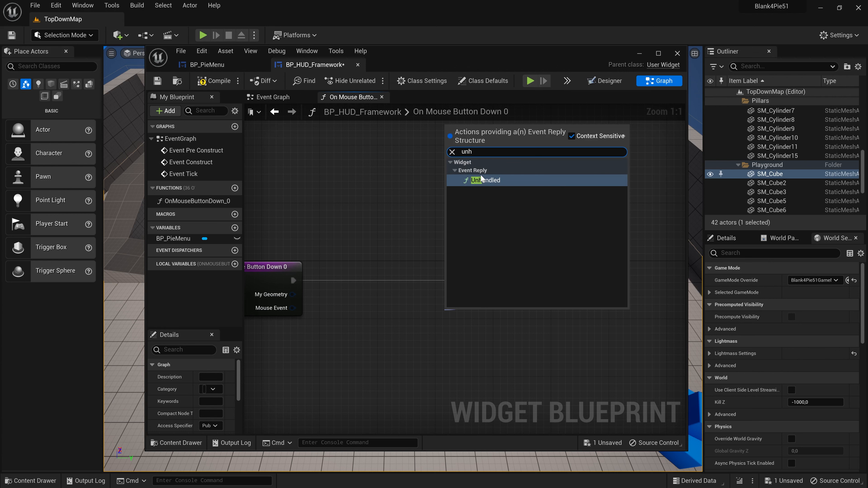
left_click(483, 181)
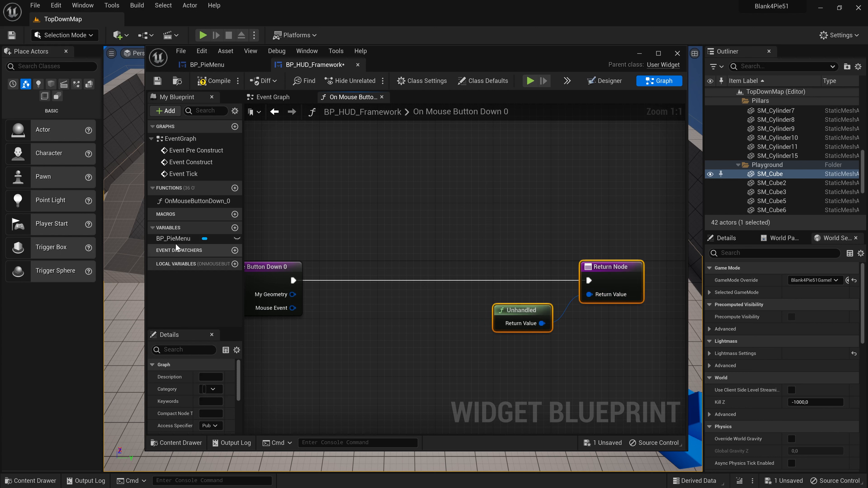
left_click_drag(173, 238, 357, 334)
type("col")
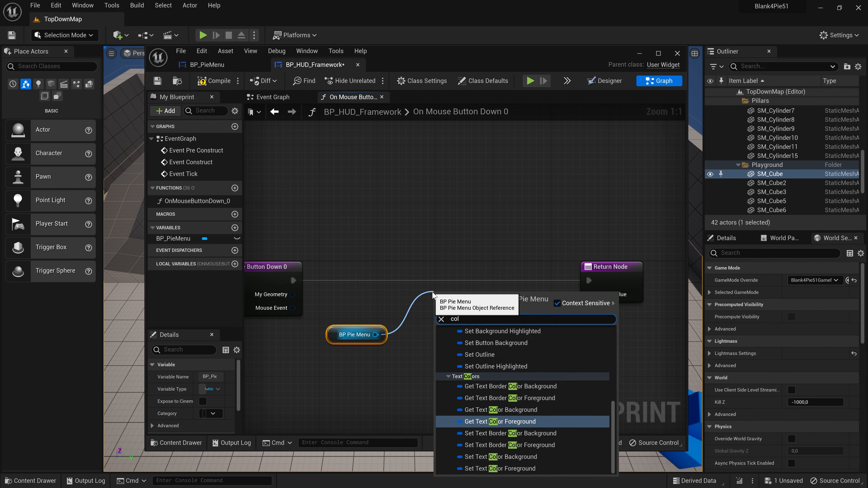
left_click(501, 301)
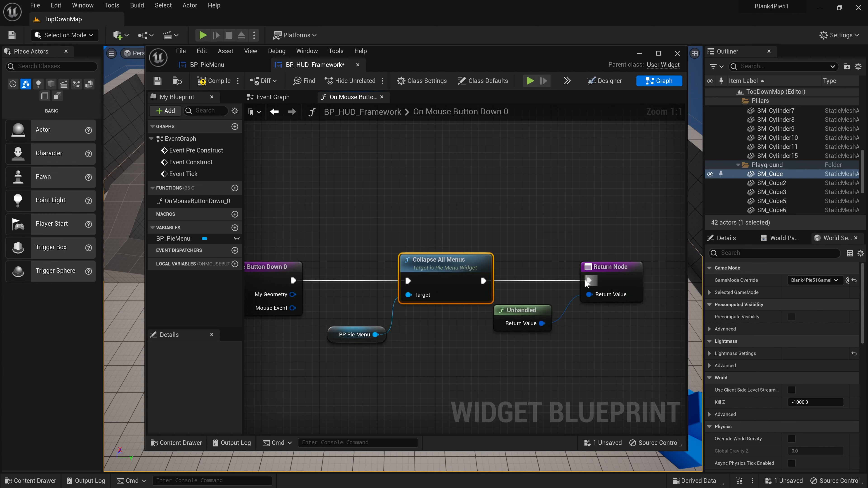
mouse_move(574, 73)
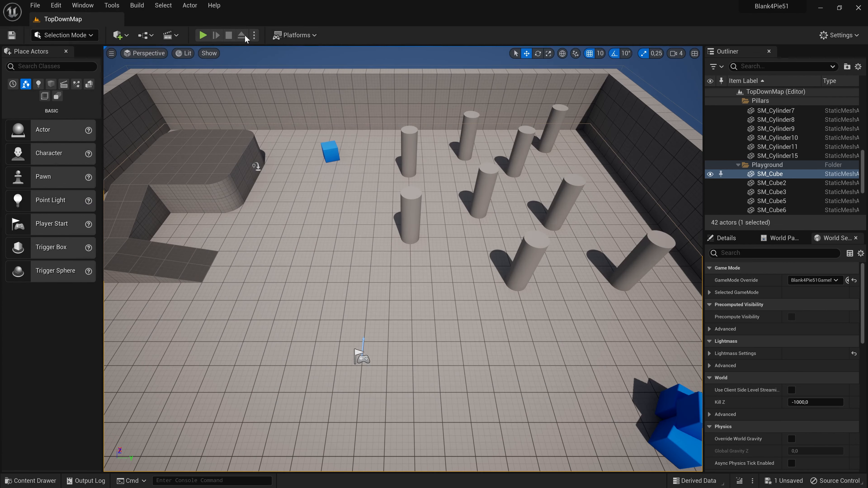
Step: Play the PieMenuDemo ThirdPersonMap, try the demo menu, then stop and open the content drawer
left_click(203, 34)
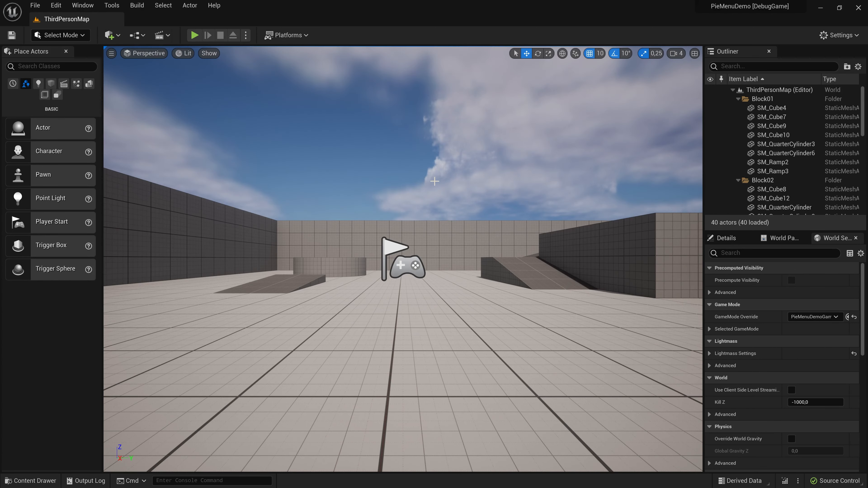
mouse_move(434, 184)
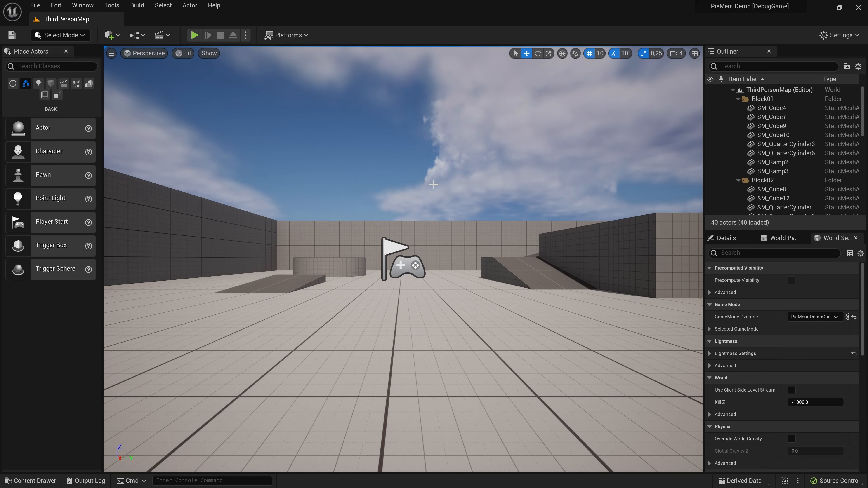
mouse_move(249, 59)
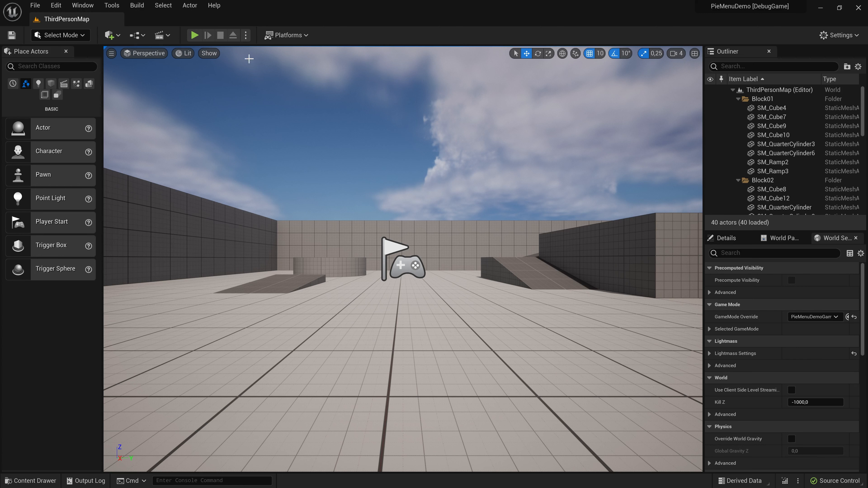
left_click(195, 35)
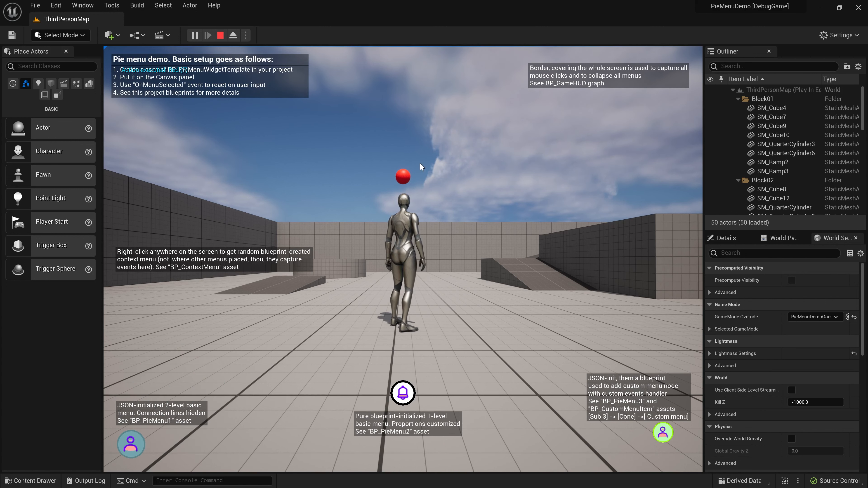
left_click(131, 444)
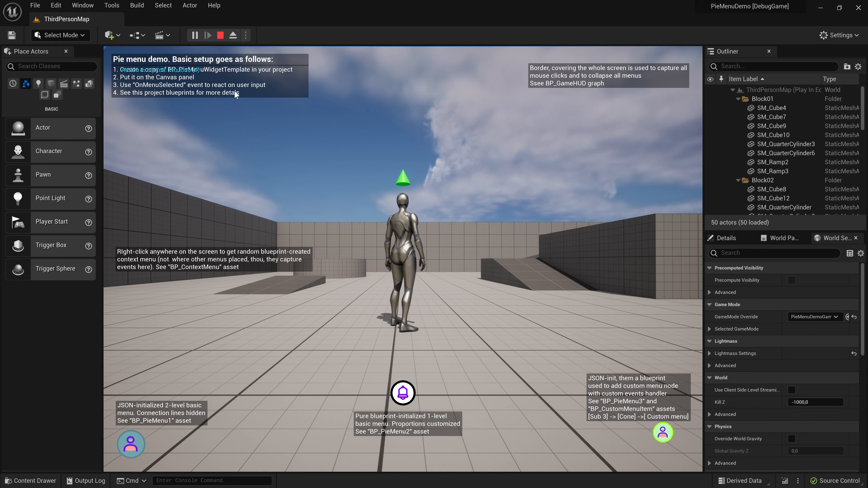
left_click(219, 35)
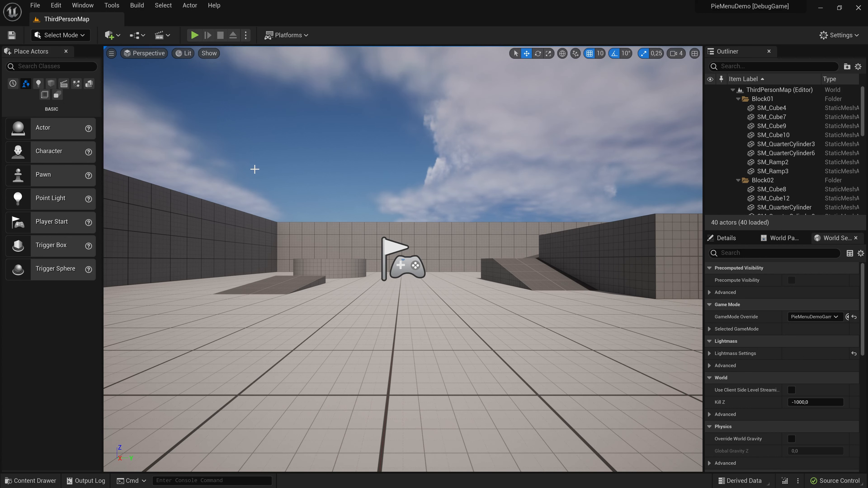
left_click(31, 480)
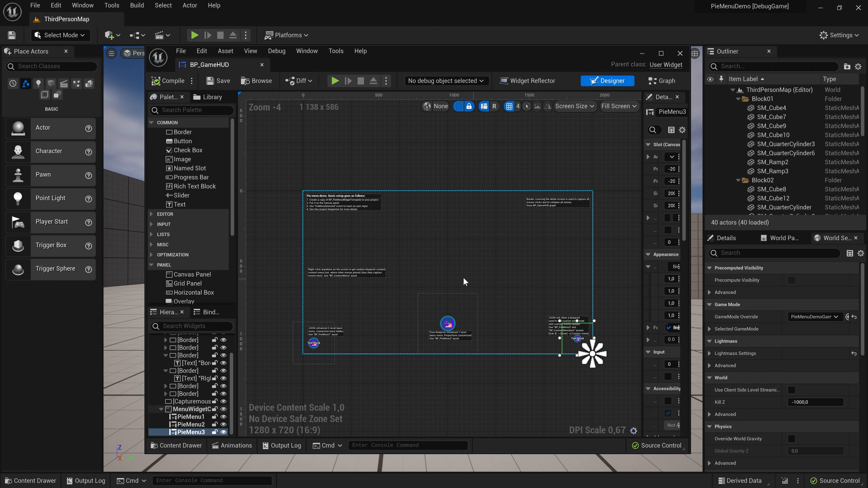
Step: Scroll PieMenu3's Details to Pie Menu Visual, then play and expand the bottom-right corner menu
scroll("down", 3)
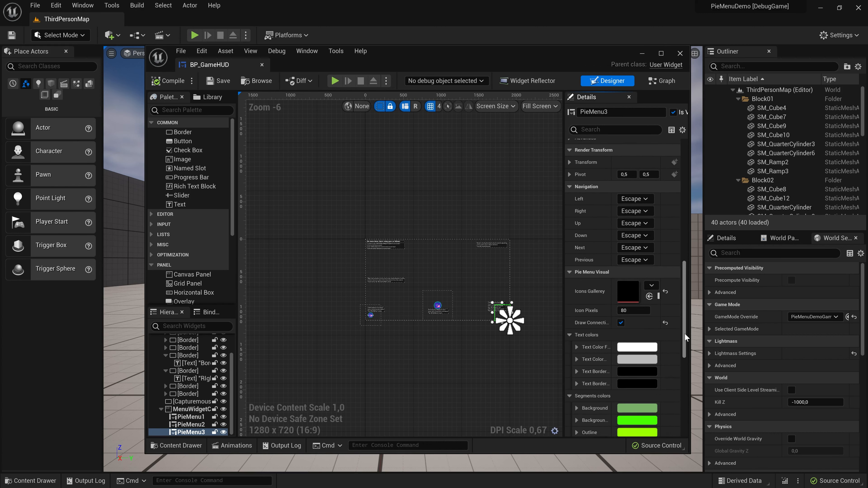
scroll("down", 3)
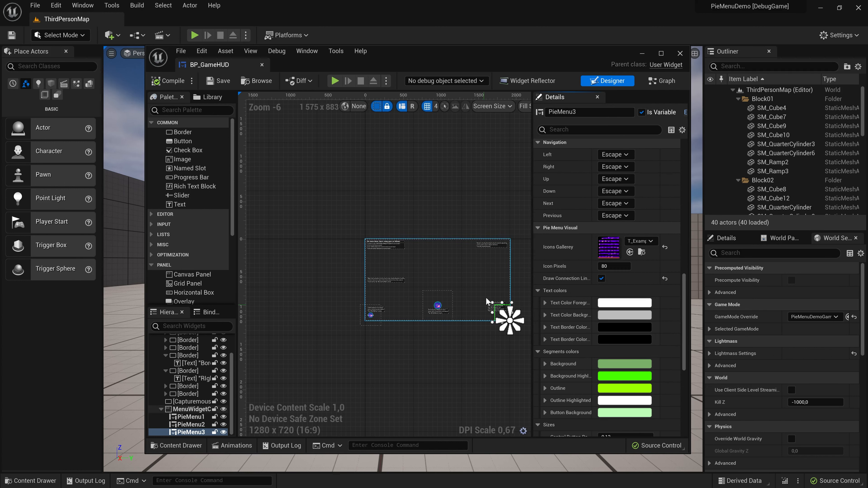
left_click(195, 35)
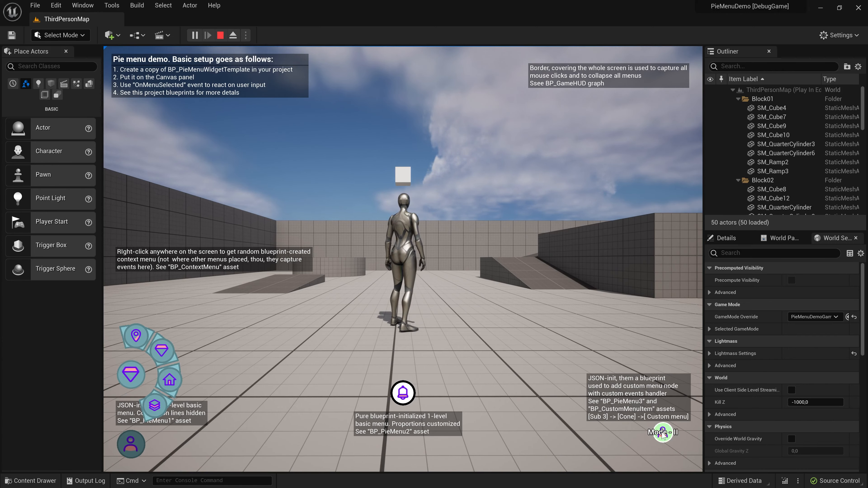
left_click(662, 432)
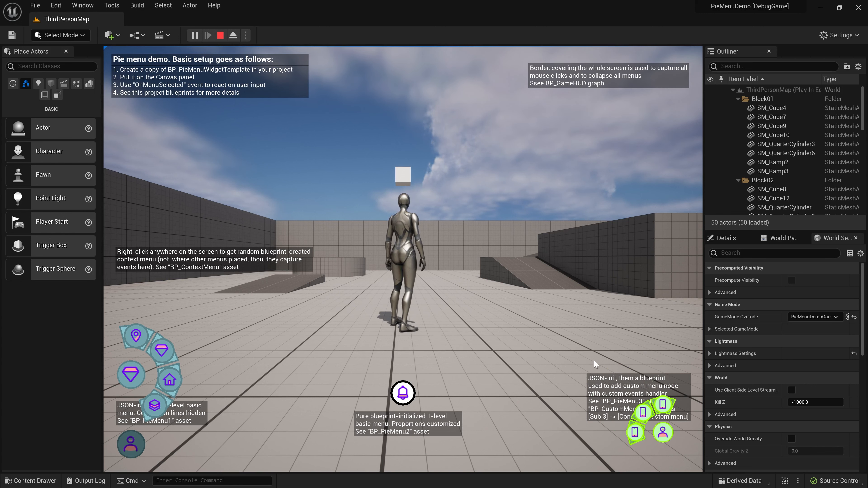
left_click(219, 34)
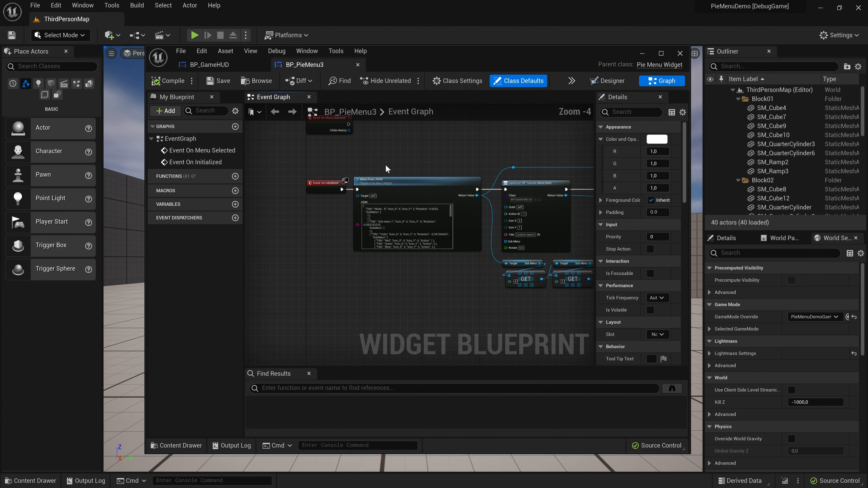
Step: Open BP_PieMenu1's event graph and look over its Switch on Int logic
scroll("down", 3)
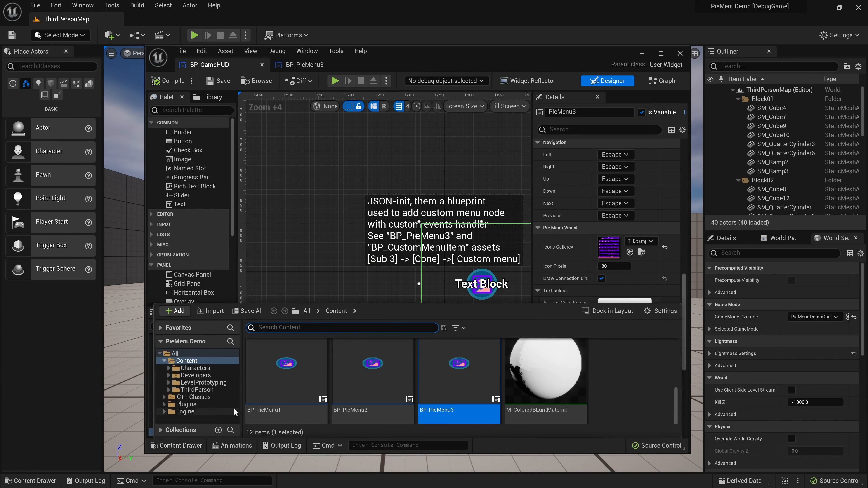
double_click(286, 371)
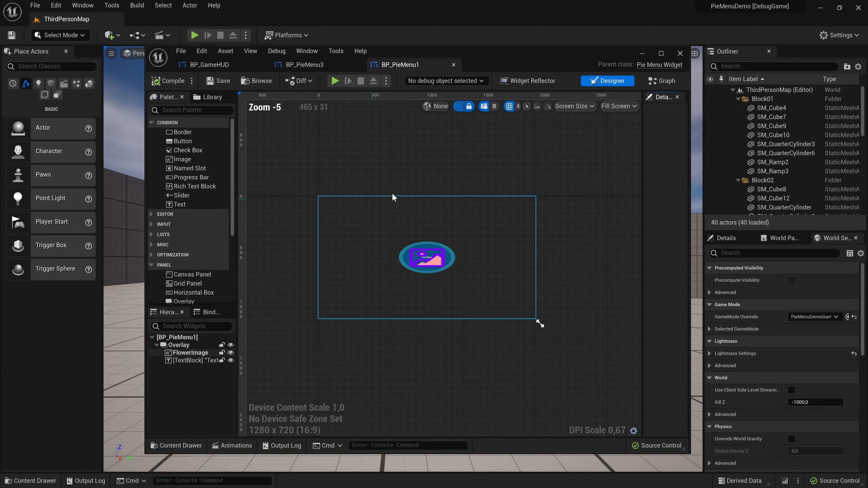
left_click(661, 81)
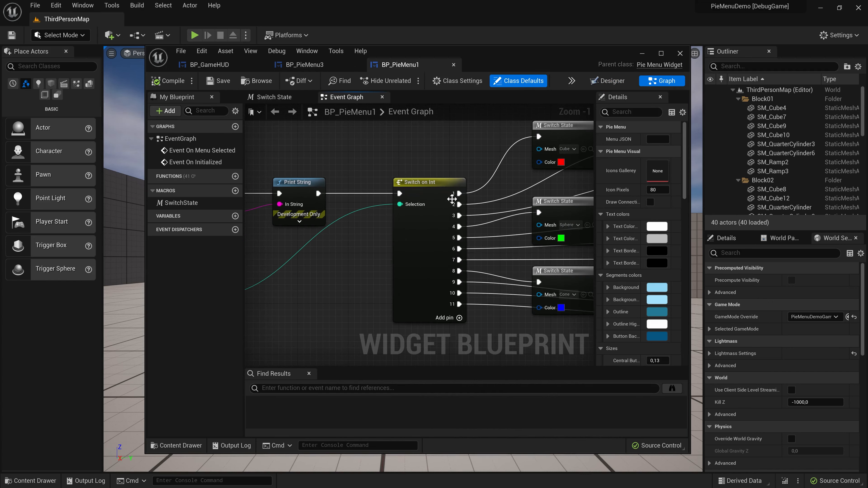
mouse_move(444, 259)
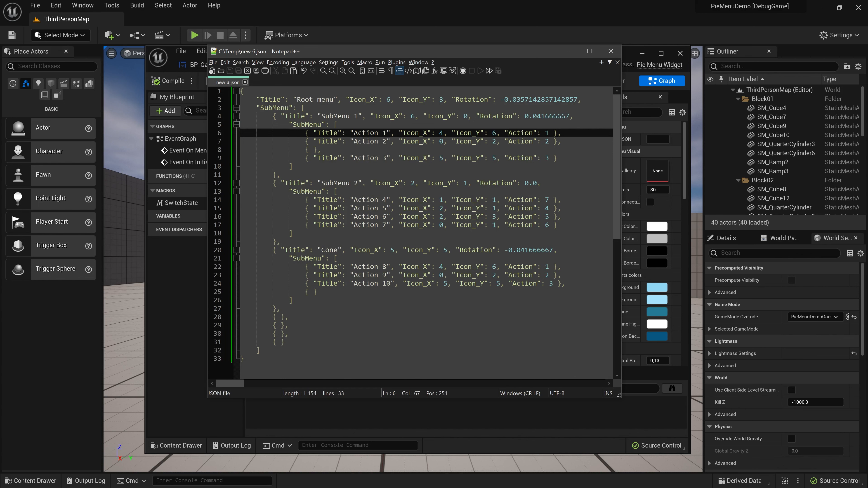
double_click(525, 133)
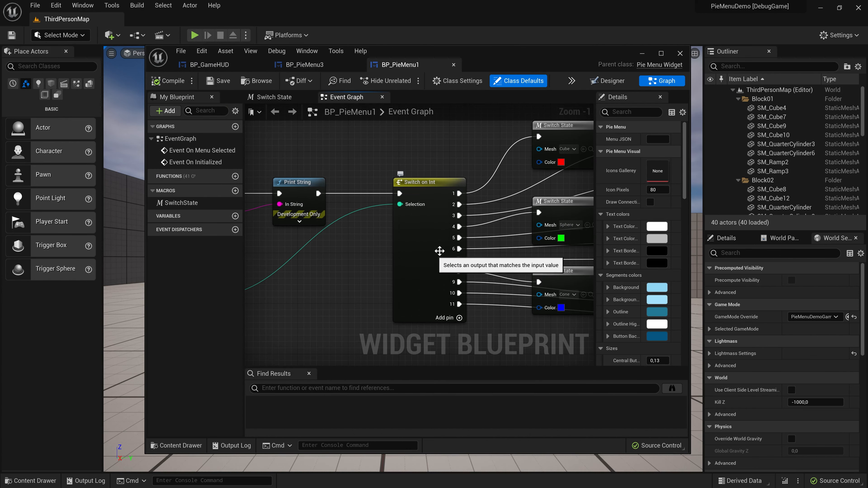
mouse_move(392, 287)
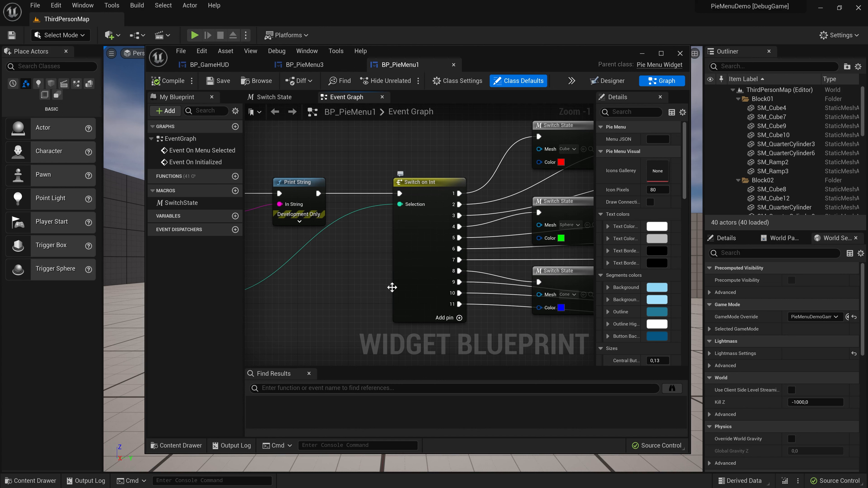
mouse_move(427, 265)
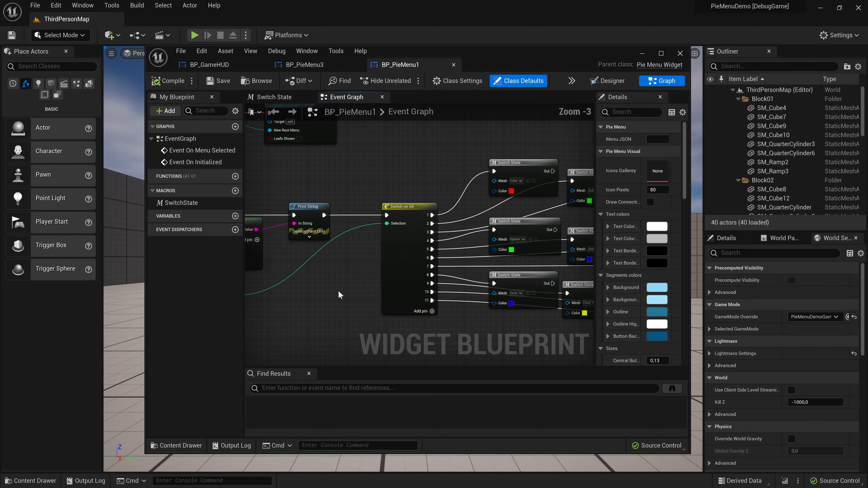
scroll("down", 3)
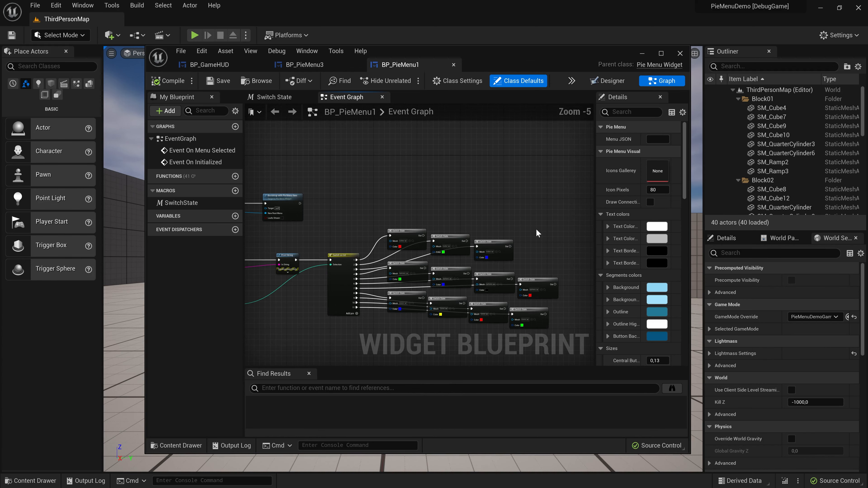
mouse_move(466, 202)
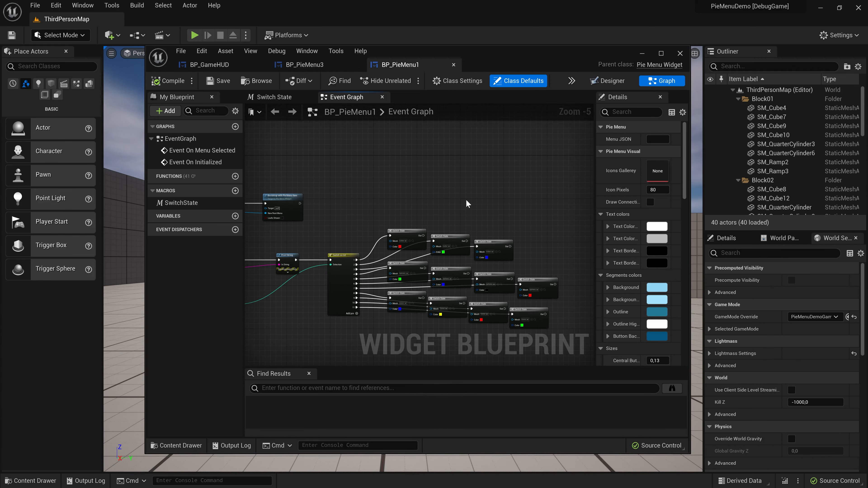
mouse_move(475, 216)
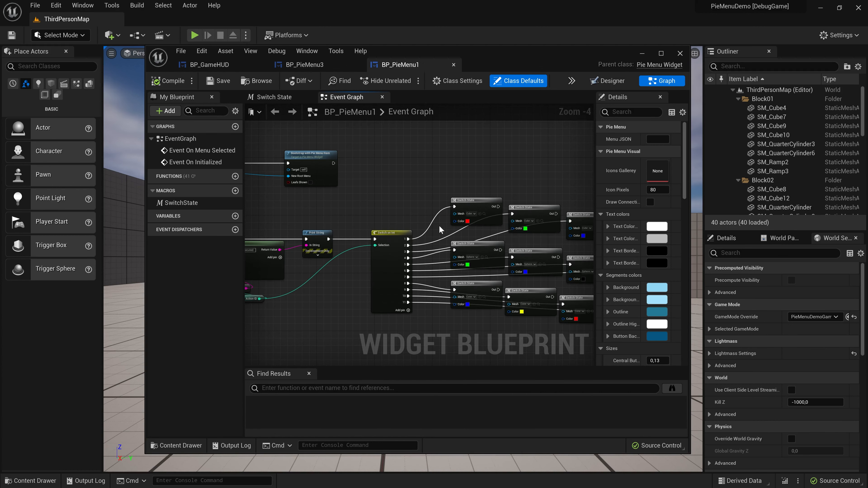
scroll("down", 3)
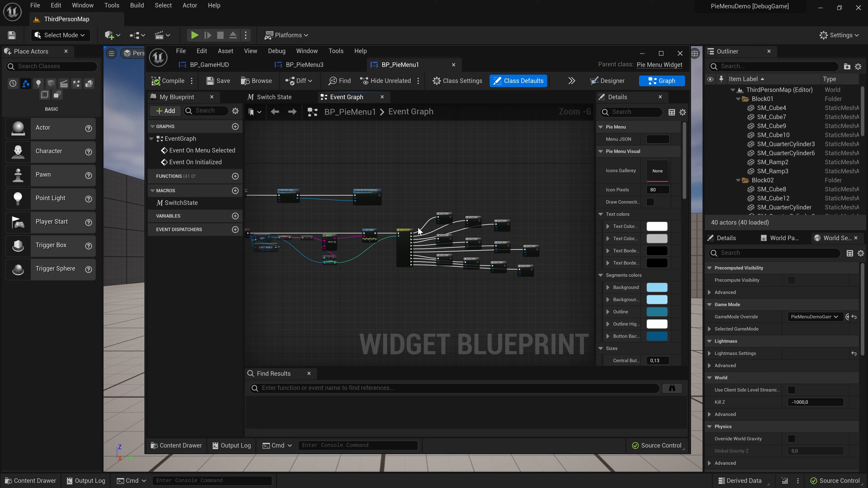
mouse_move(454, 148)
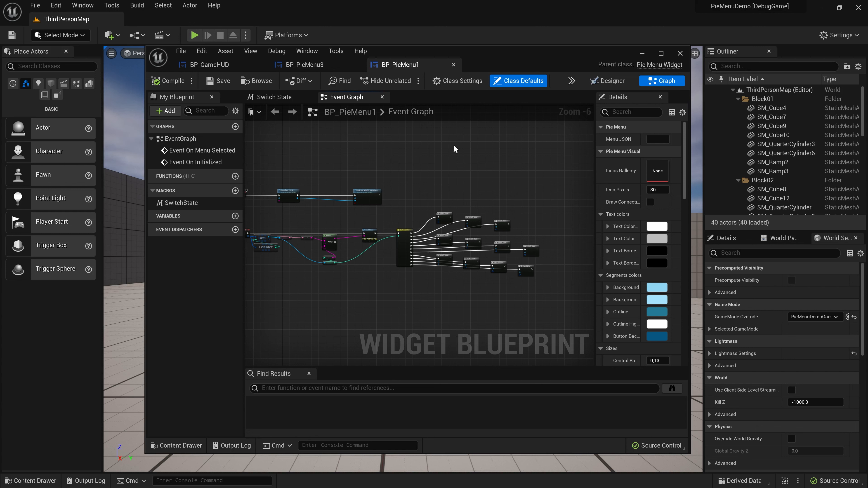
mouse_move(438, 255)
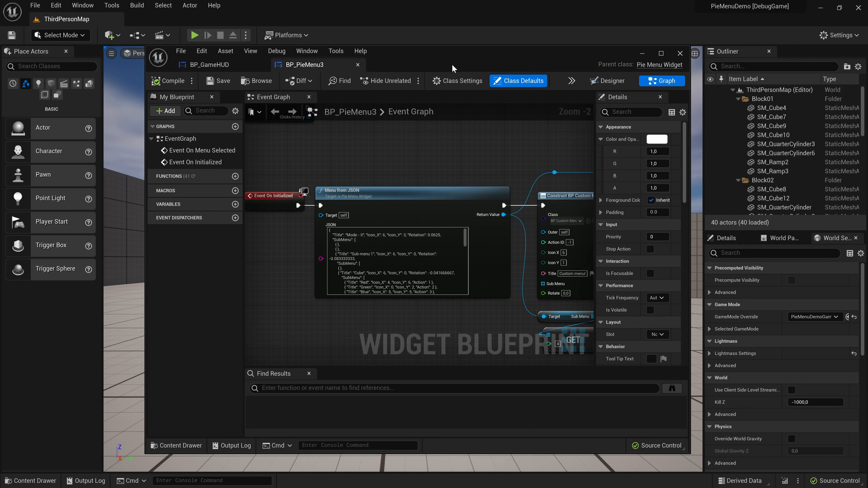
Step: Scroll BP_PieMenu3's Event Graph to the Menu from JSON node
scroll("down", 3)
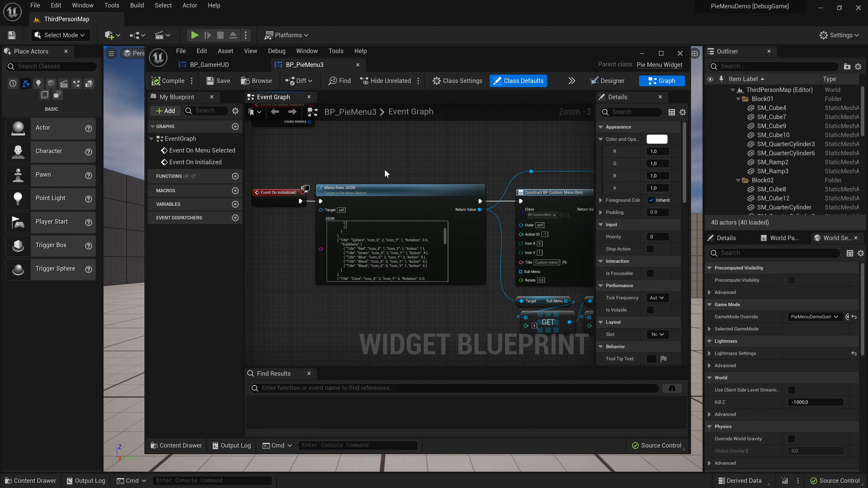
mouse_move(288, 254)
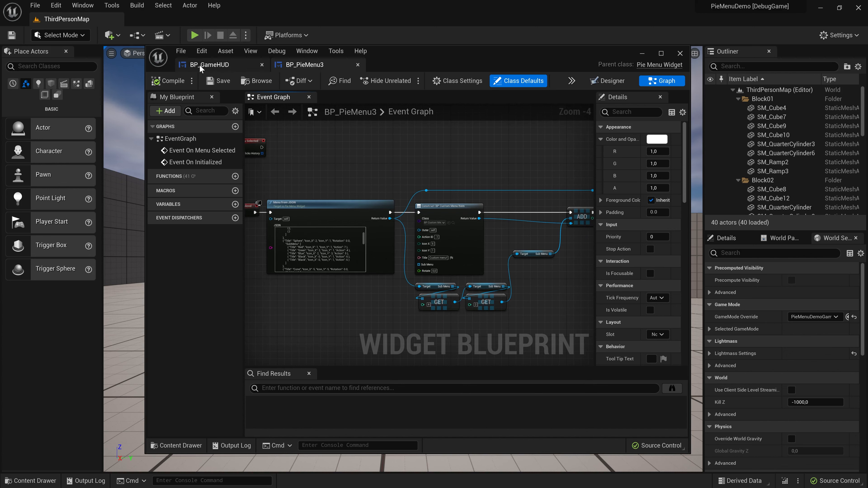
Step: View BP_PieMenu2's Event Graph with its chained Construct Pie Menu Item nodes
left_click(607, 81)
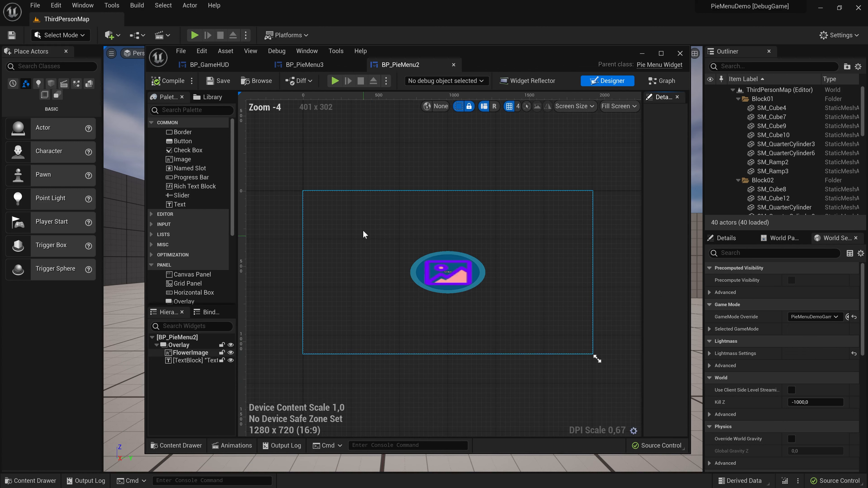
left_click(664, 81)
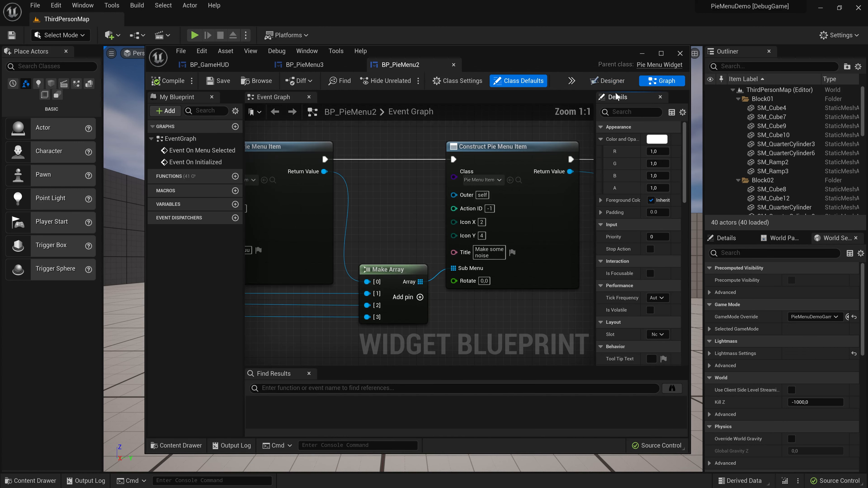
scroll("down", 3)
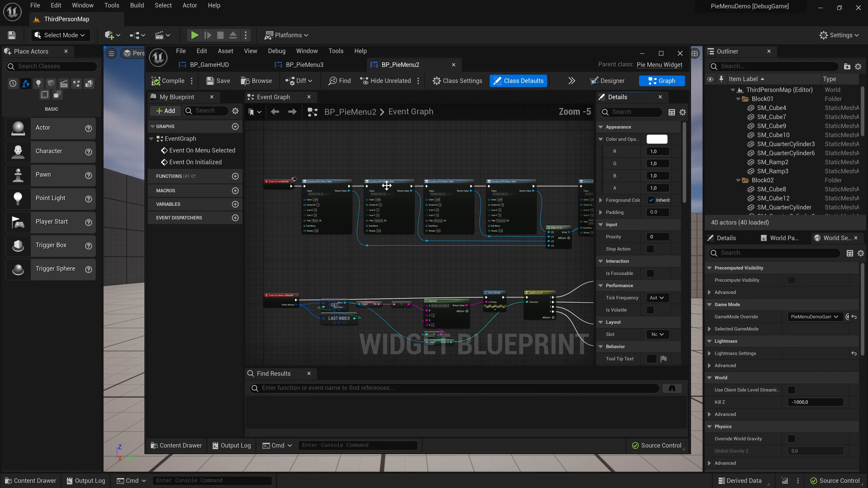
mouse_move(518, 172)
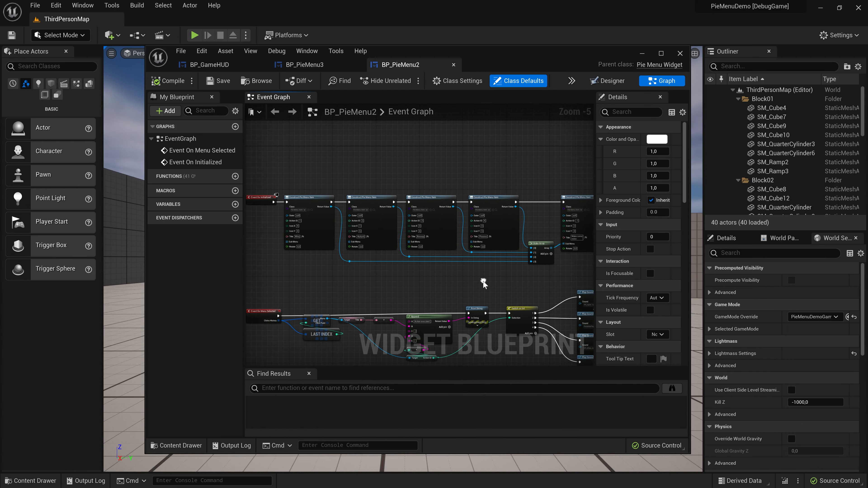
mouse_move(436, 281)
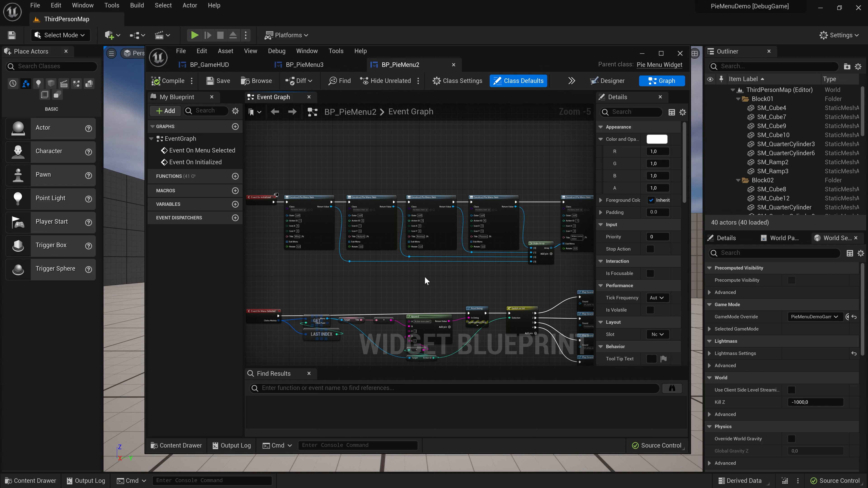
mouse_move(440, 69)
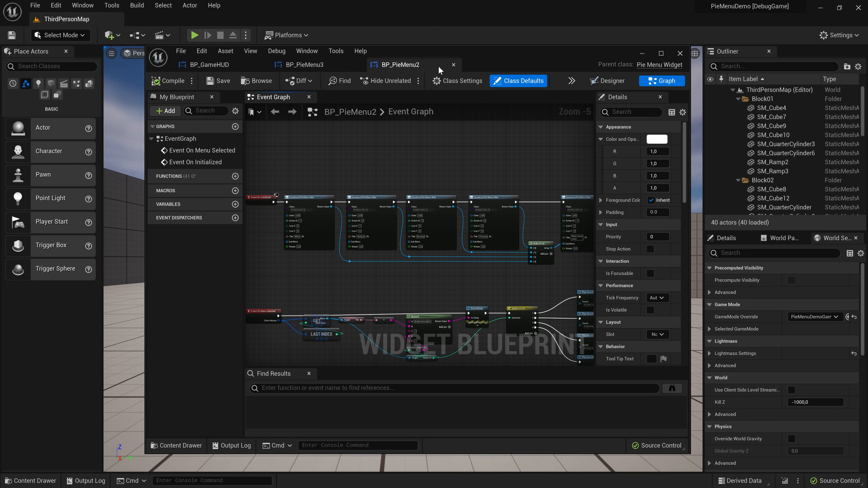
Step: Switch among the blueprint tabs back to BP_PieMenu3's Construct BP Custom Menu Item node
left_click(305, 65)
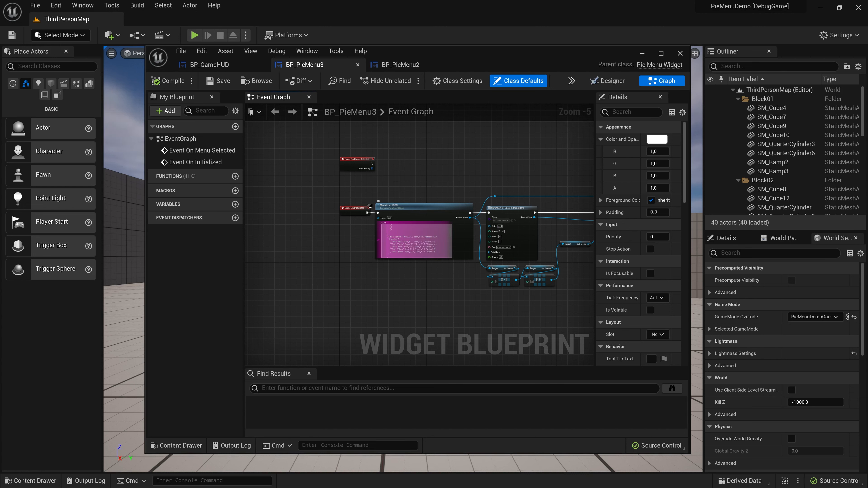
mouse_move(383, 243)
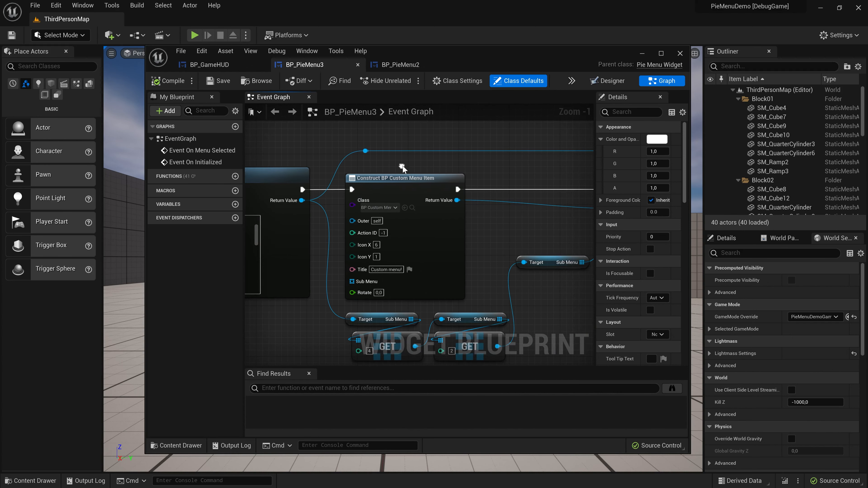
mouse_move(396, 283)
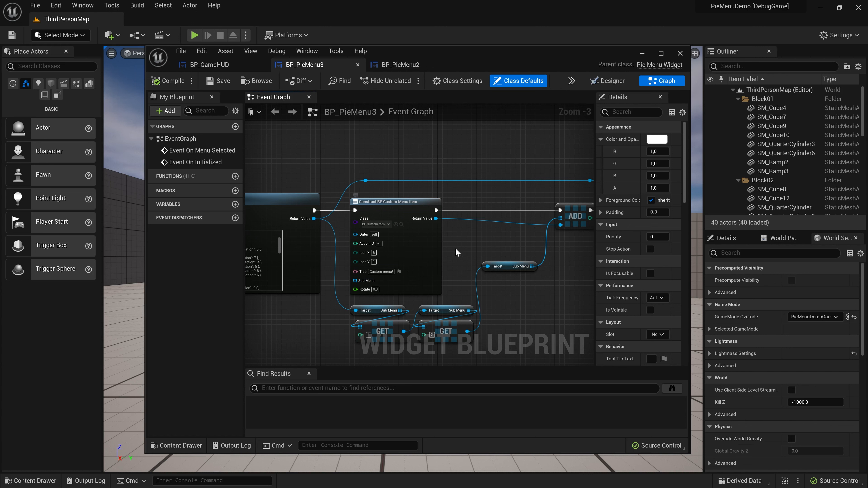
mouse_move(515, 266)
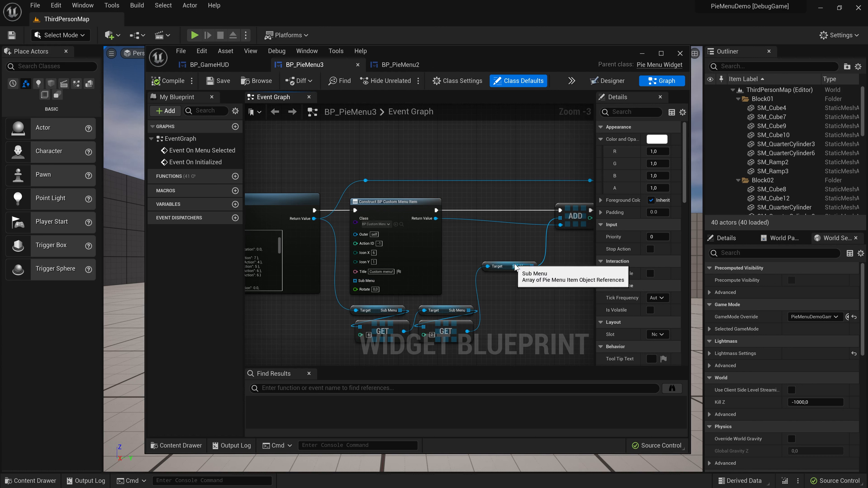
mouse_move(479, 239)
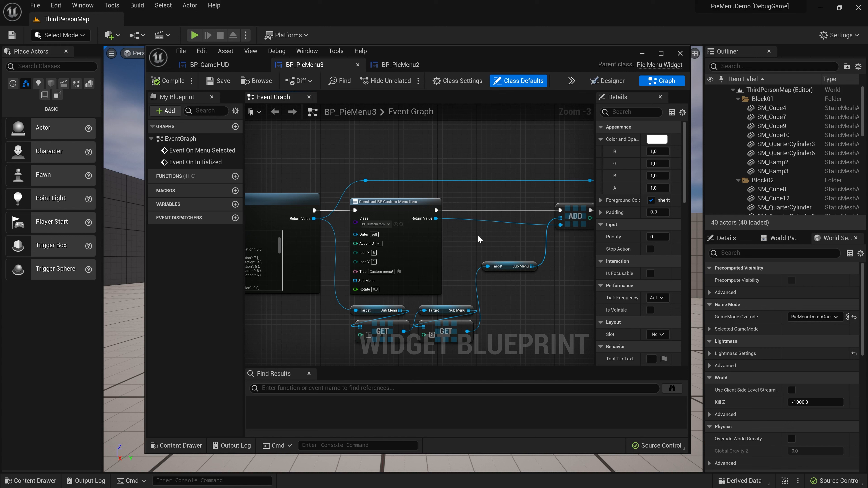
mouse_move(478, 240)
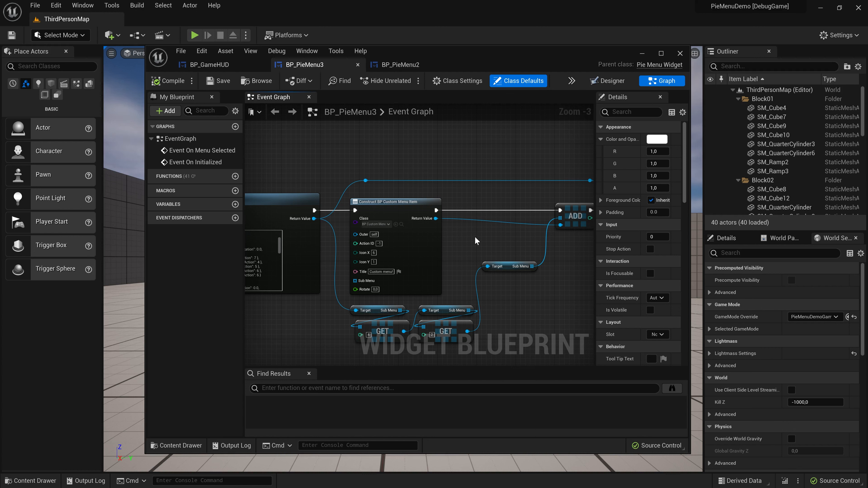
mouse_move(397, 240)
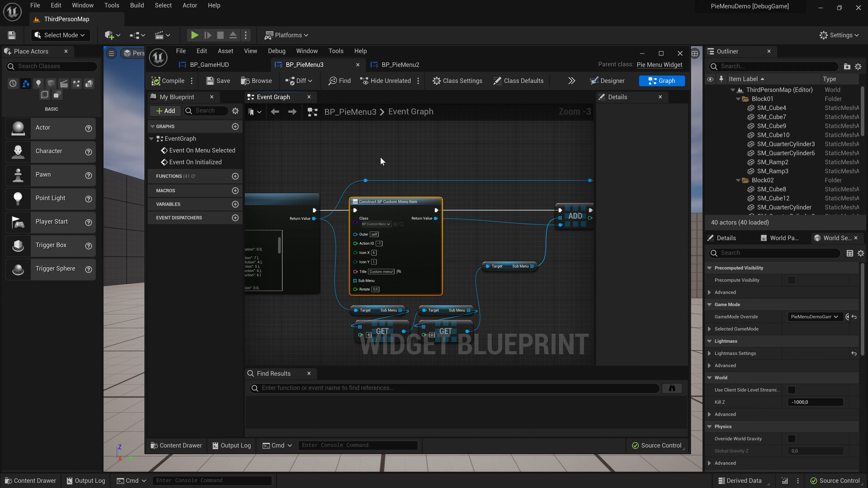
left_click(398, 64)
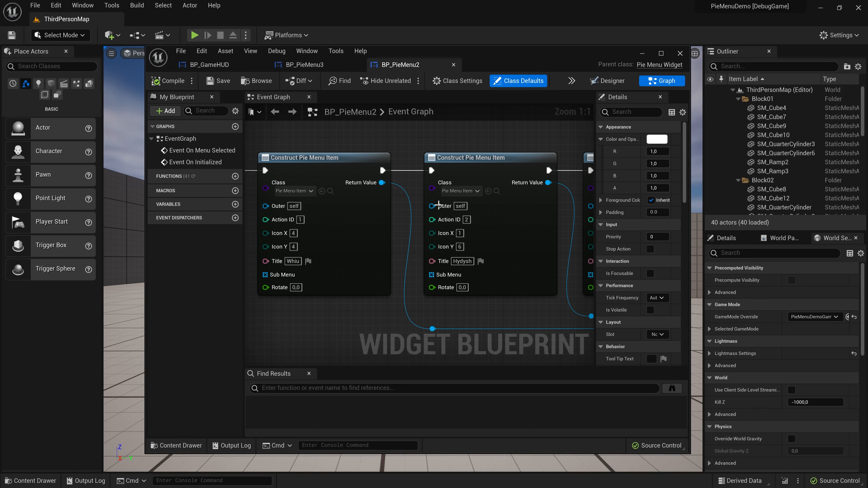
scroll("down", 3)
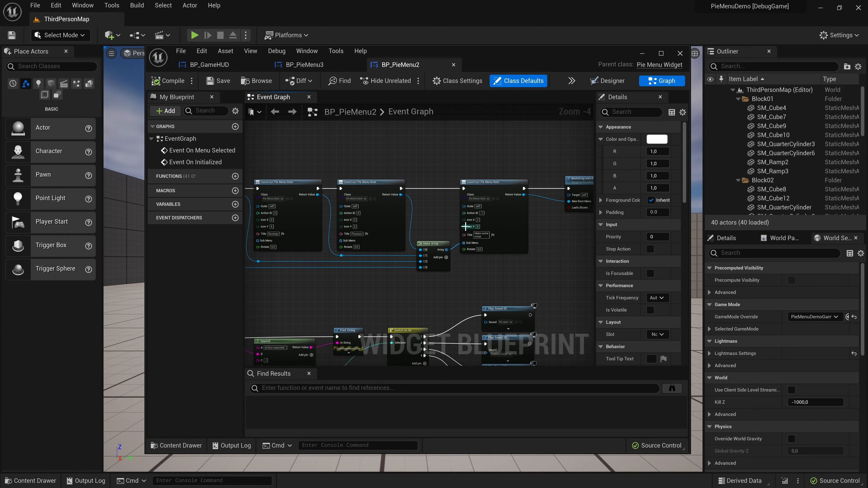
left_click(313, 65)
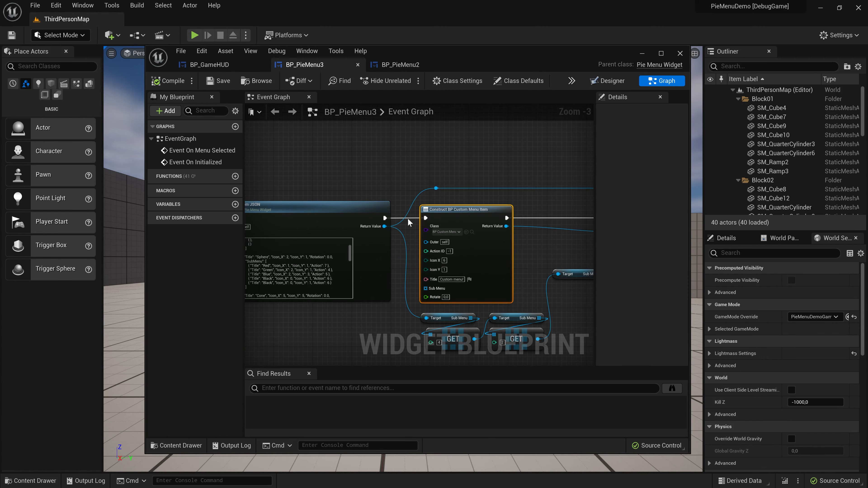
left_click(445, 231)
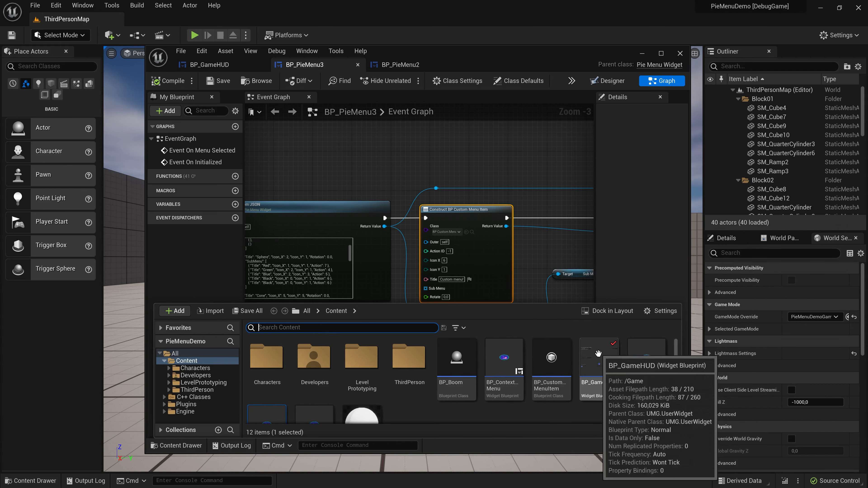
mouse_move(551, 357)
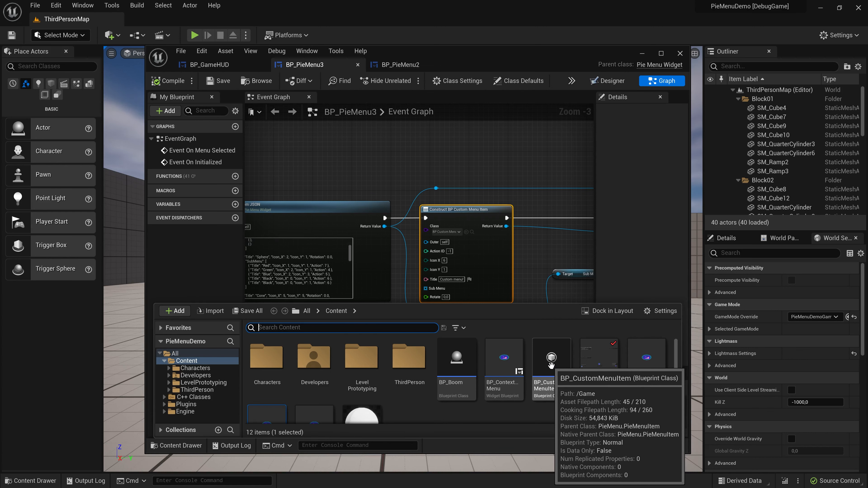
Step: Bring up BP_CustomMenuItem's graph in its own tab and scroll through it
double_click(550, 357)
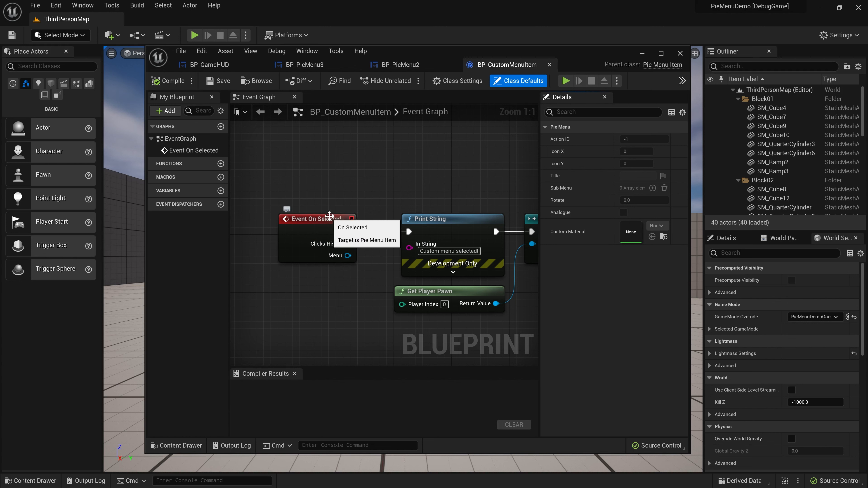
scroll("down", 3)
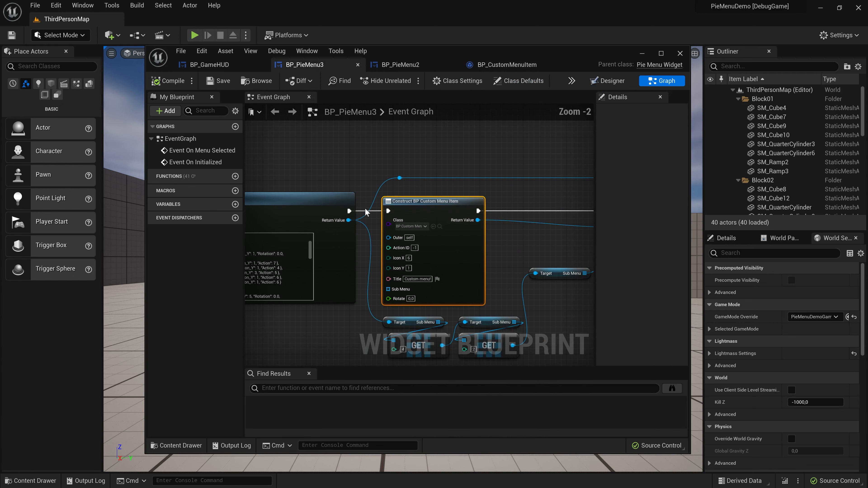
mouse_move(404, 226)
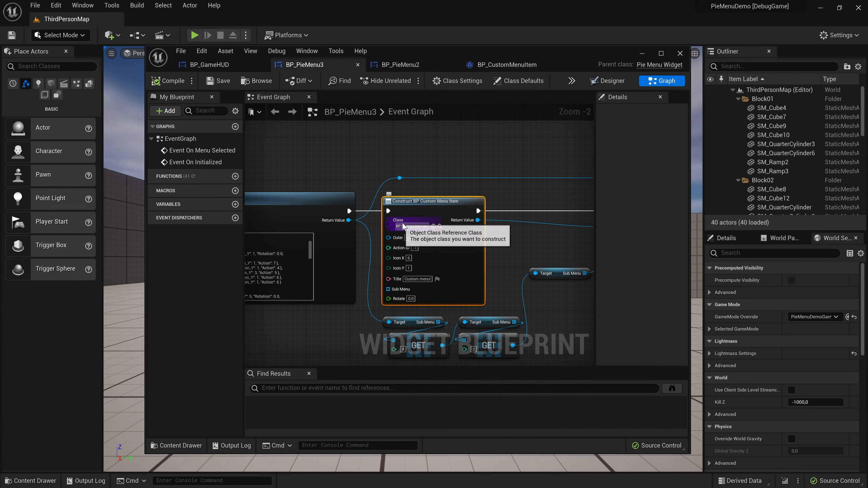
scroll("down", 3)
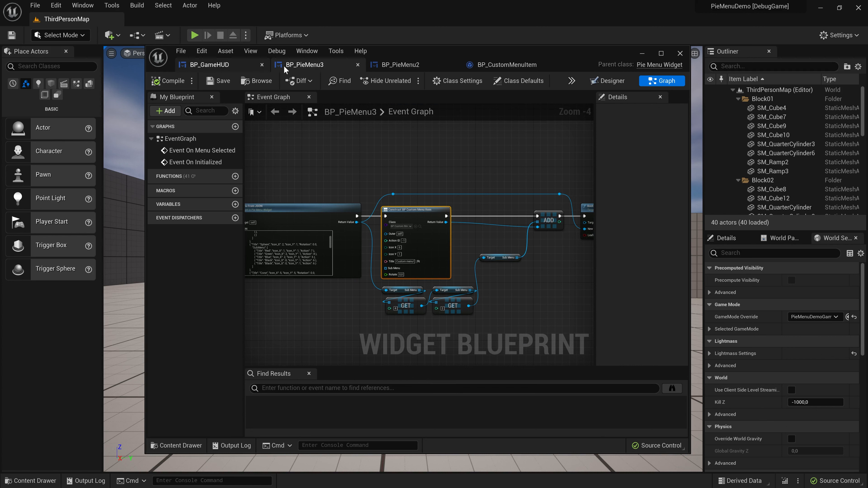
mouse_move(409, 64)
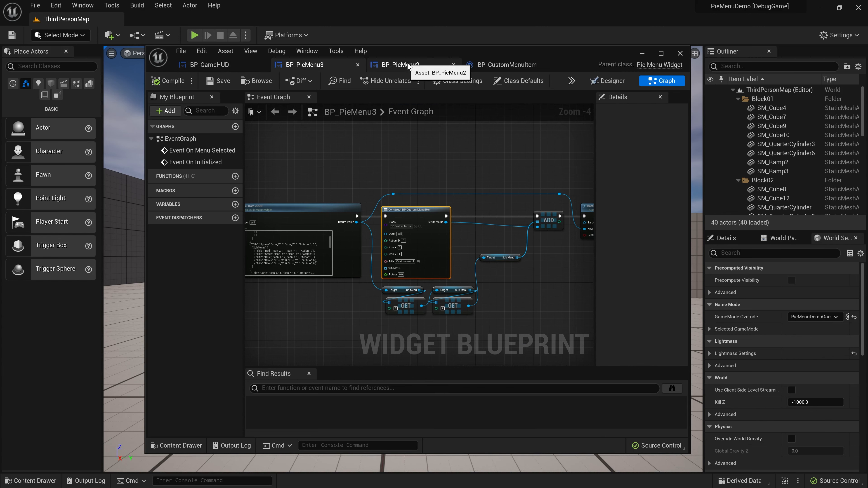
Step: Review the BP_PieMenu2 and BP_CustomMenuItem graphs, then return to the ThirdPersonMap level view
left_click(399, 65)
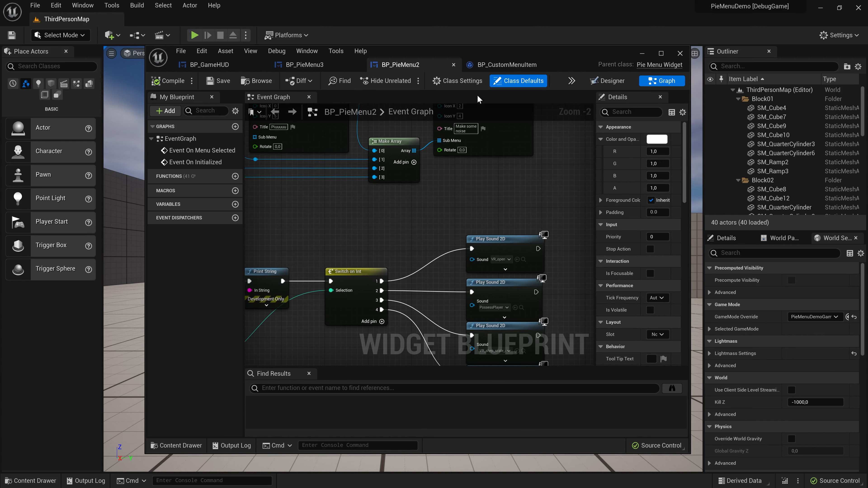
left_click(505, 64)
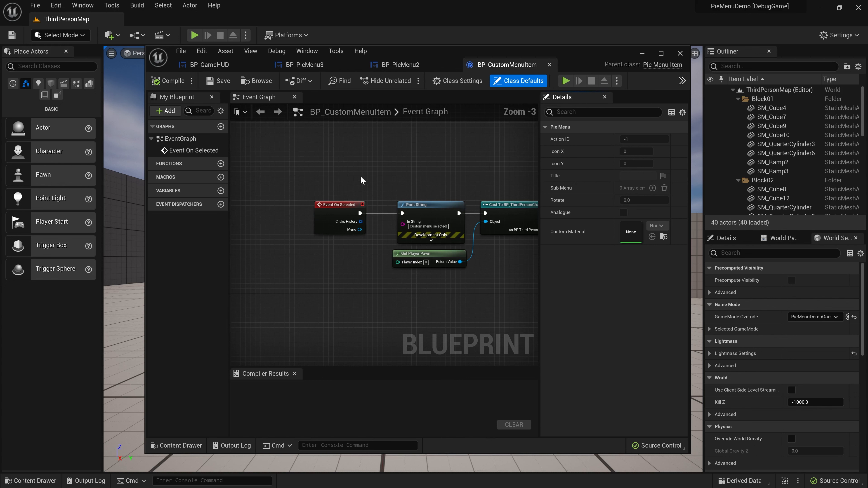
left_click(304, 64)
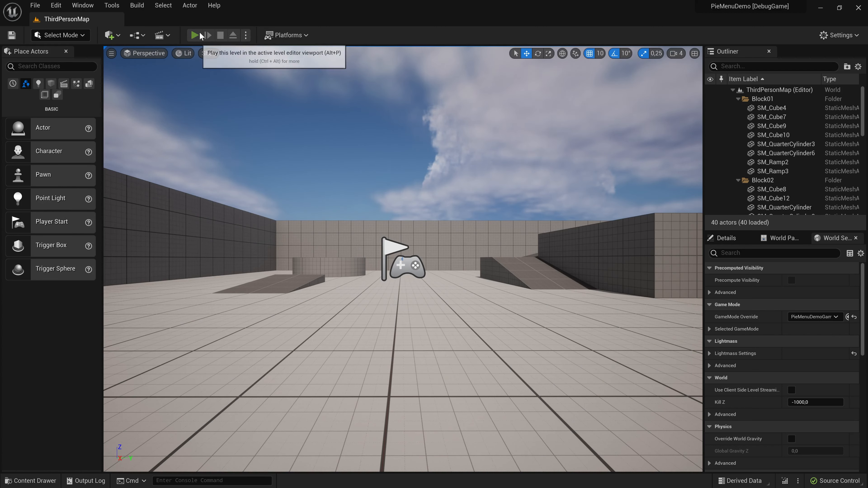
left_click(195, 35)
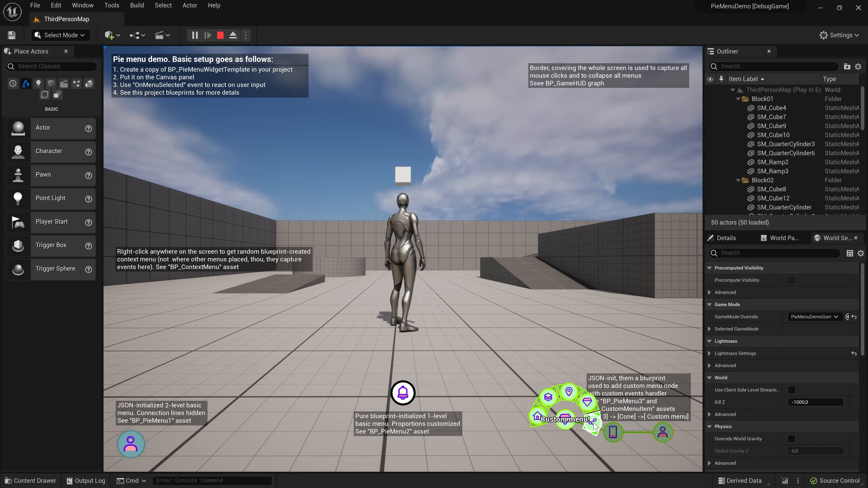
left_click(575, 418)
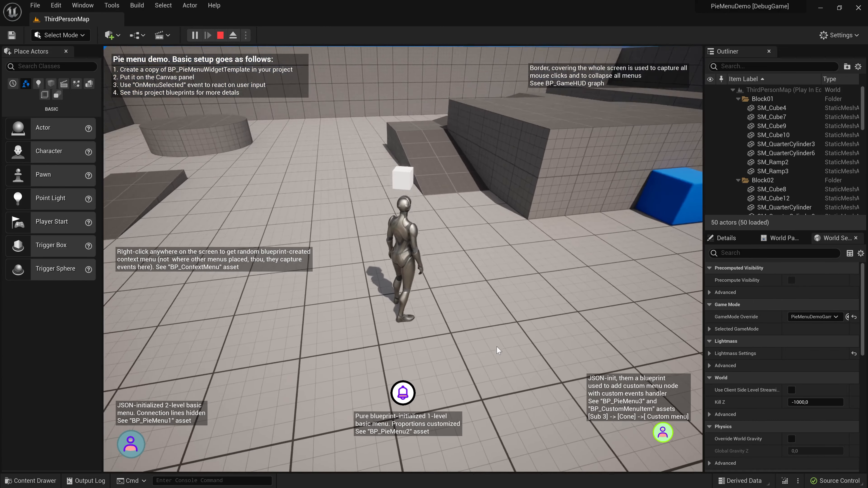
left_click(663, 432)
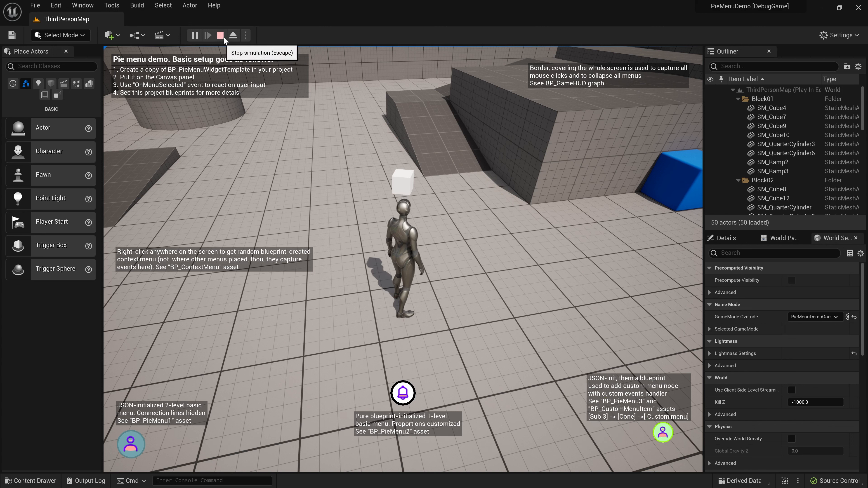
left_click(220, 35)
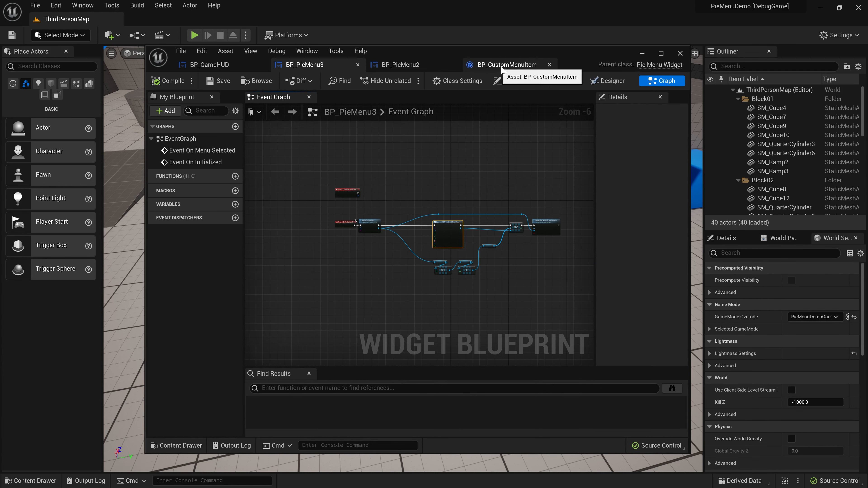
Step: Zoom out on BP_CustomMenuItem's Event Graph to show the full Event On Selected cast-and-offset logic
left_click(505, 64)
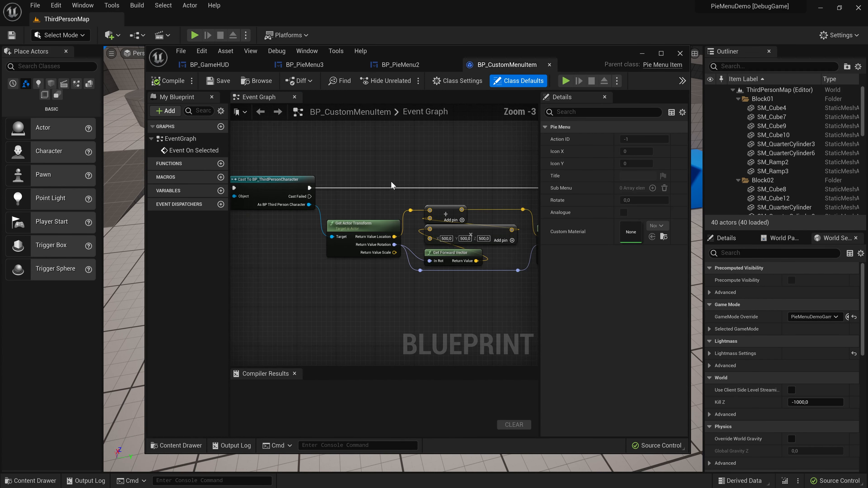
mouse_move(434, 140)
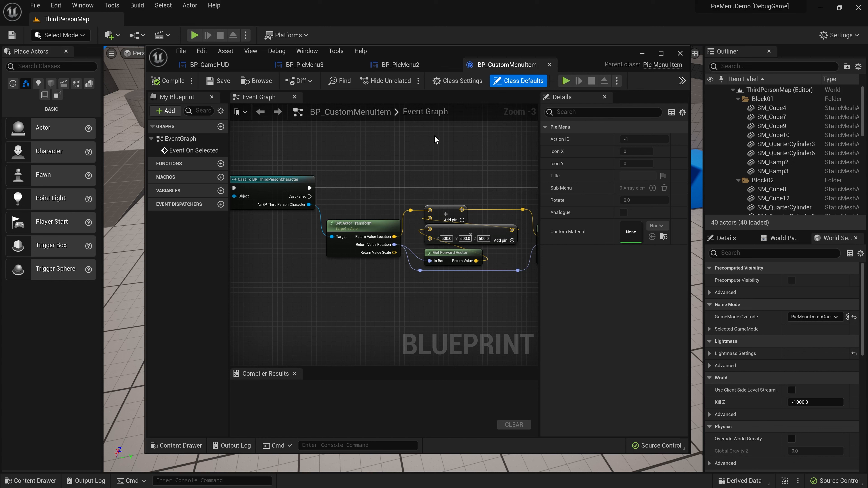
scroll("down", 3)
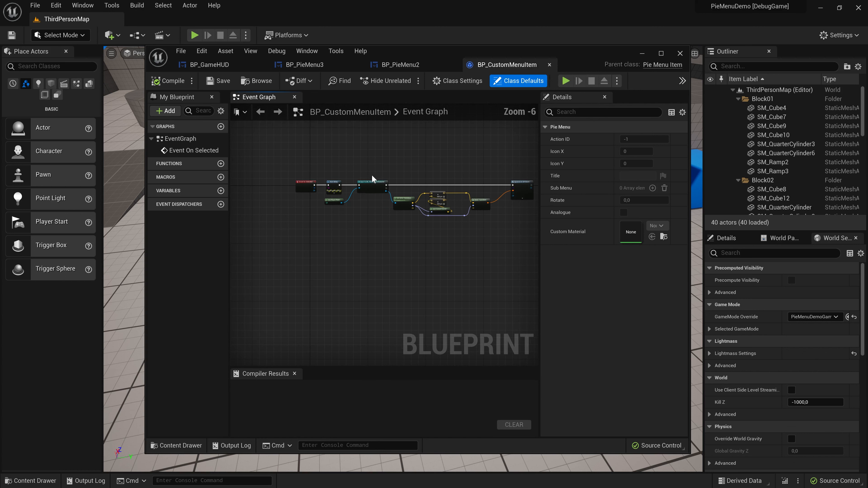
mouse_move(388, 165)
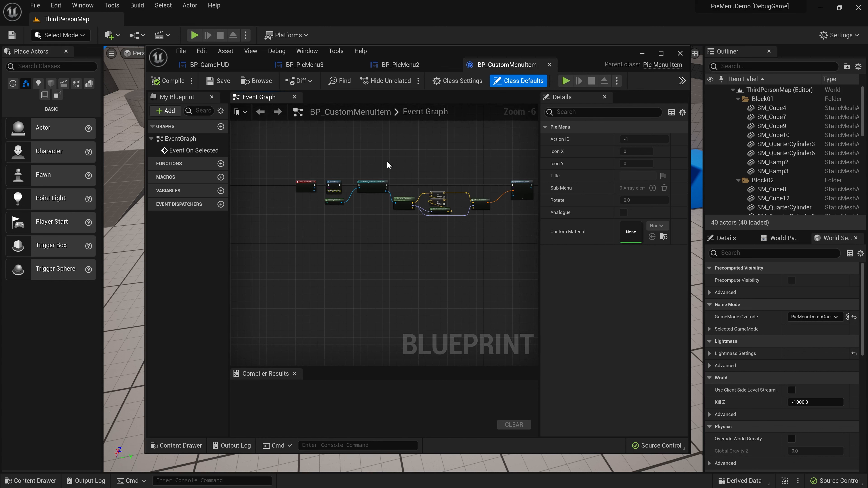
mouse_move(379, 145)
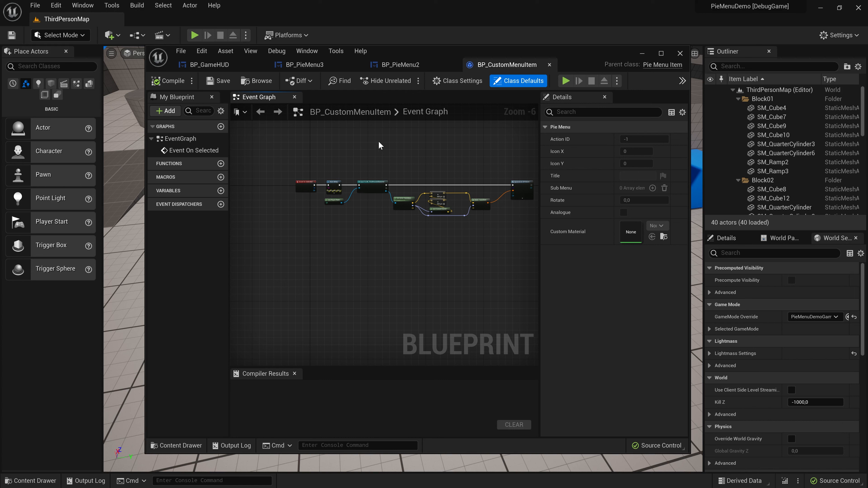
mouse_move(380, 145)
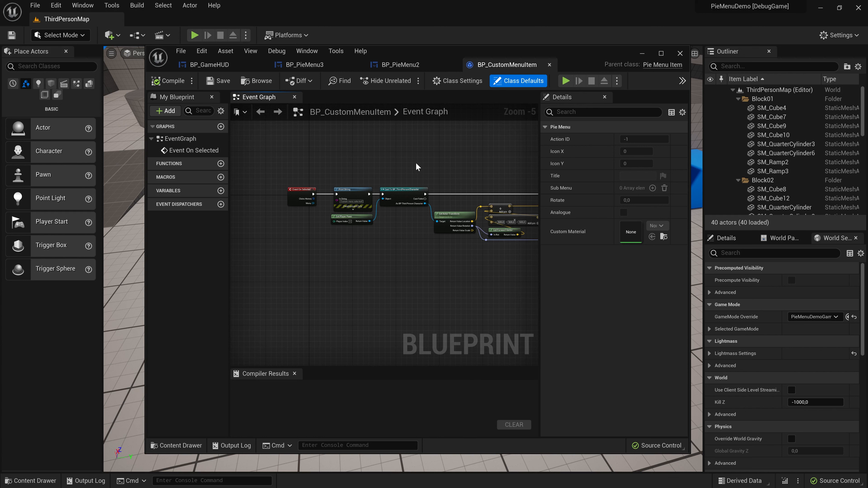
scroll("down", 3)
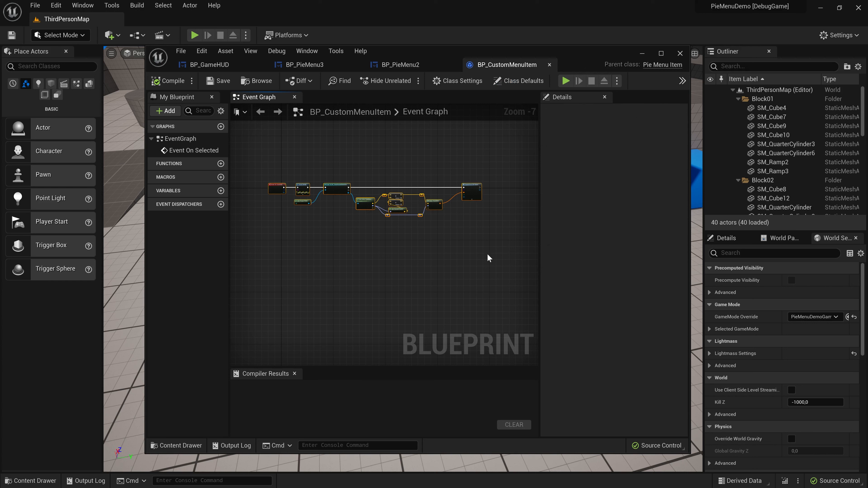
mouse_move(514, 156)
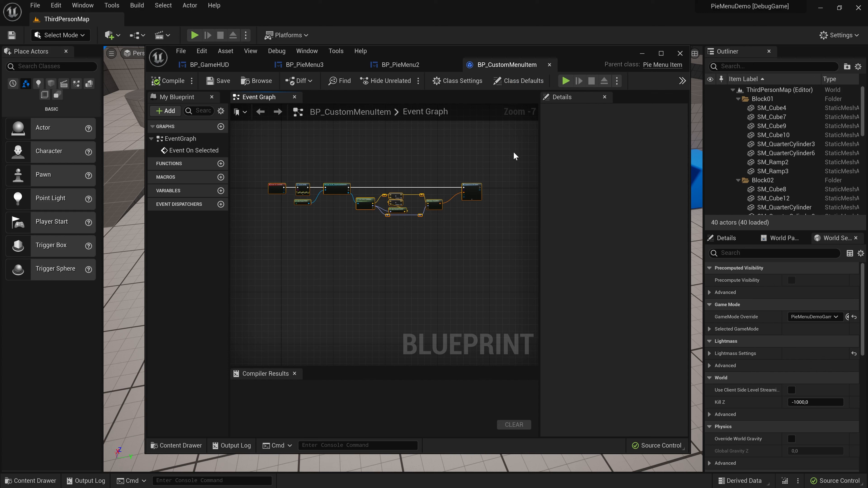